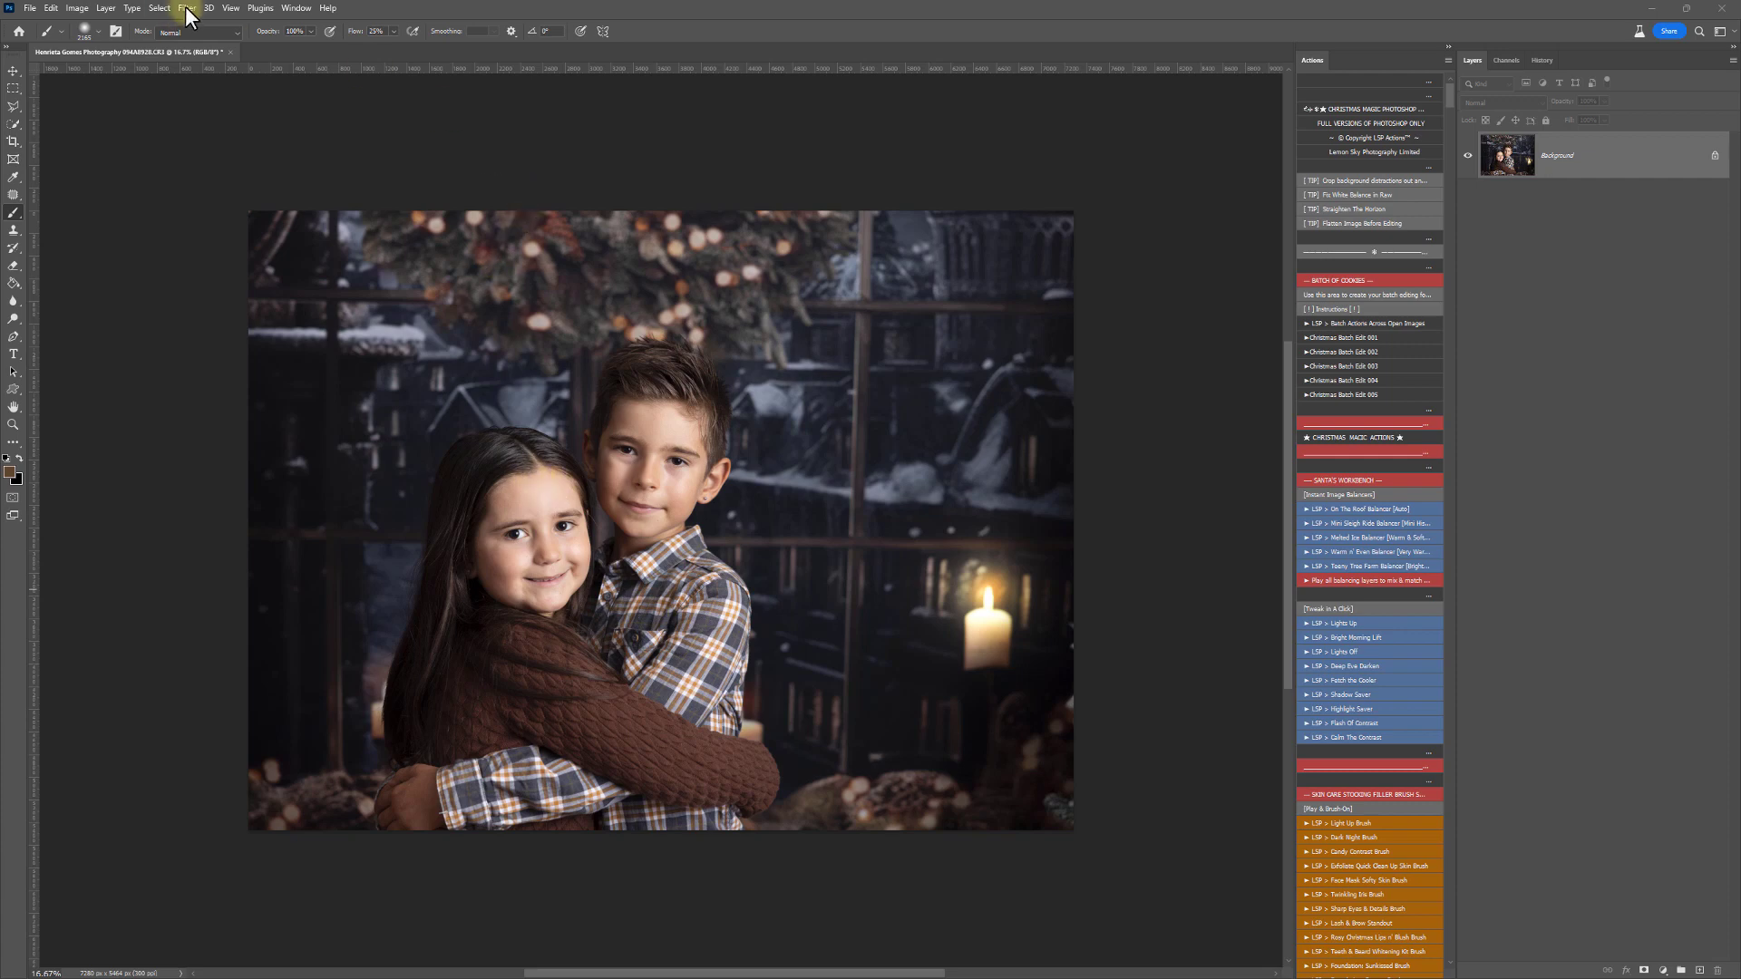
# Step: Open the portrait in the Camera Raw Filter, collapse the Curve panel, and widen the window
pyautogui.click(185, 8)
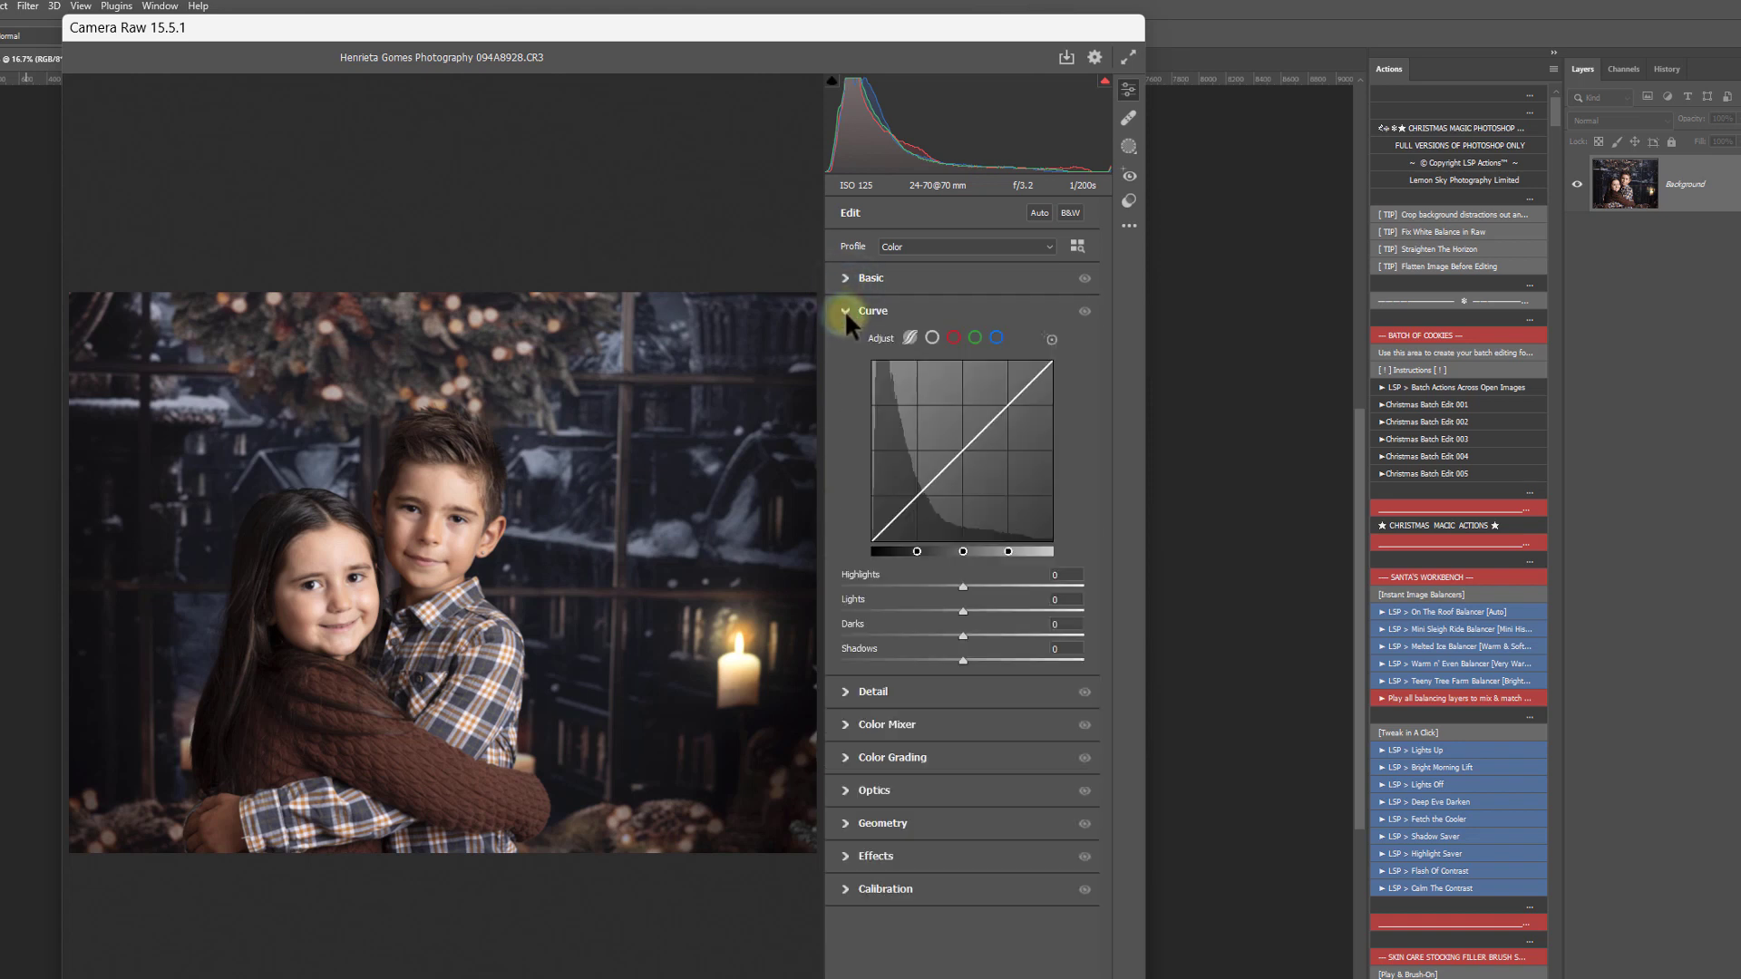
pyautogui.click(874, 311)
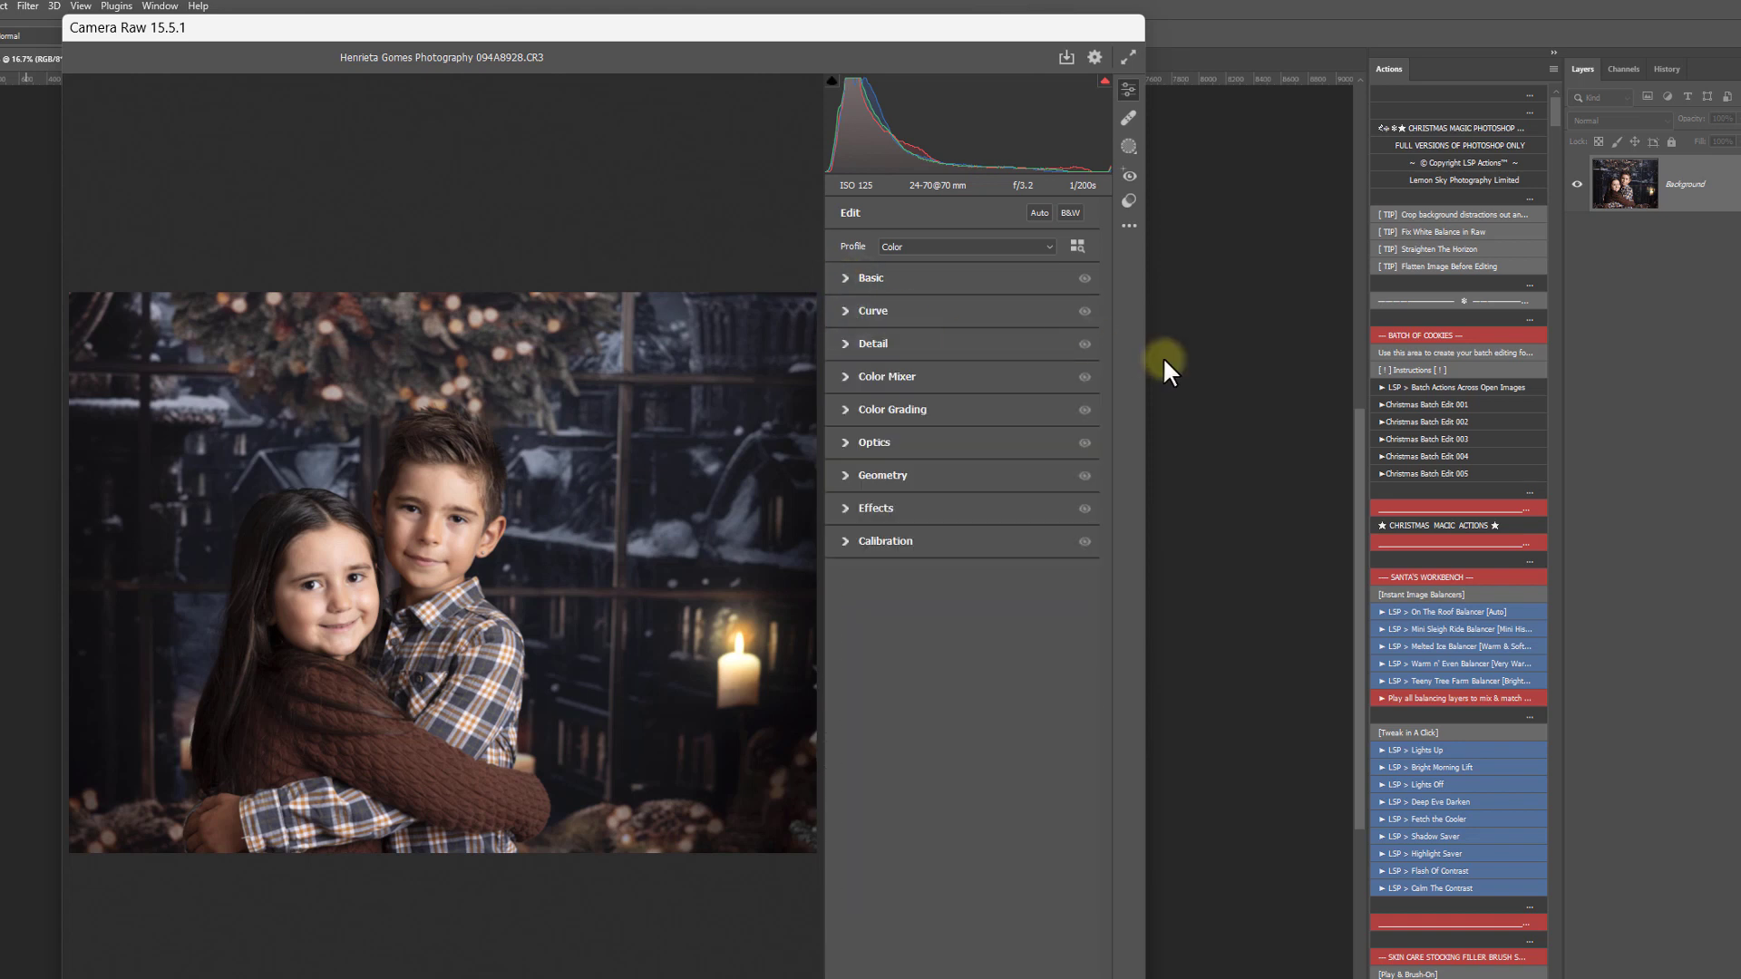
pyautogui.moveTo(1166, 359); pyautogui.dragTo(1287, 359)
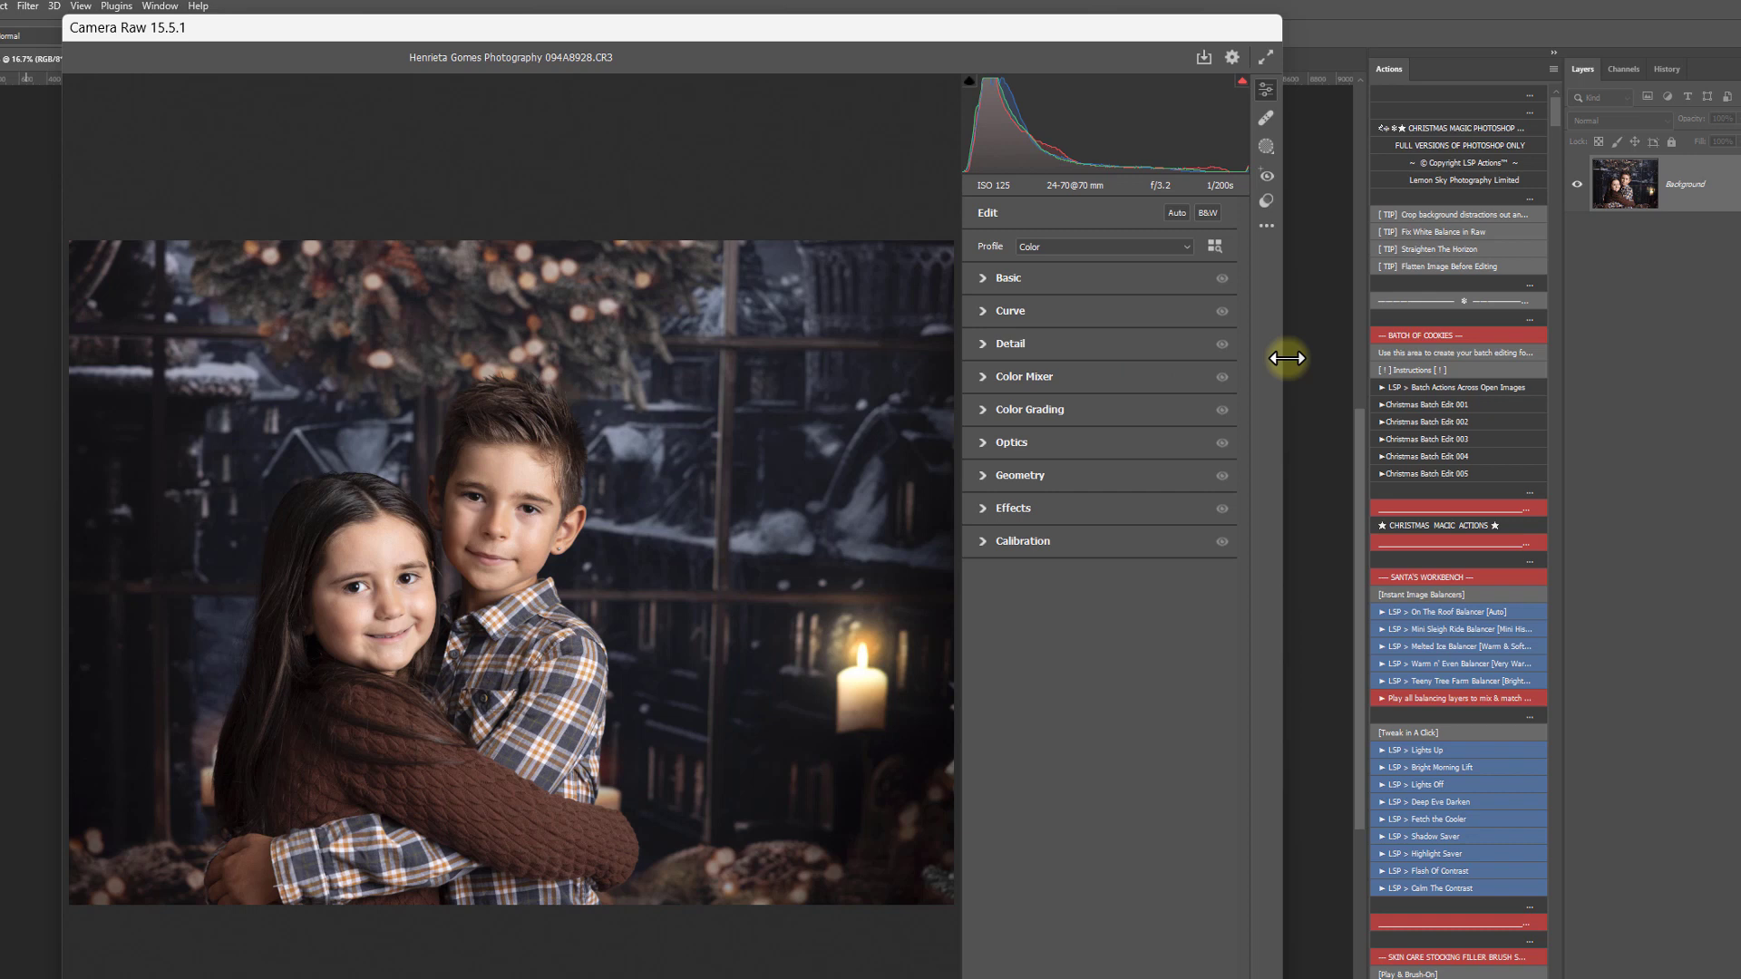
pyautogui.moveTo(1269, 186)
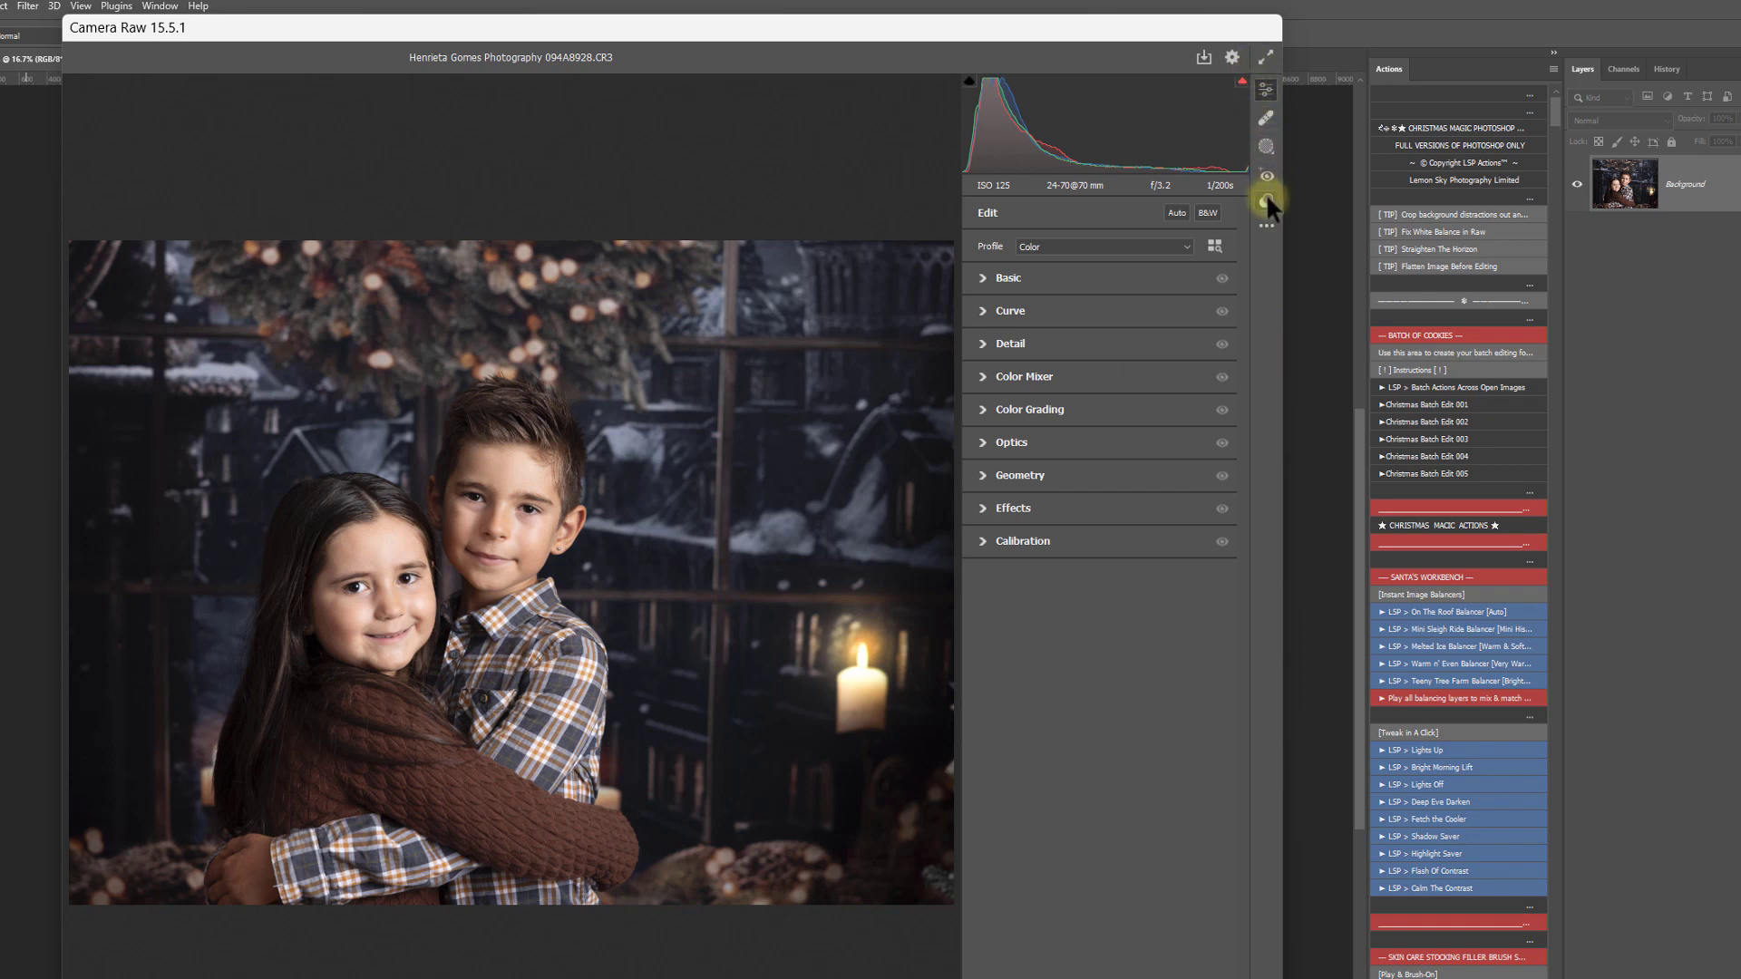
pyautogui.moveTo(1266, 202)
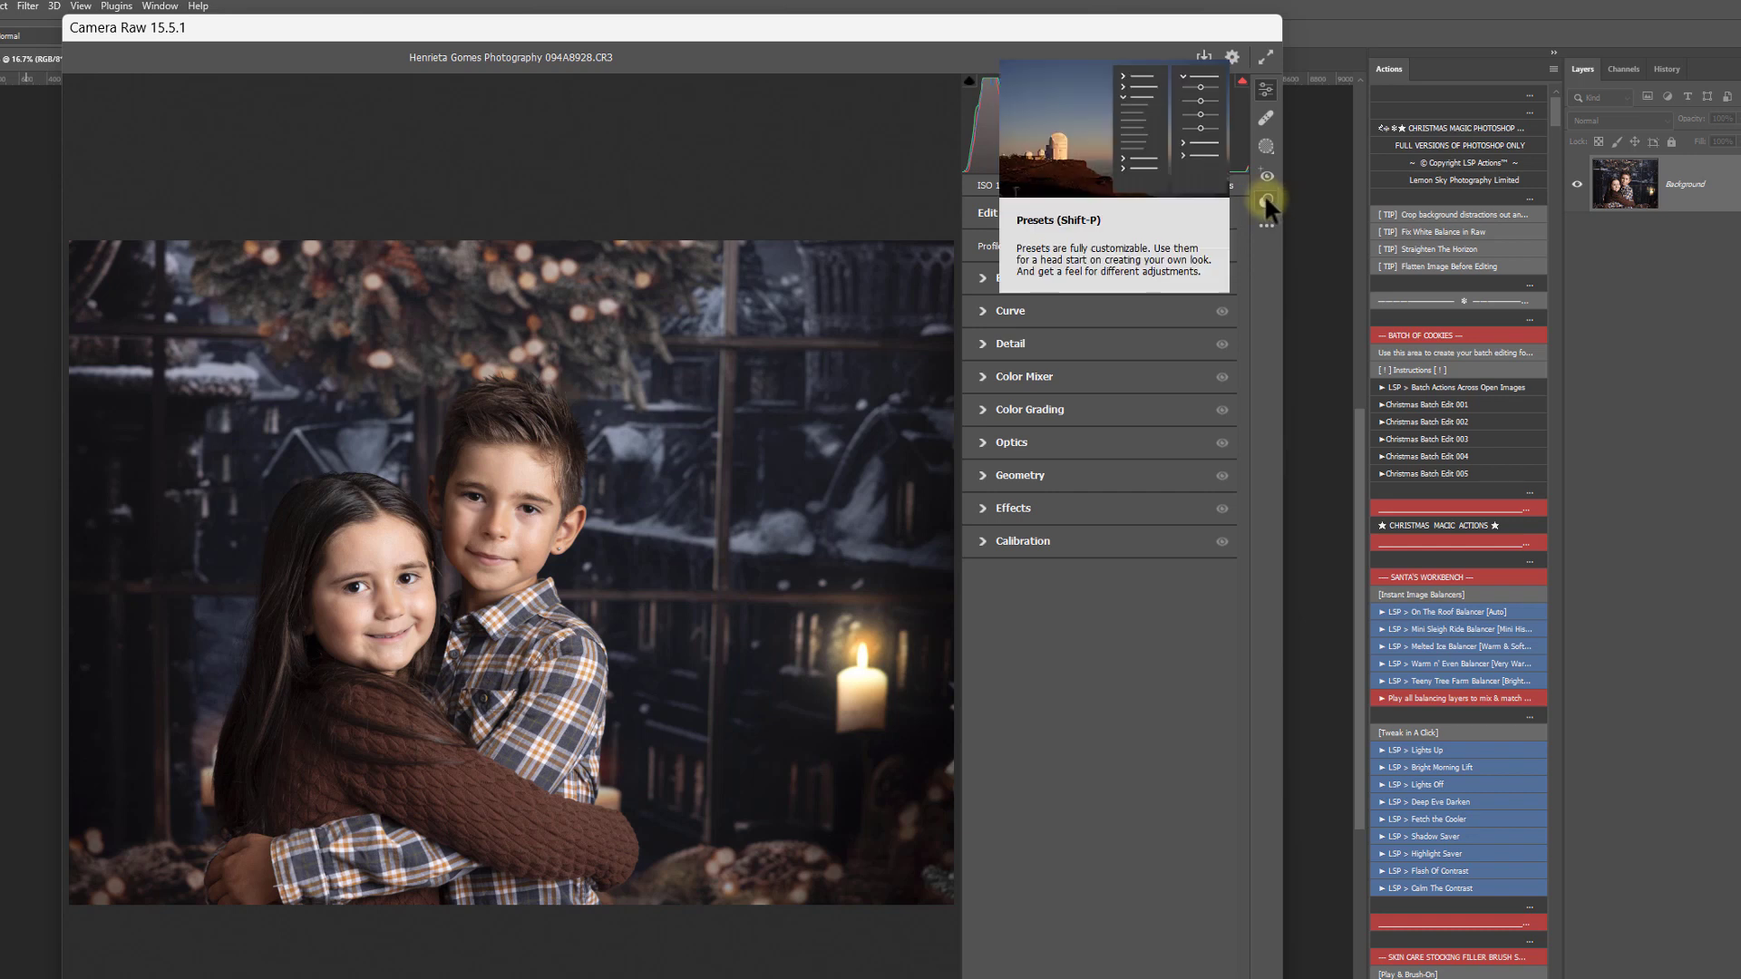
# Step: Import the Christmas preset zip via Import Profiles & Presets, dismissing the already-imported error
pyautogui.click(1265, 177)
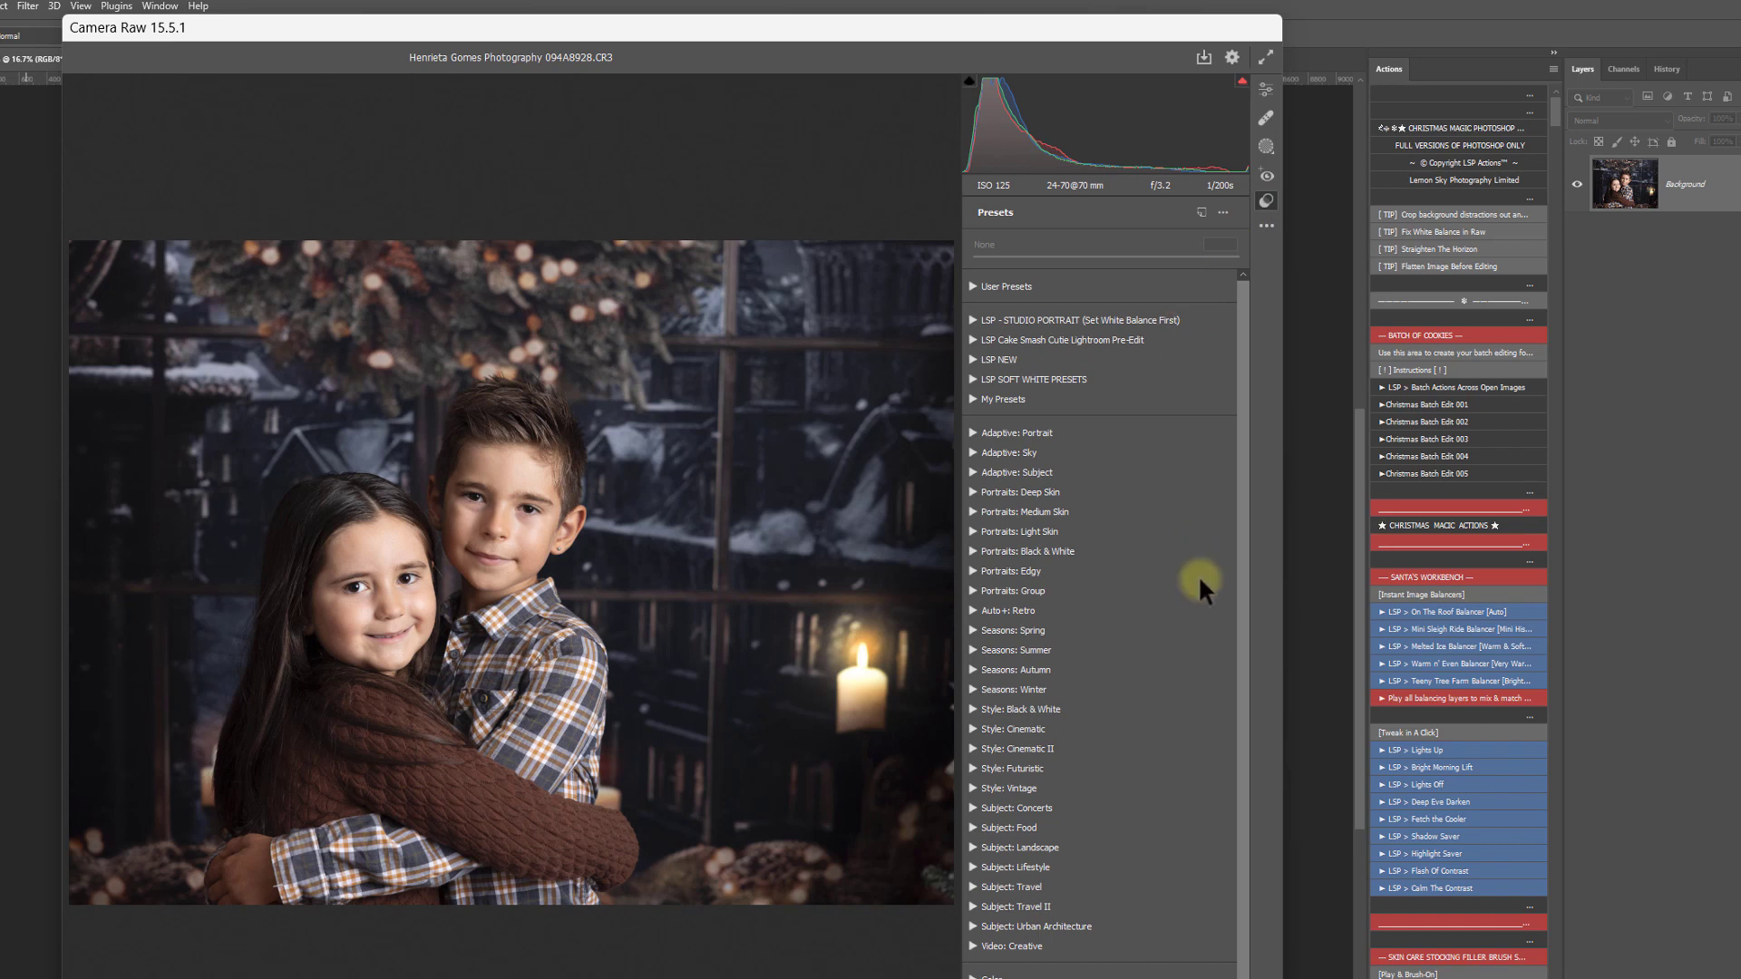
pyautogui.moveTo(1222, 216)
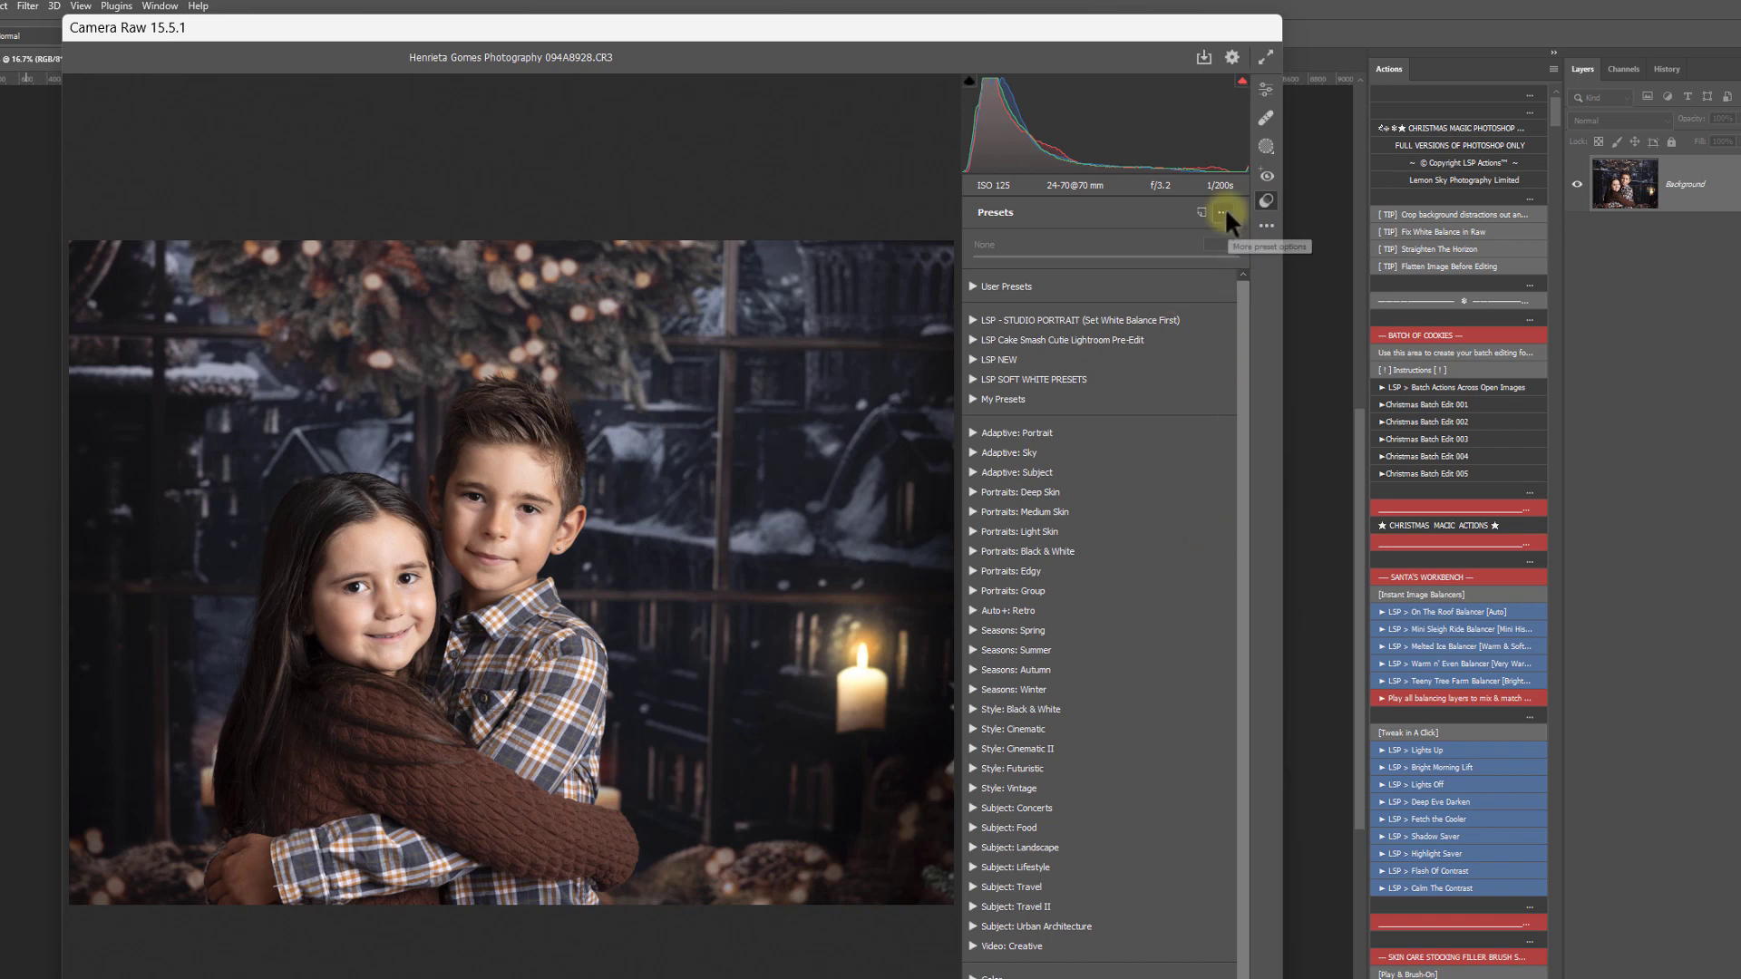
pyautogui.click(1230, 212)
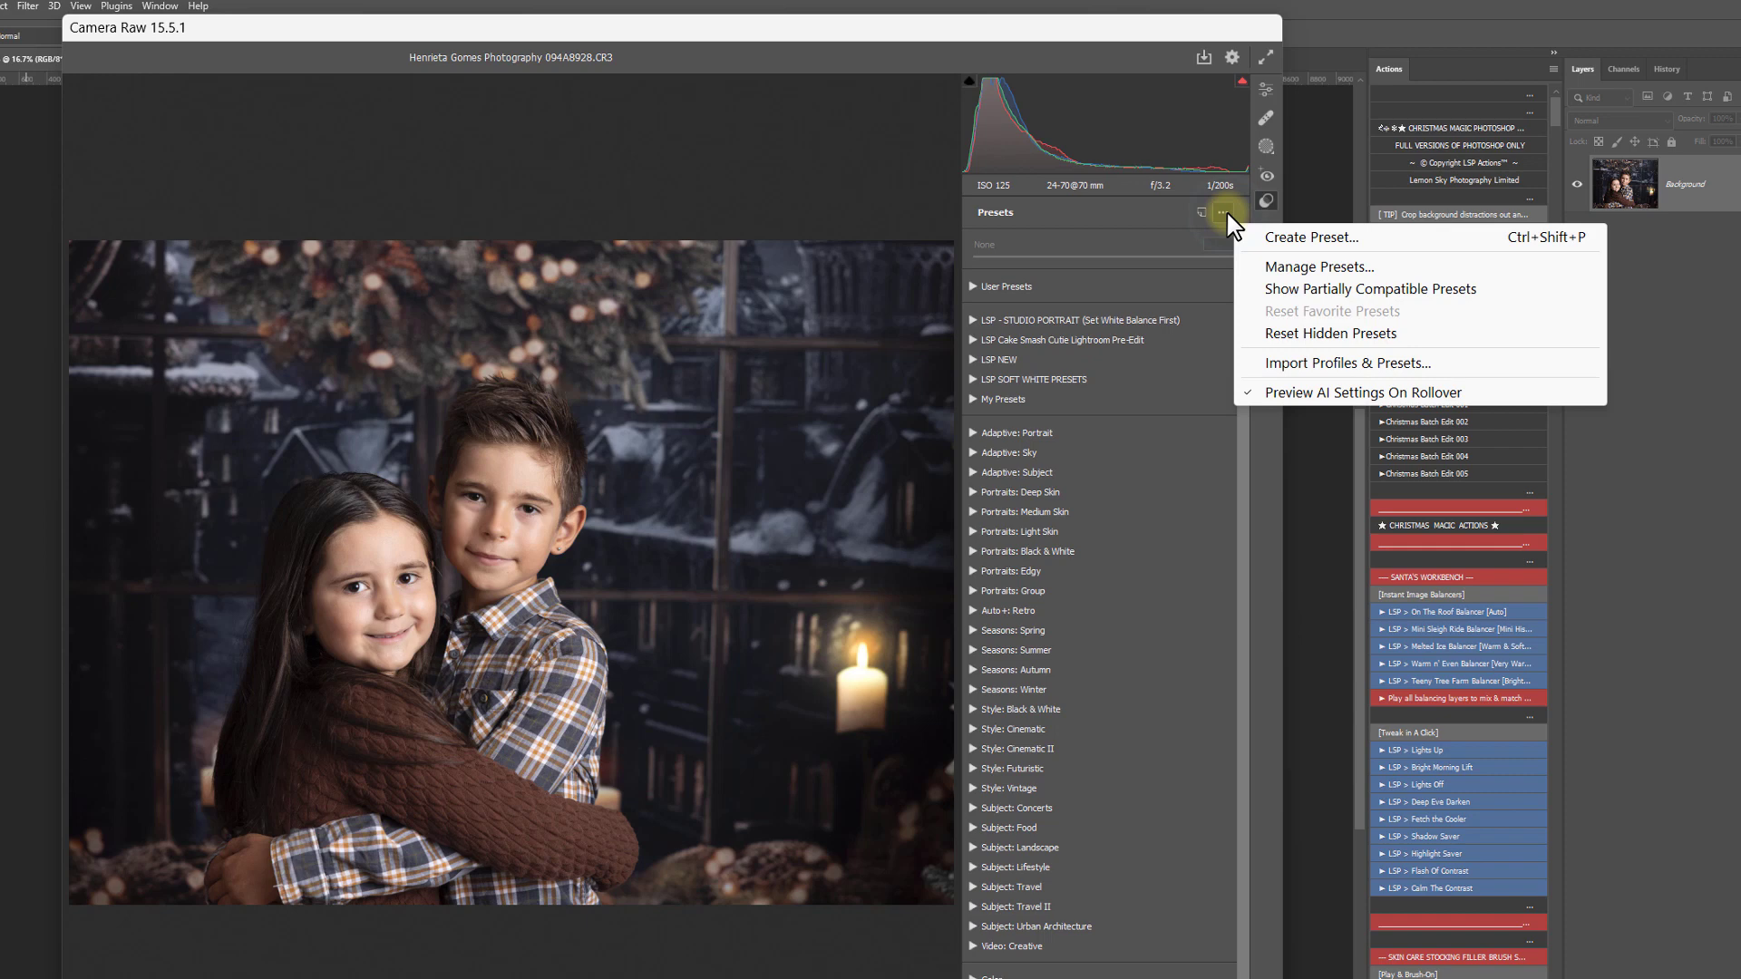
pyautogui.moveTo(1345, 362)
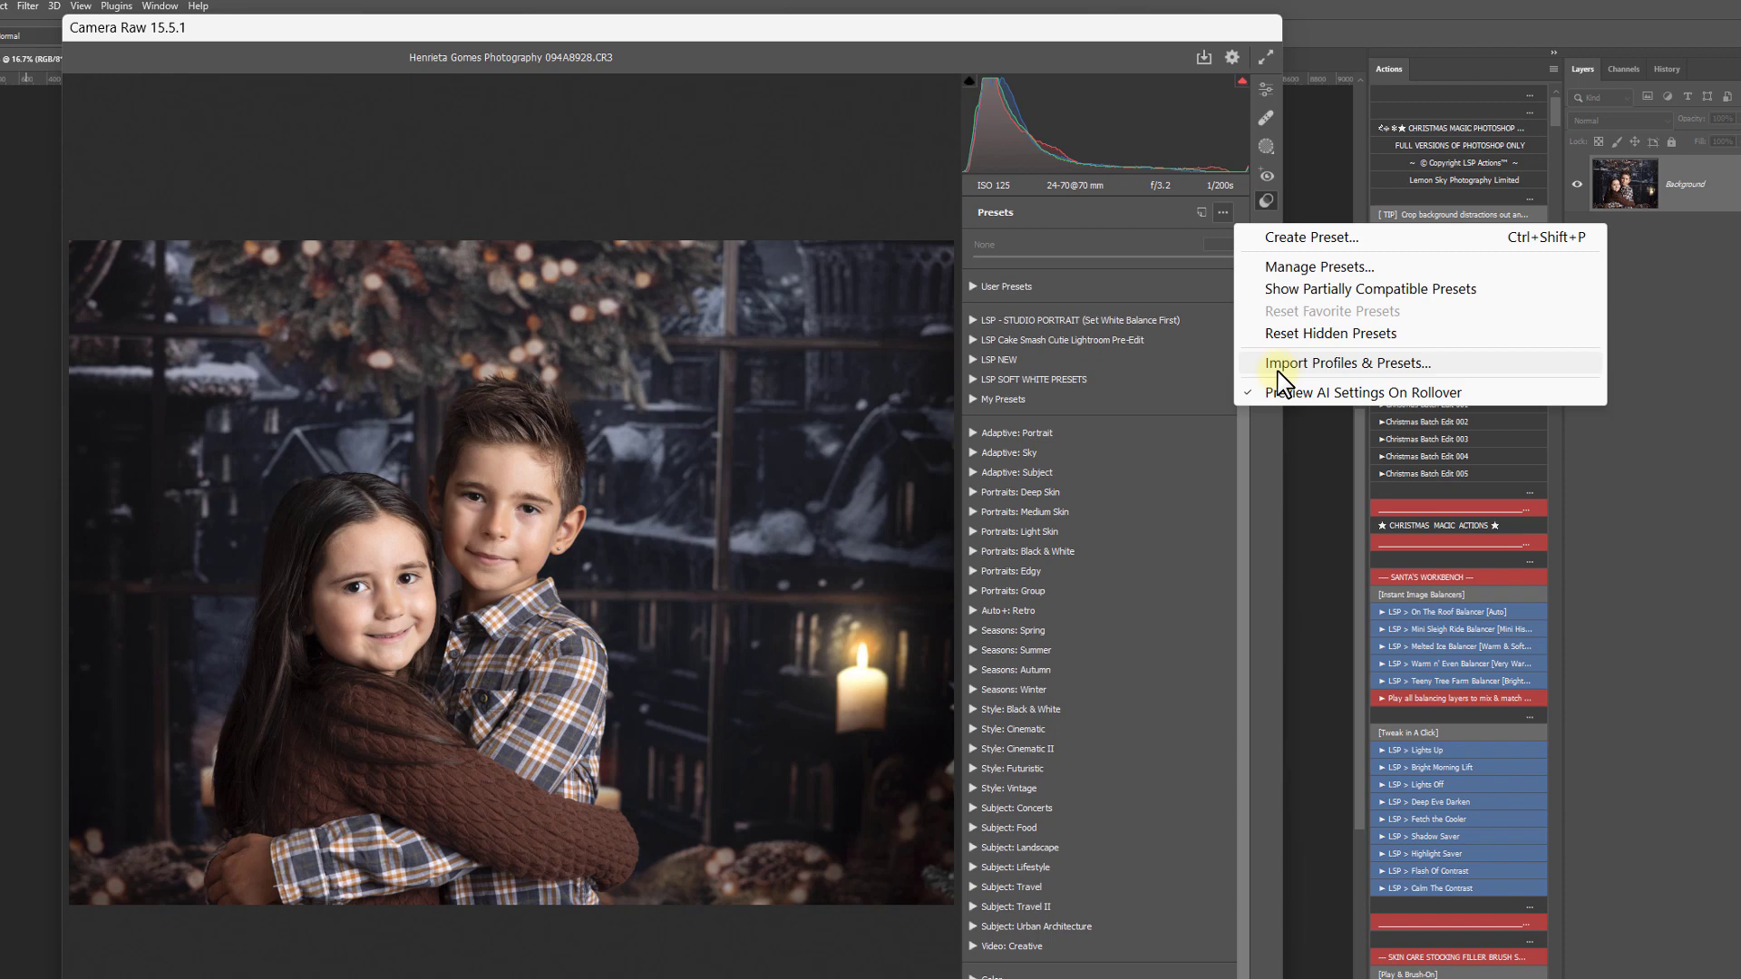
pyautogui.click(1346, 362)
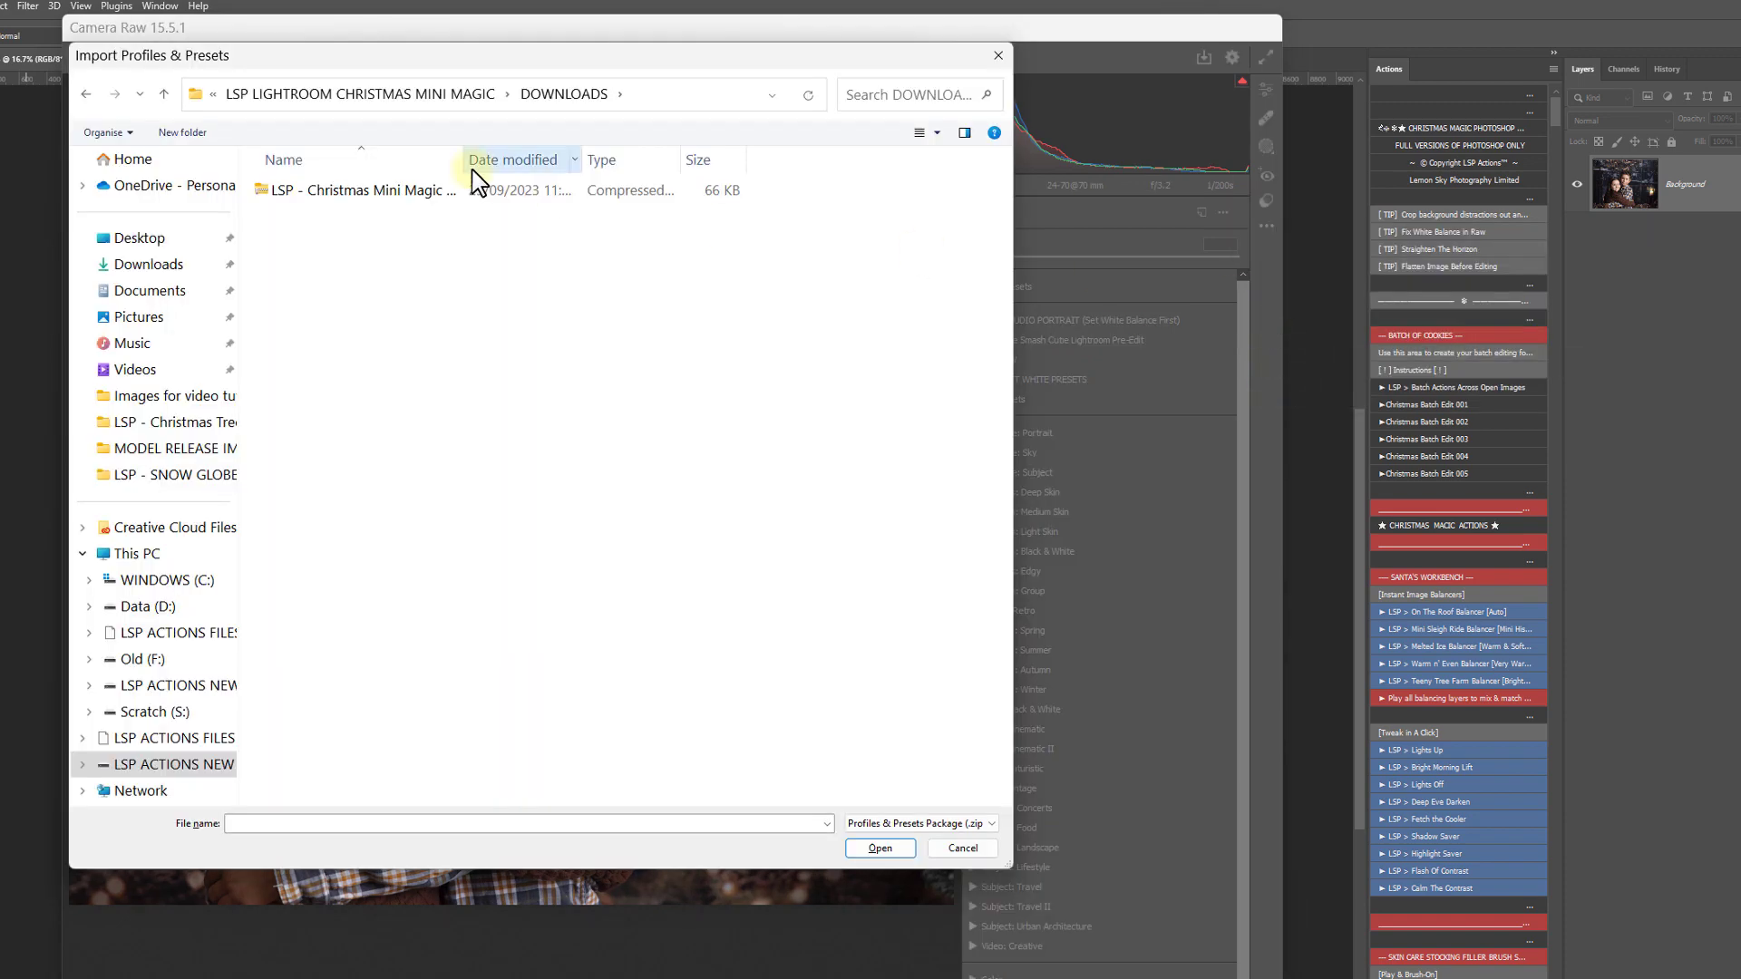
pyautogui.click(877, 847)
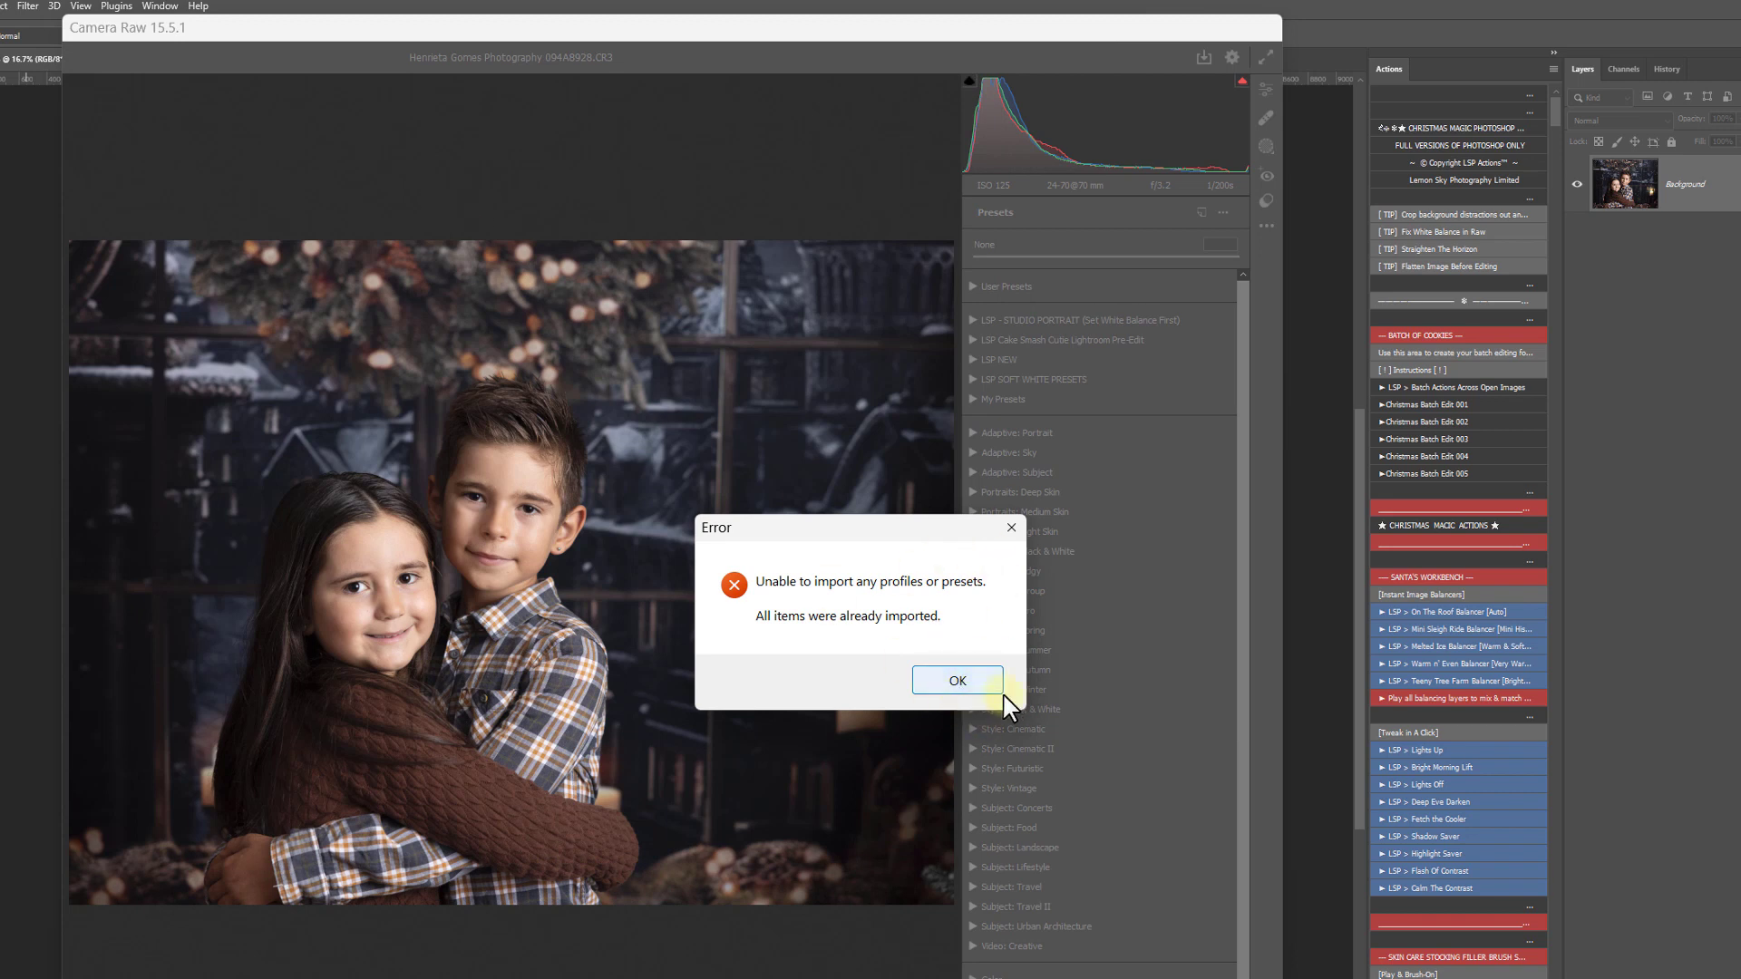
pyautogui.click(955, 680)
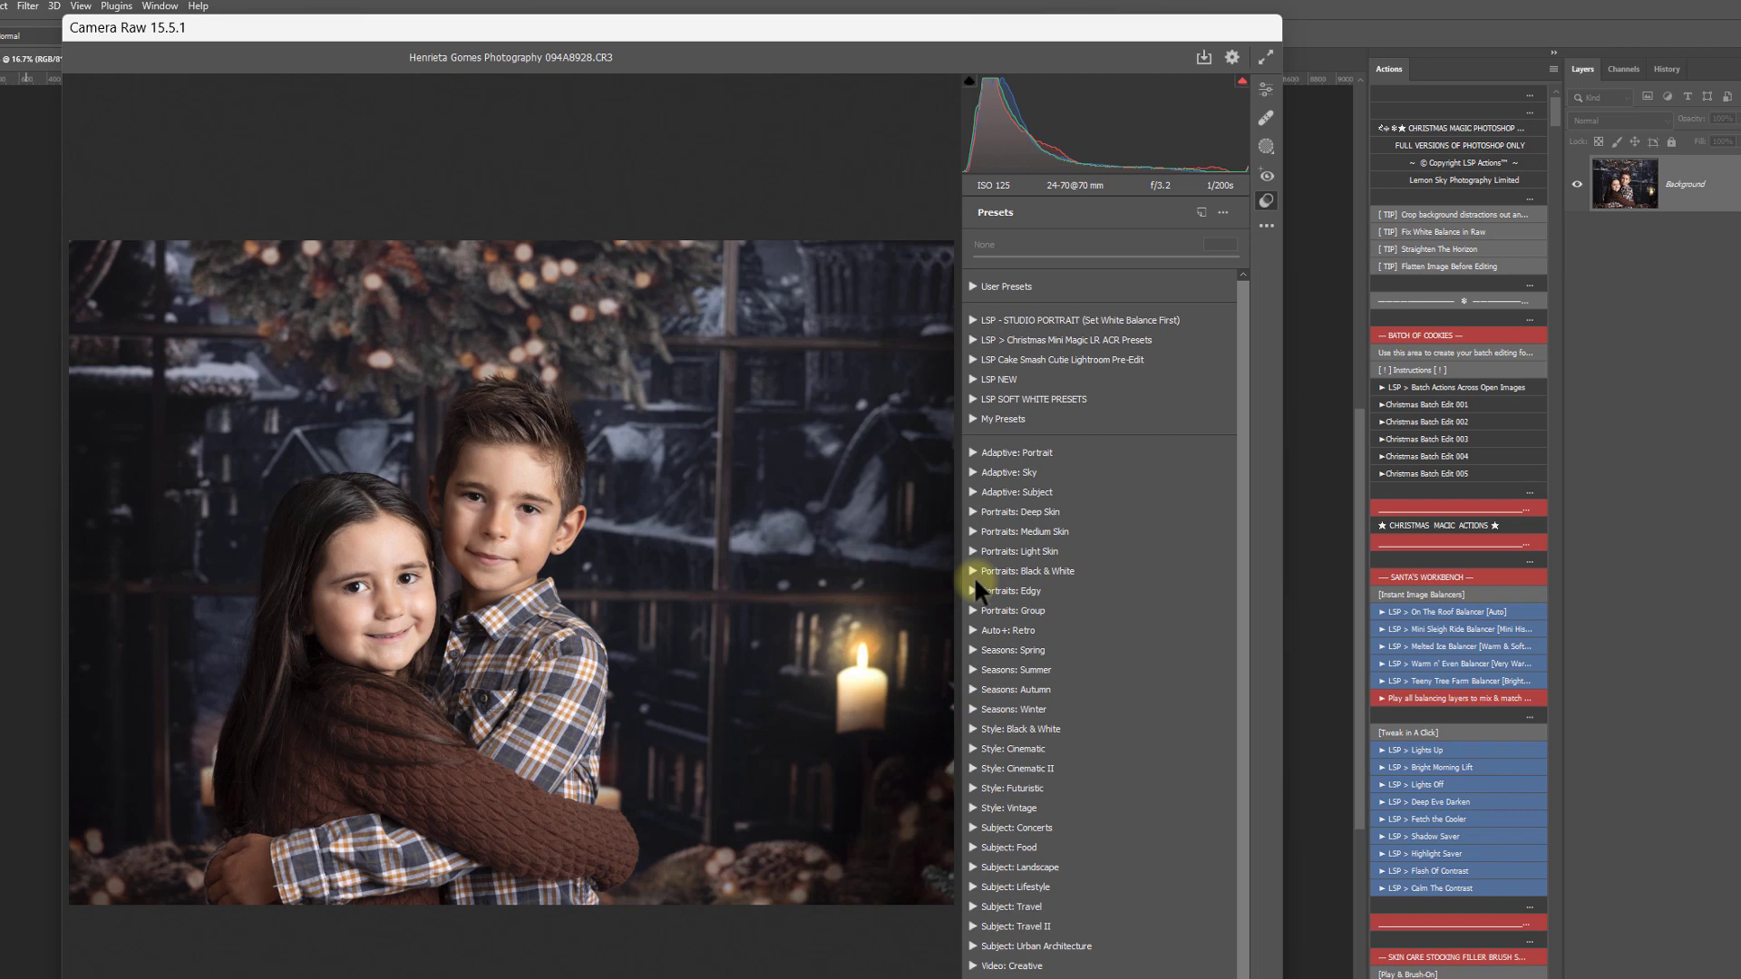
pyautogui.moveTo(1018, 358)
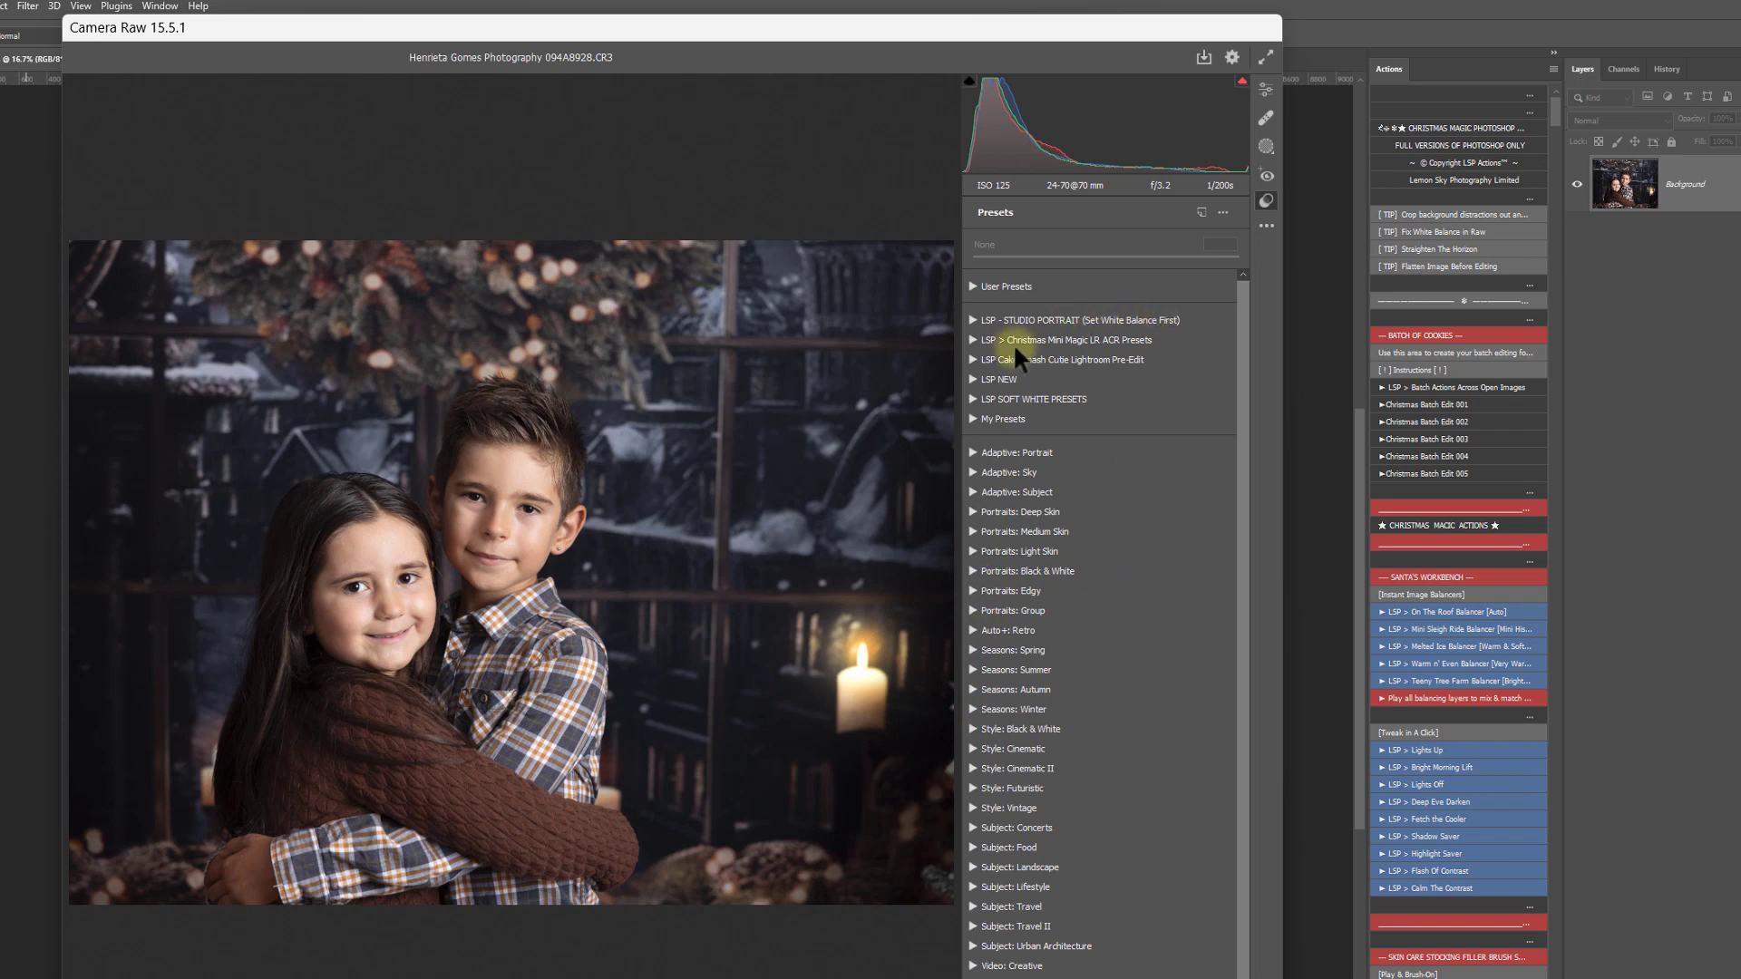
pyautogui.moveTo(1065, 353)
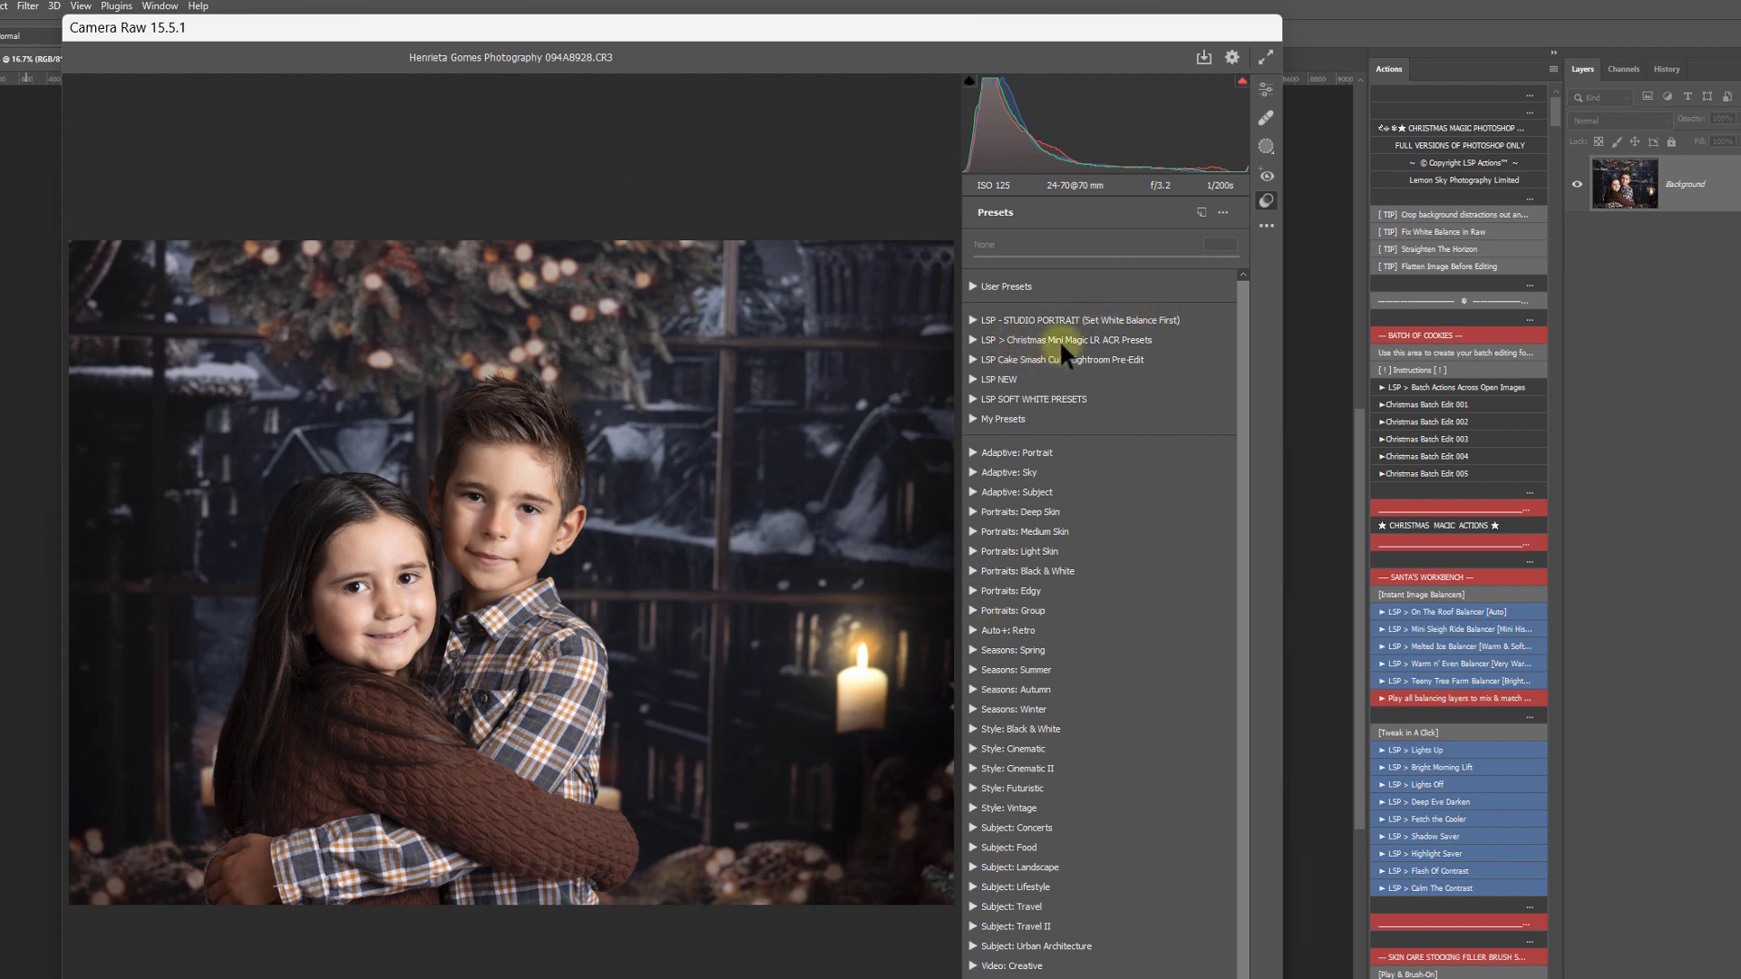
pyautogui.moveTo(980, 347)
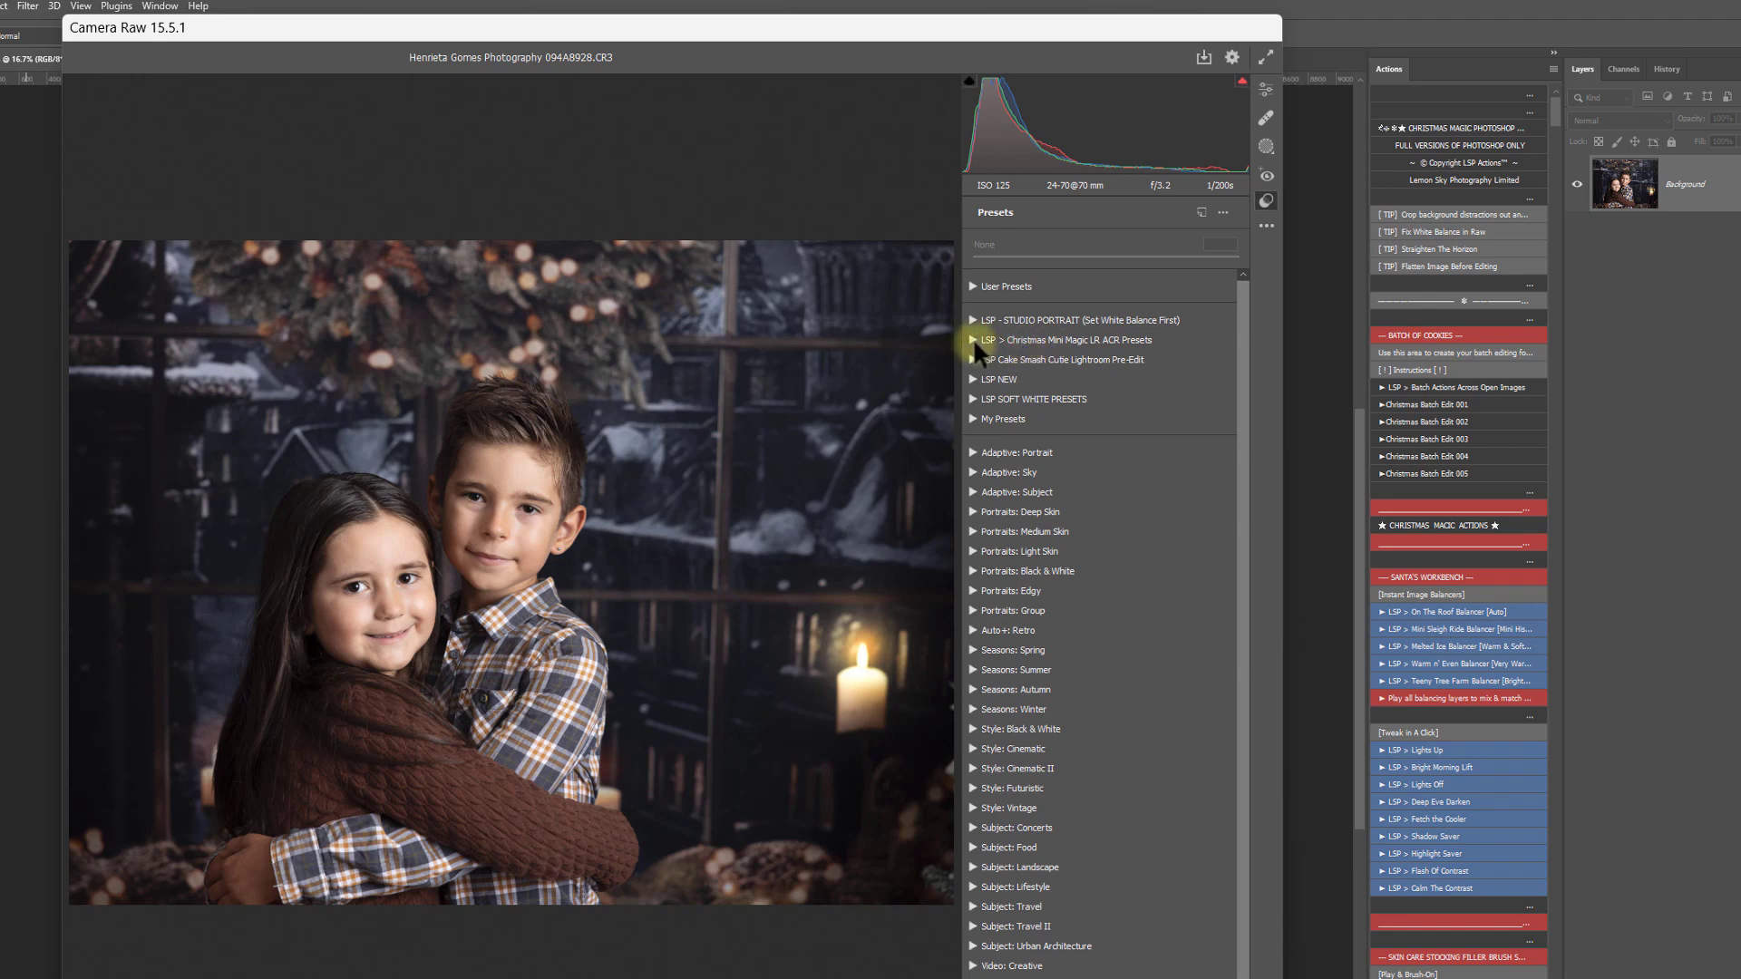
# Step: Apply the 1.3 Base: Deep n' Crisp n' Even and 2.6 Tone: Tree Decor presets
pyautogui.click(974, 341)
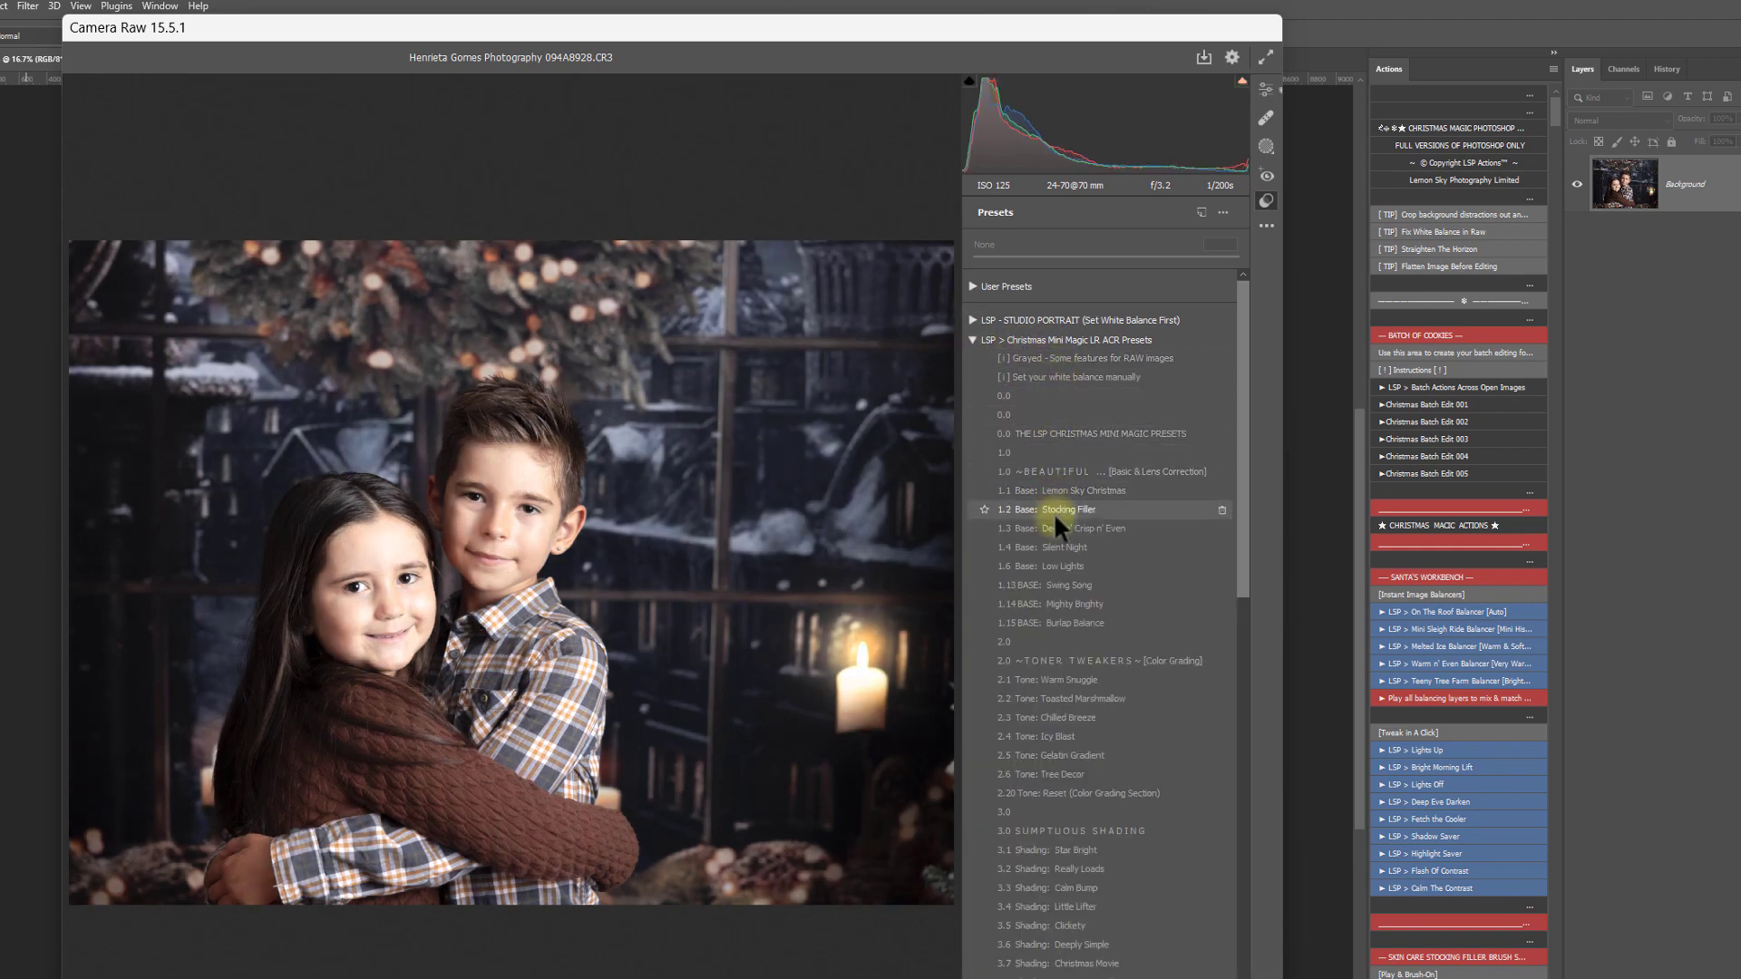
pyautogui.click(1083, 528)
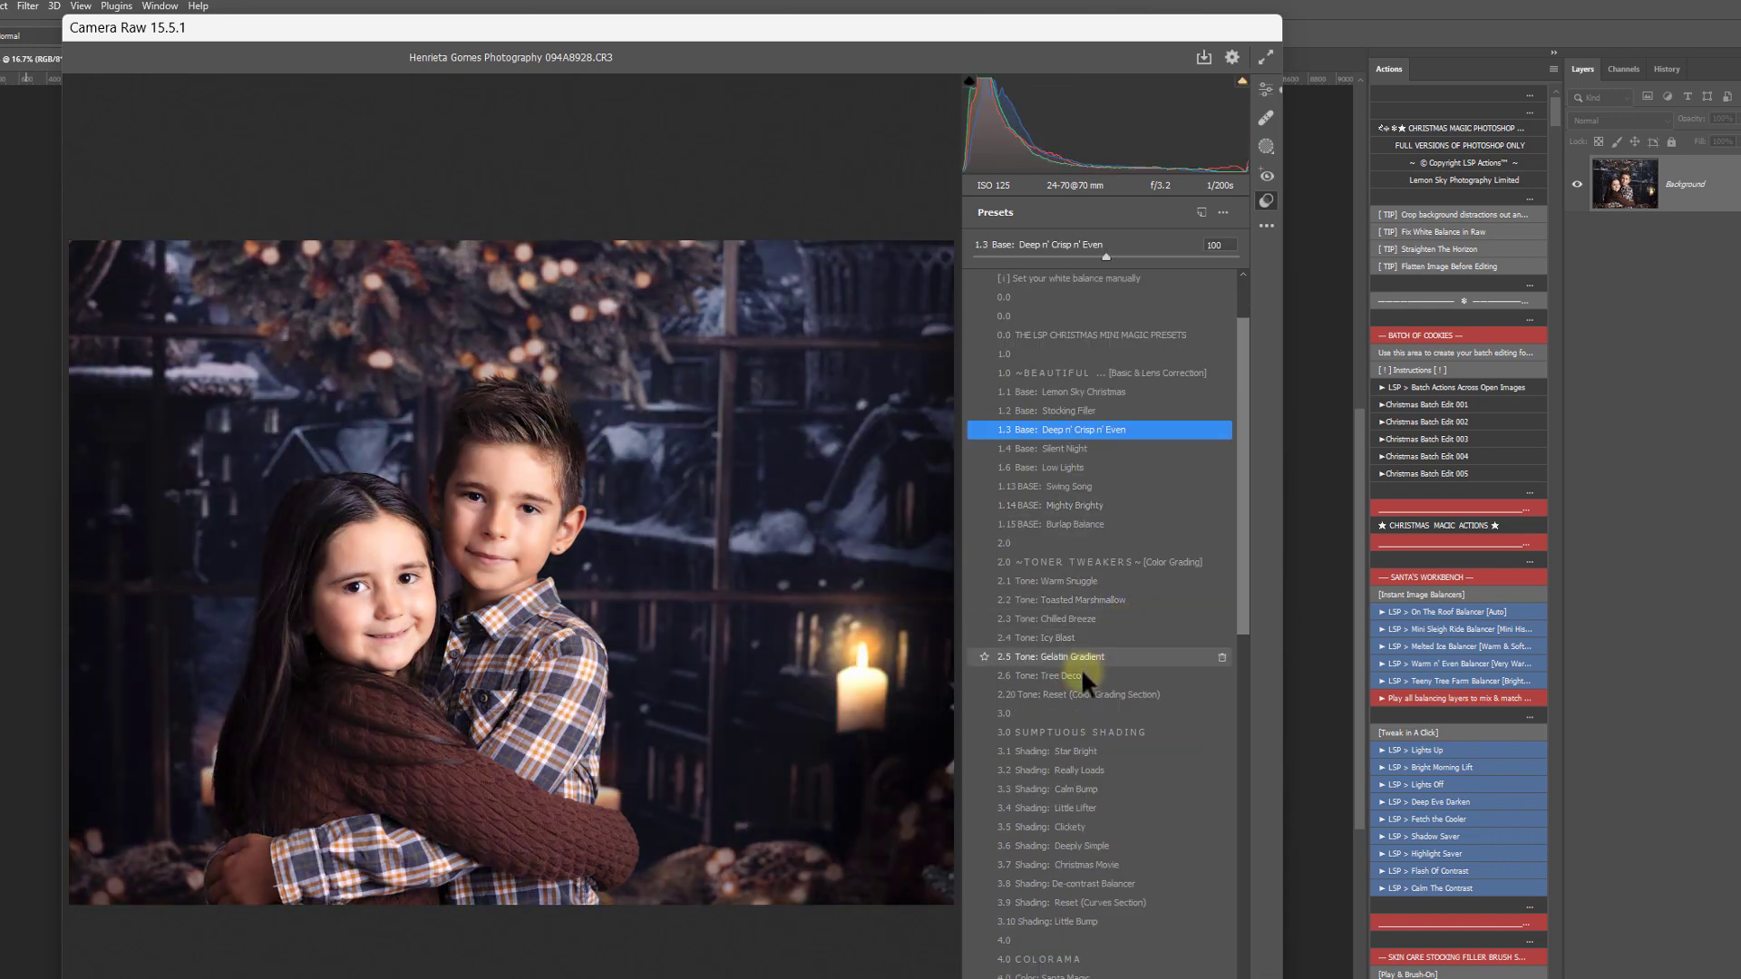
pyautogui.click(1055, 675)
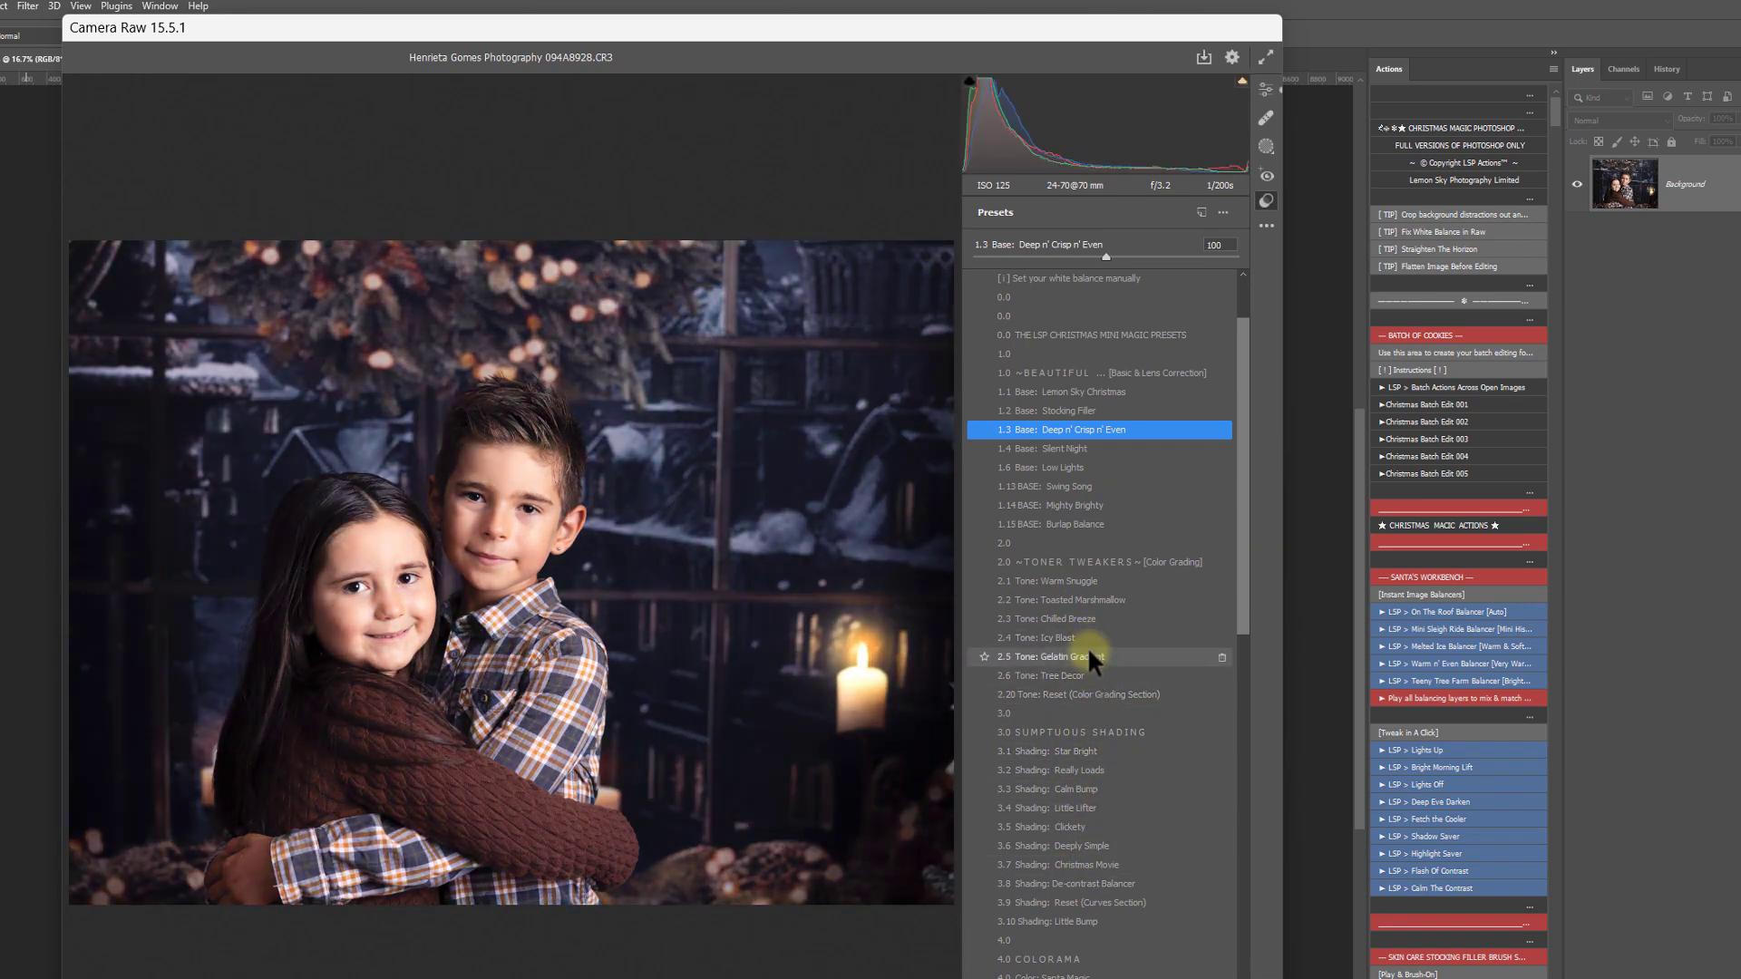
pyautogui.click(1062, 675)
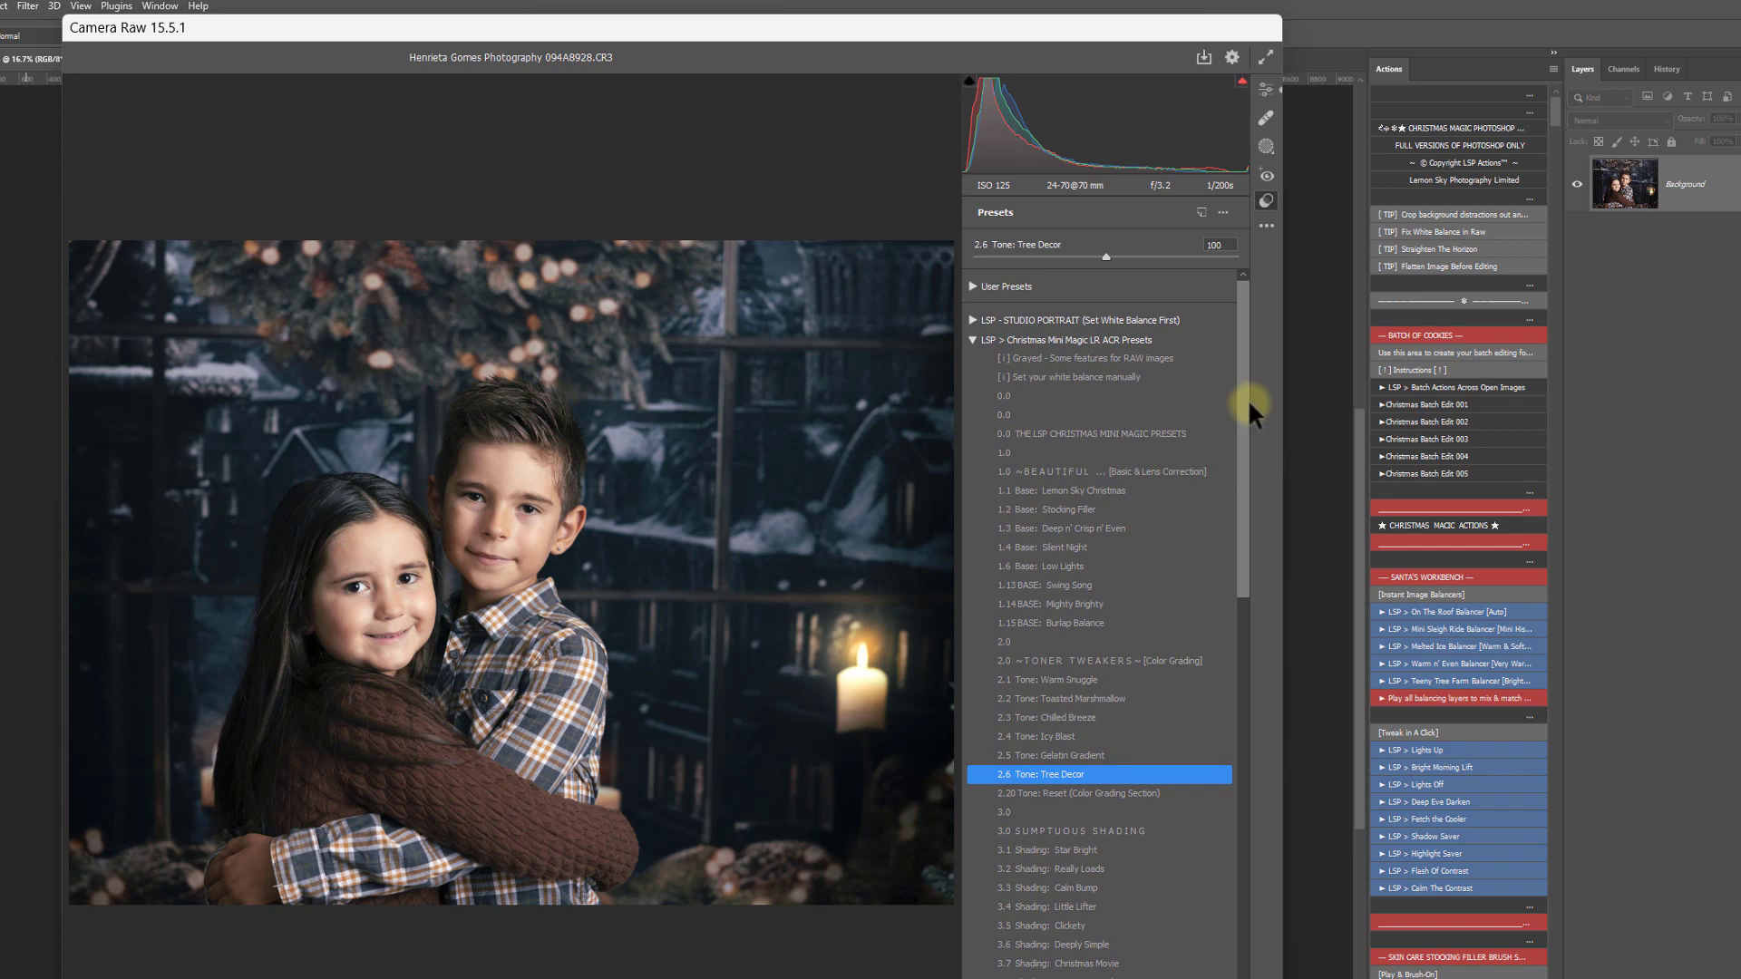
pyautogui.click(974, 340)
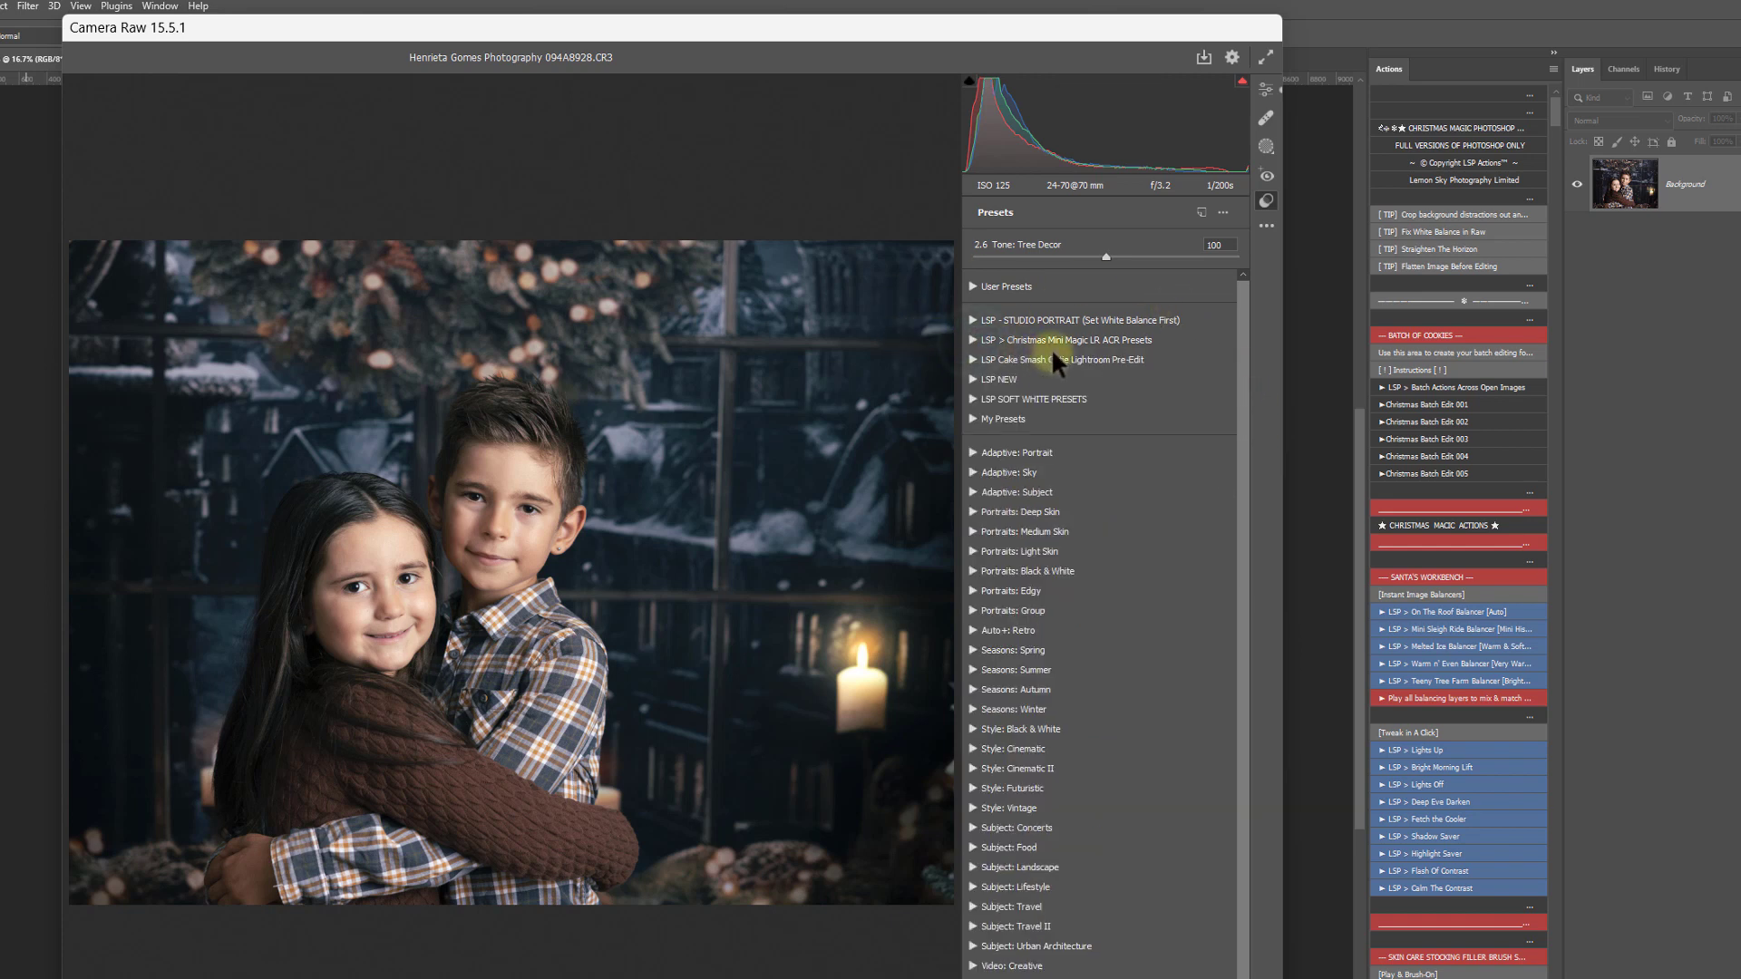
pyautogui.moveTo(1116, 331)
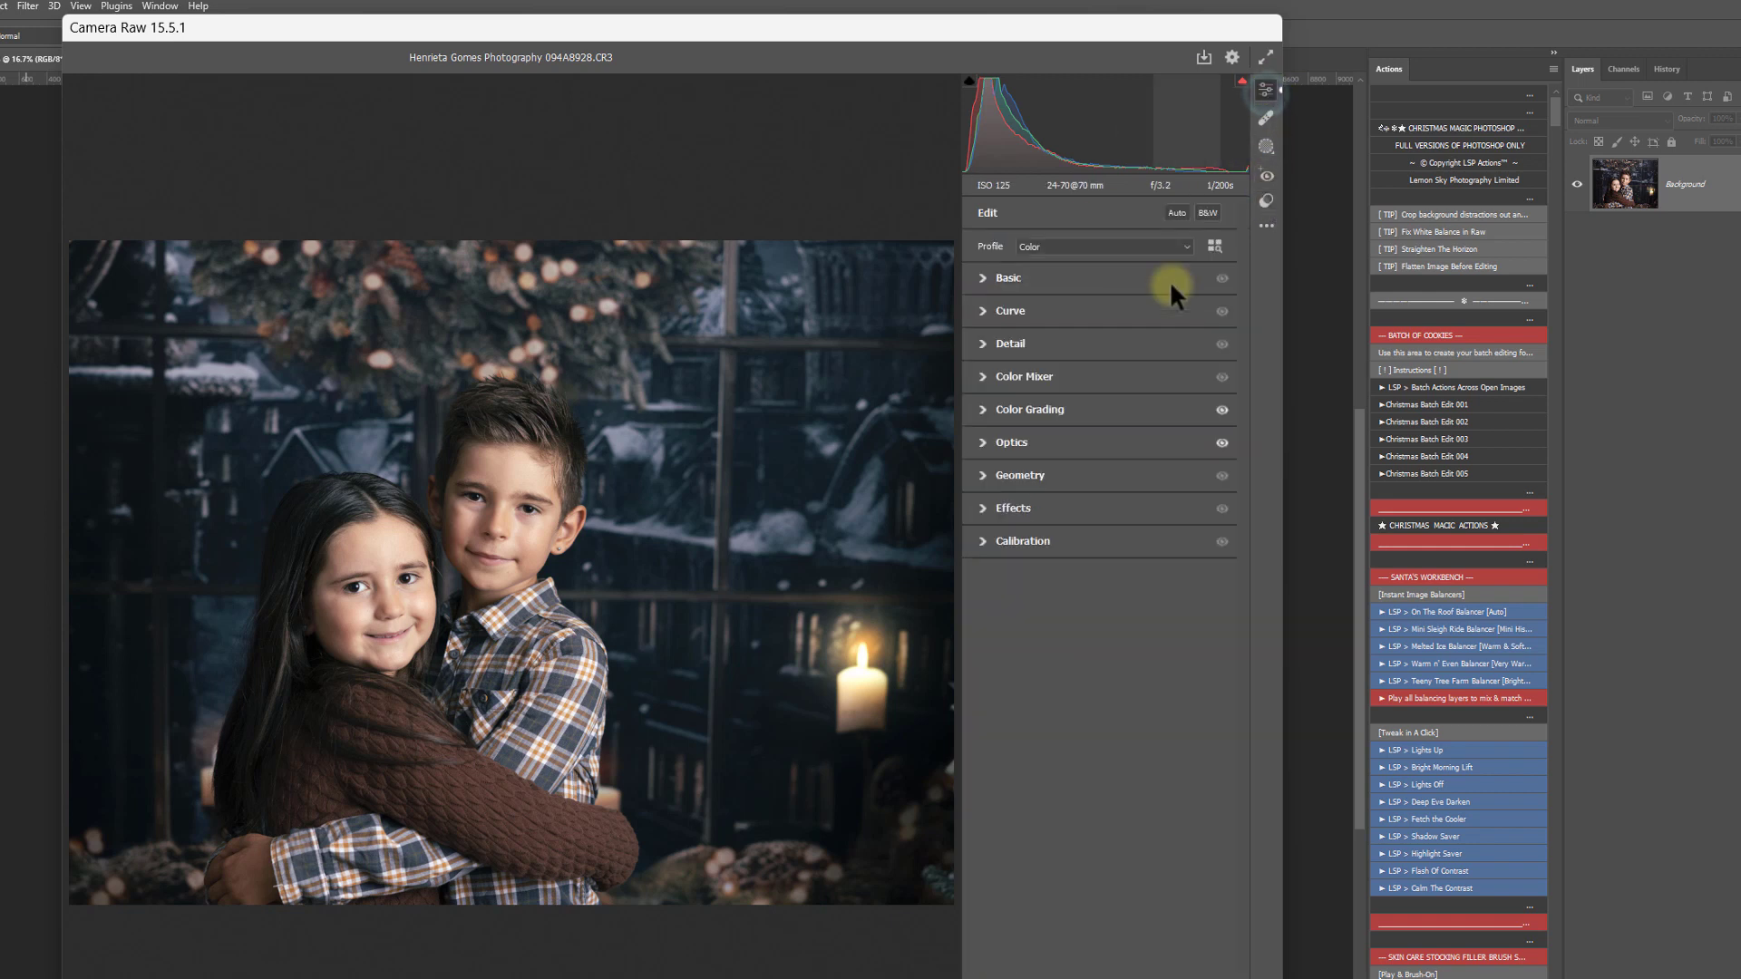
# Step: Open a File Explorer window on This PC > WINDOWS (C:)
pyautogui.click(1008, 277)
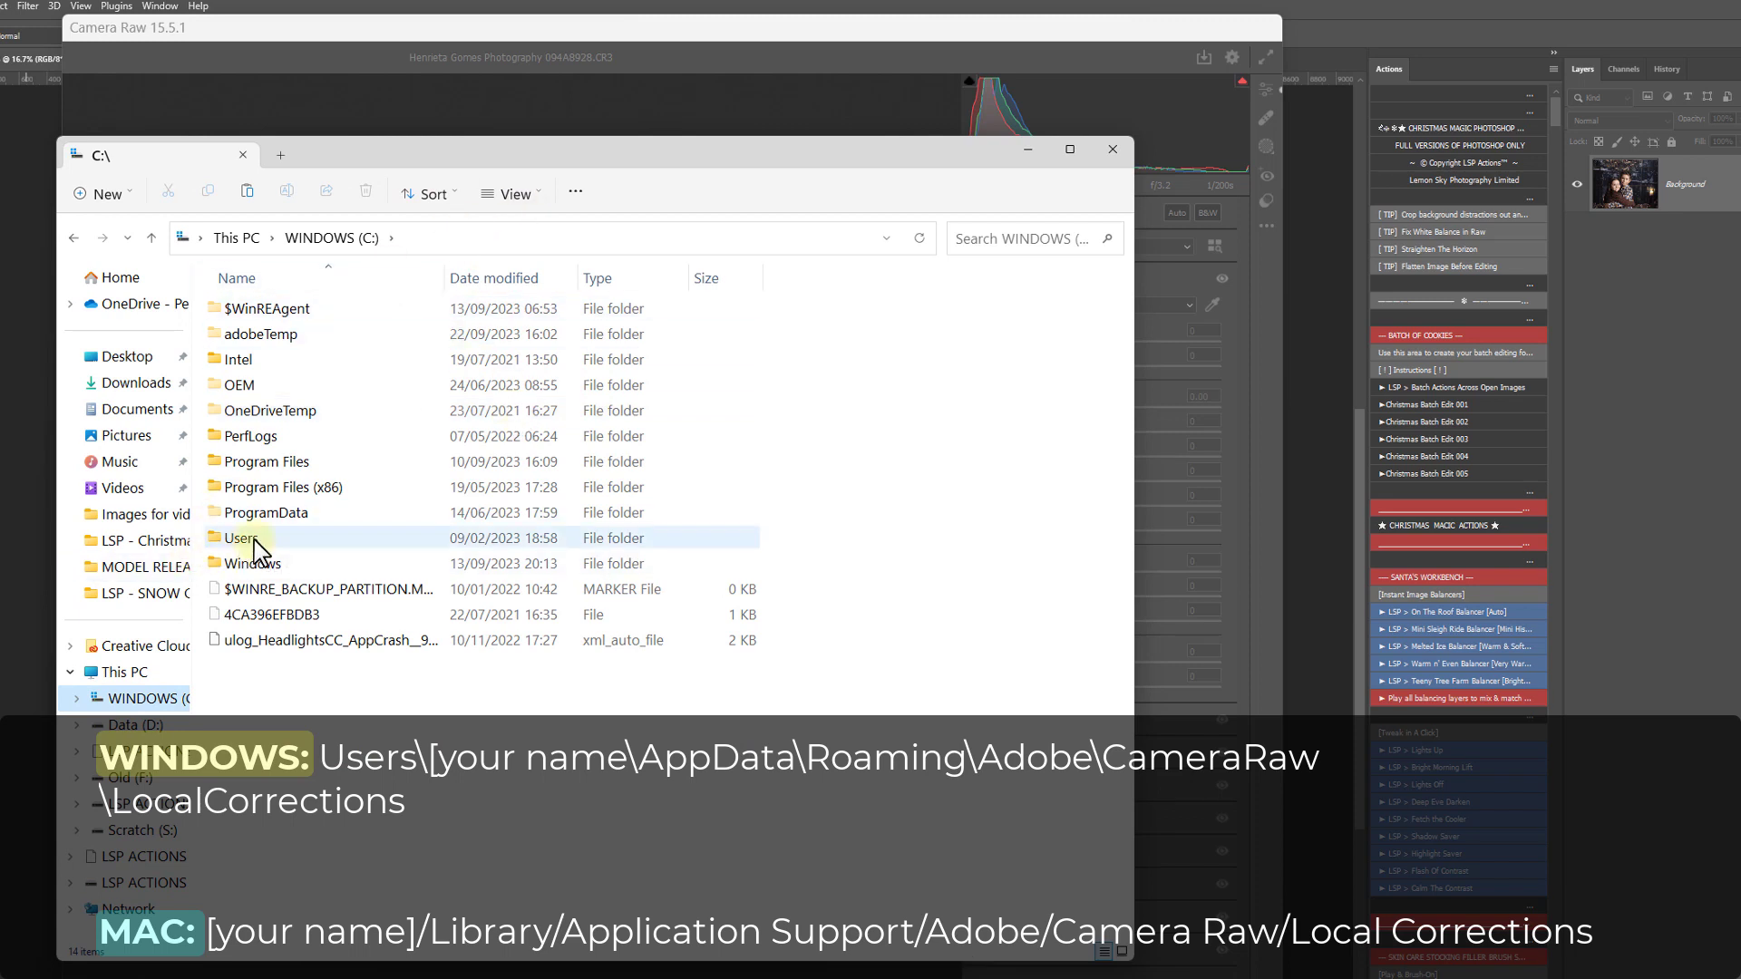
# Step: Browse into the Users AppData Adobe CameraRaw LocalCorrections folder
pyautogui.doubleClick(239, 538)
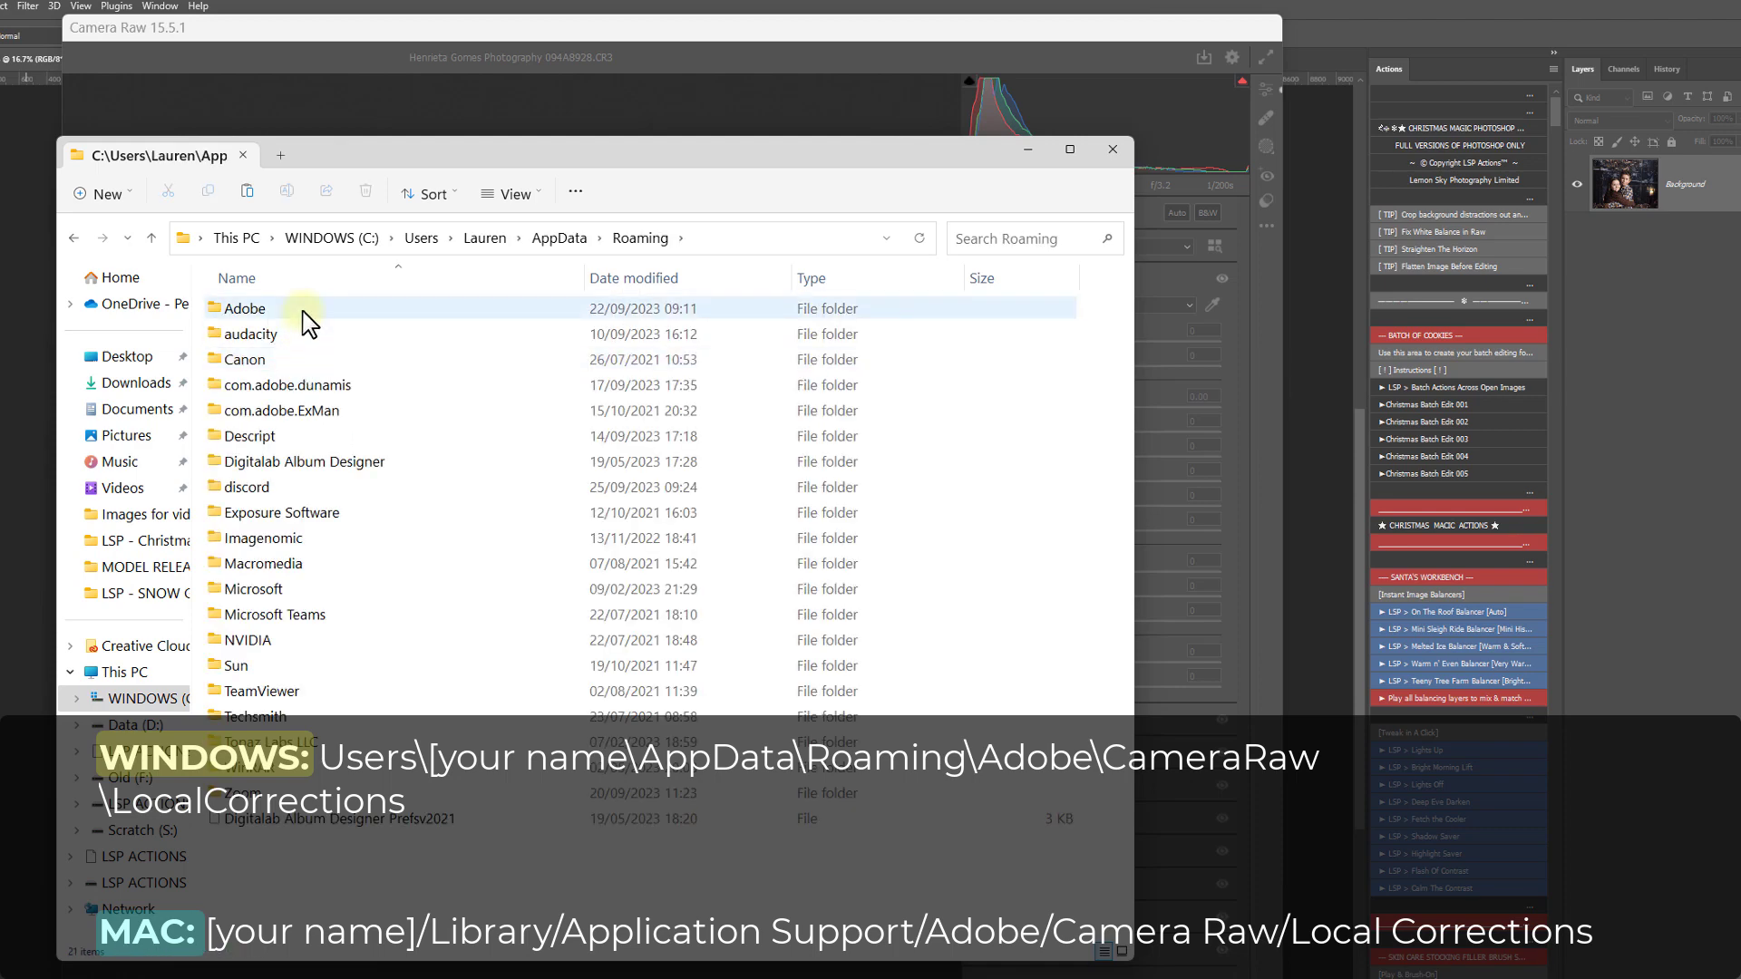
pyautogui.doubleClick(243, 308)
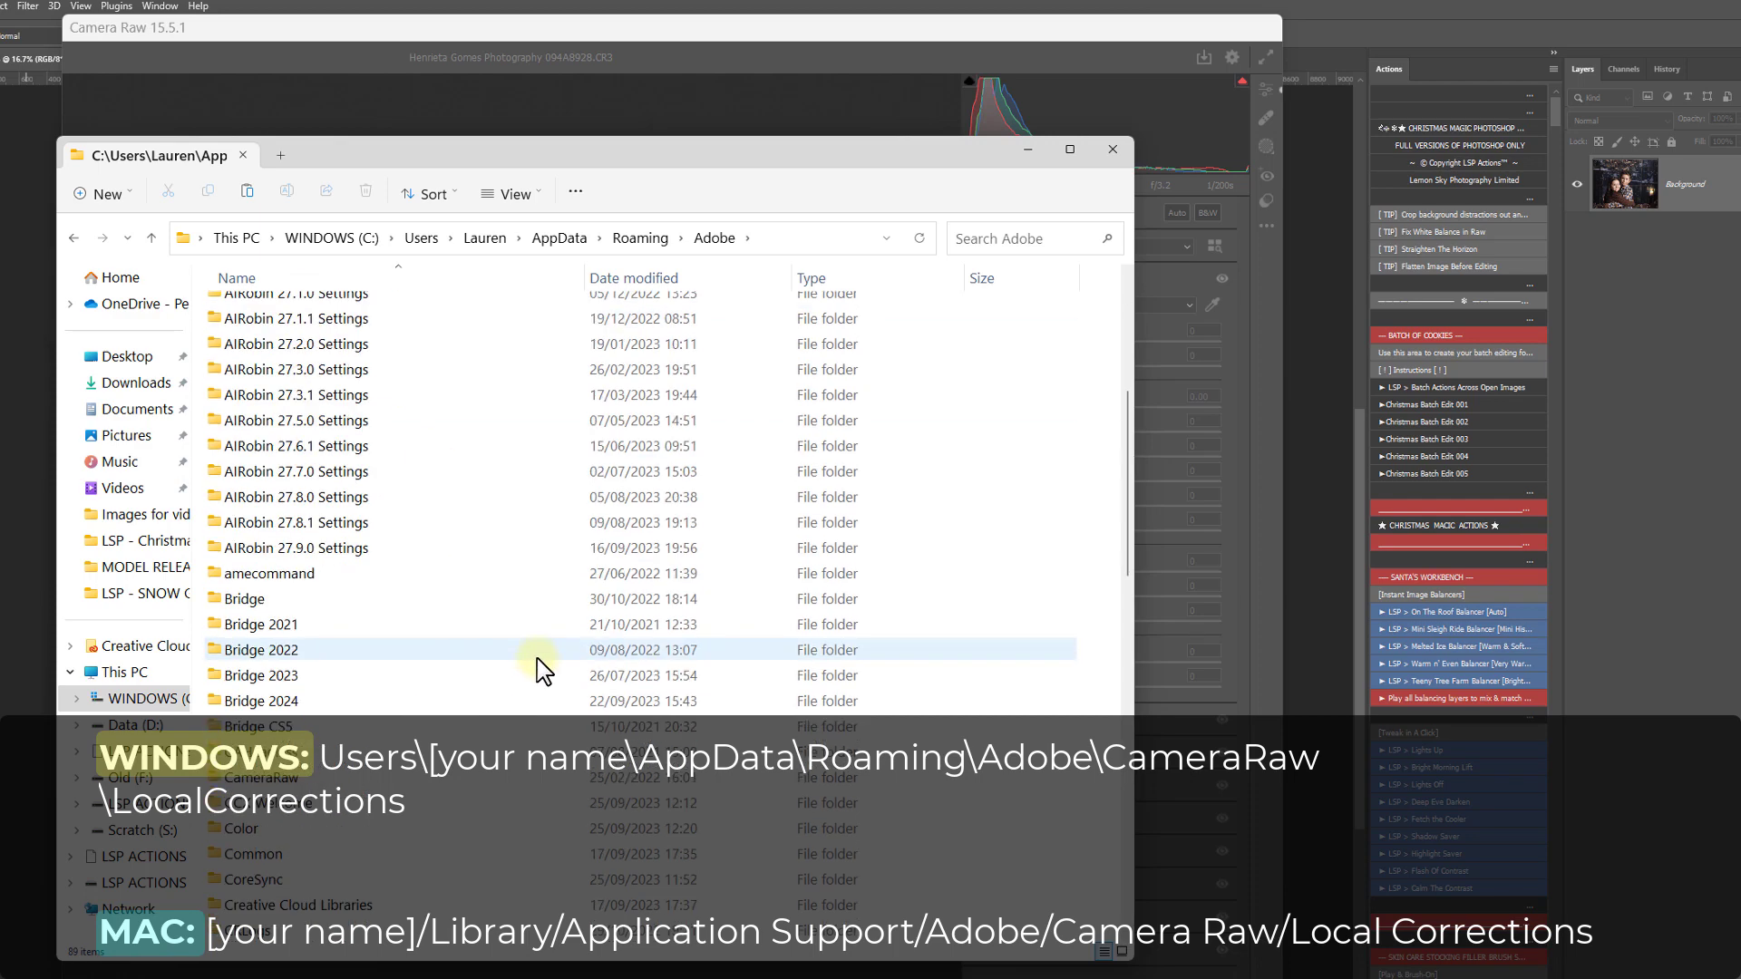
pyautogui.scroll(-3)
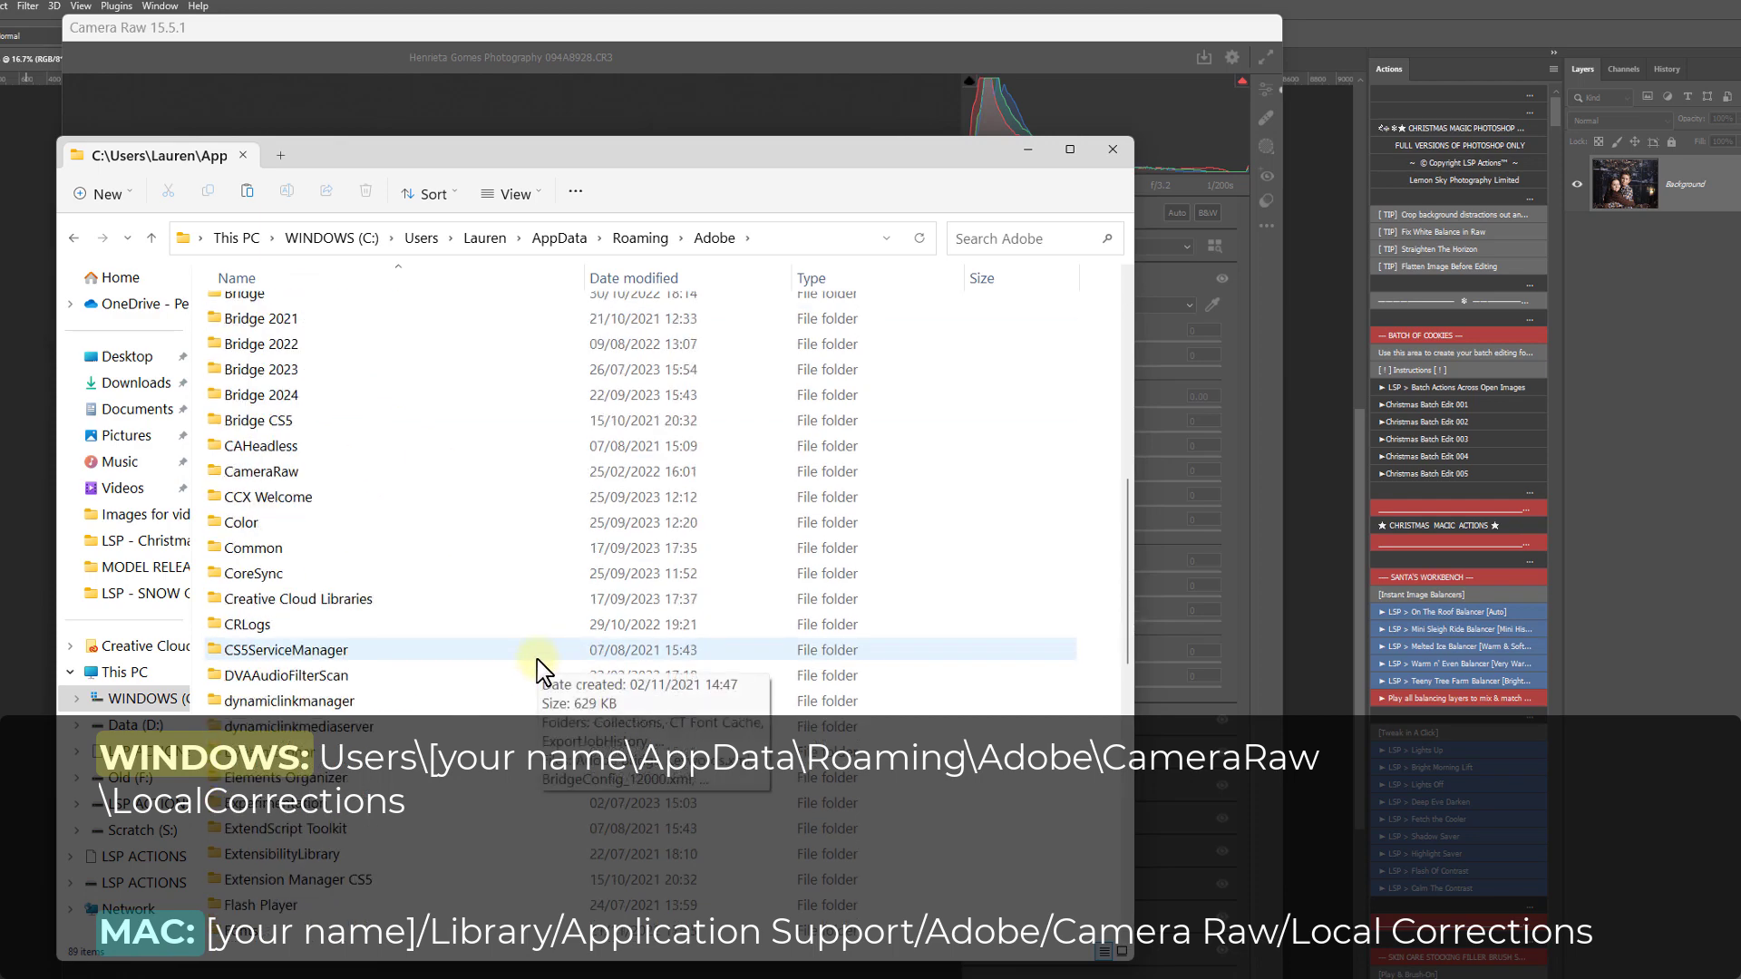
pyautogui.doubleClick(267, 471)
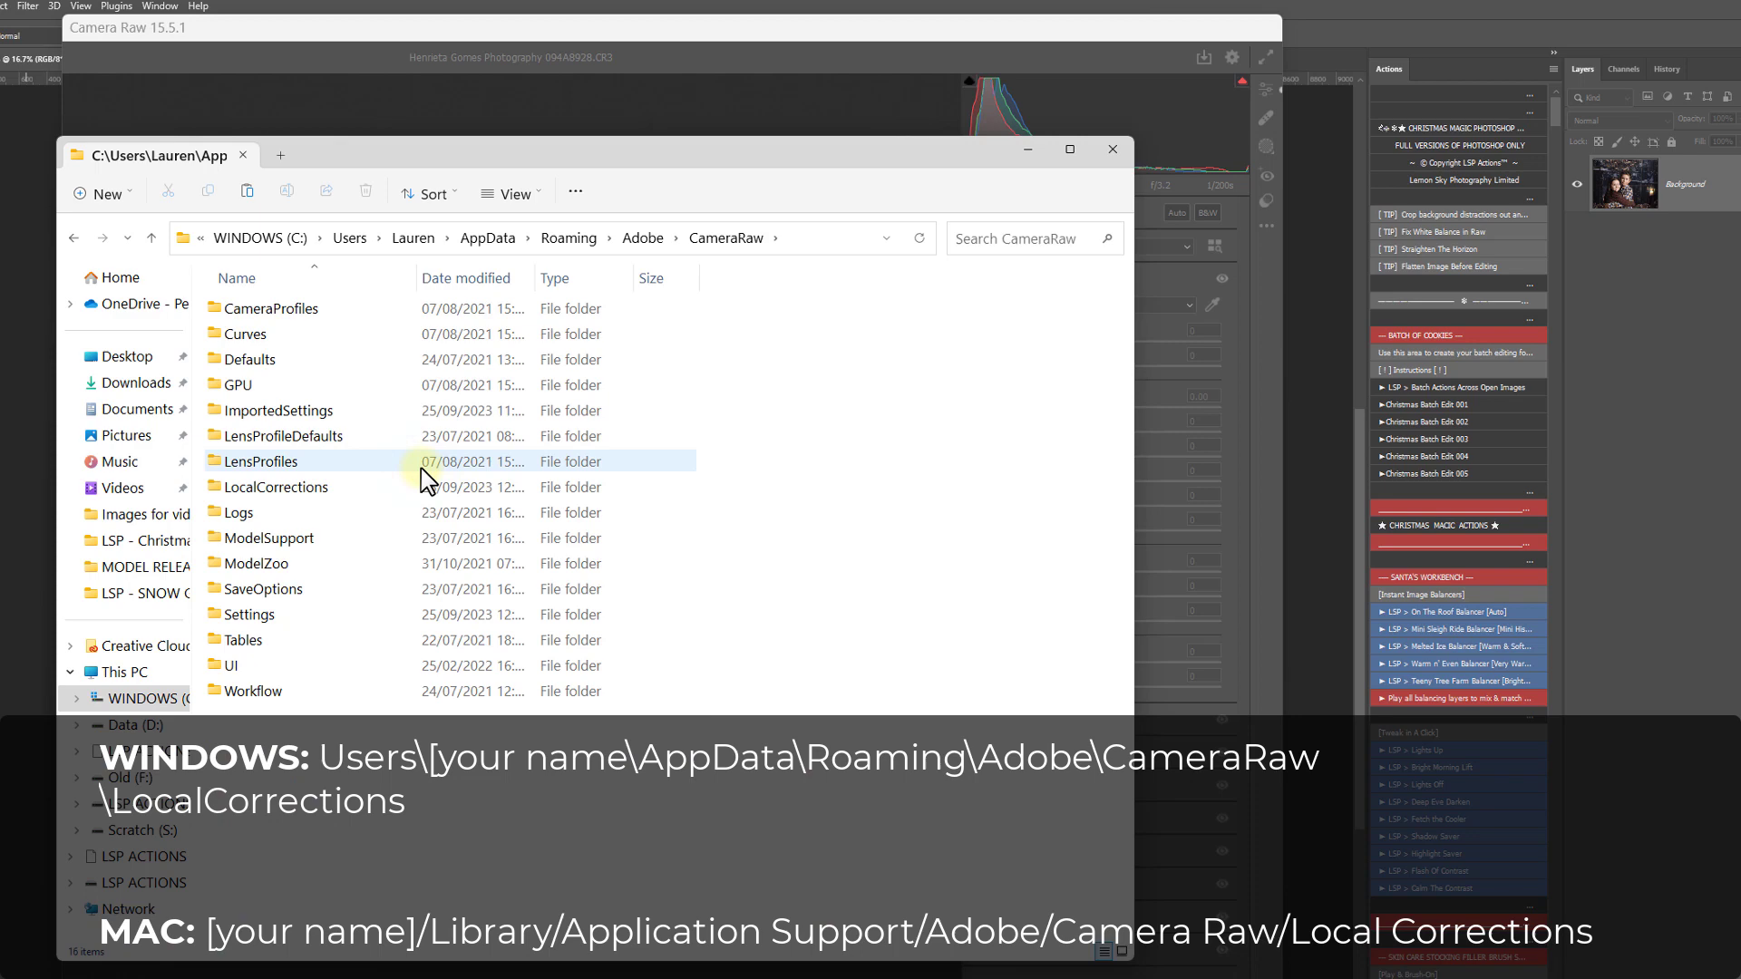
pyautogui.click(276, 486)
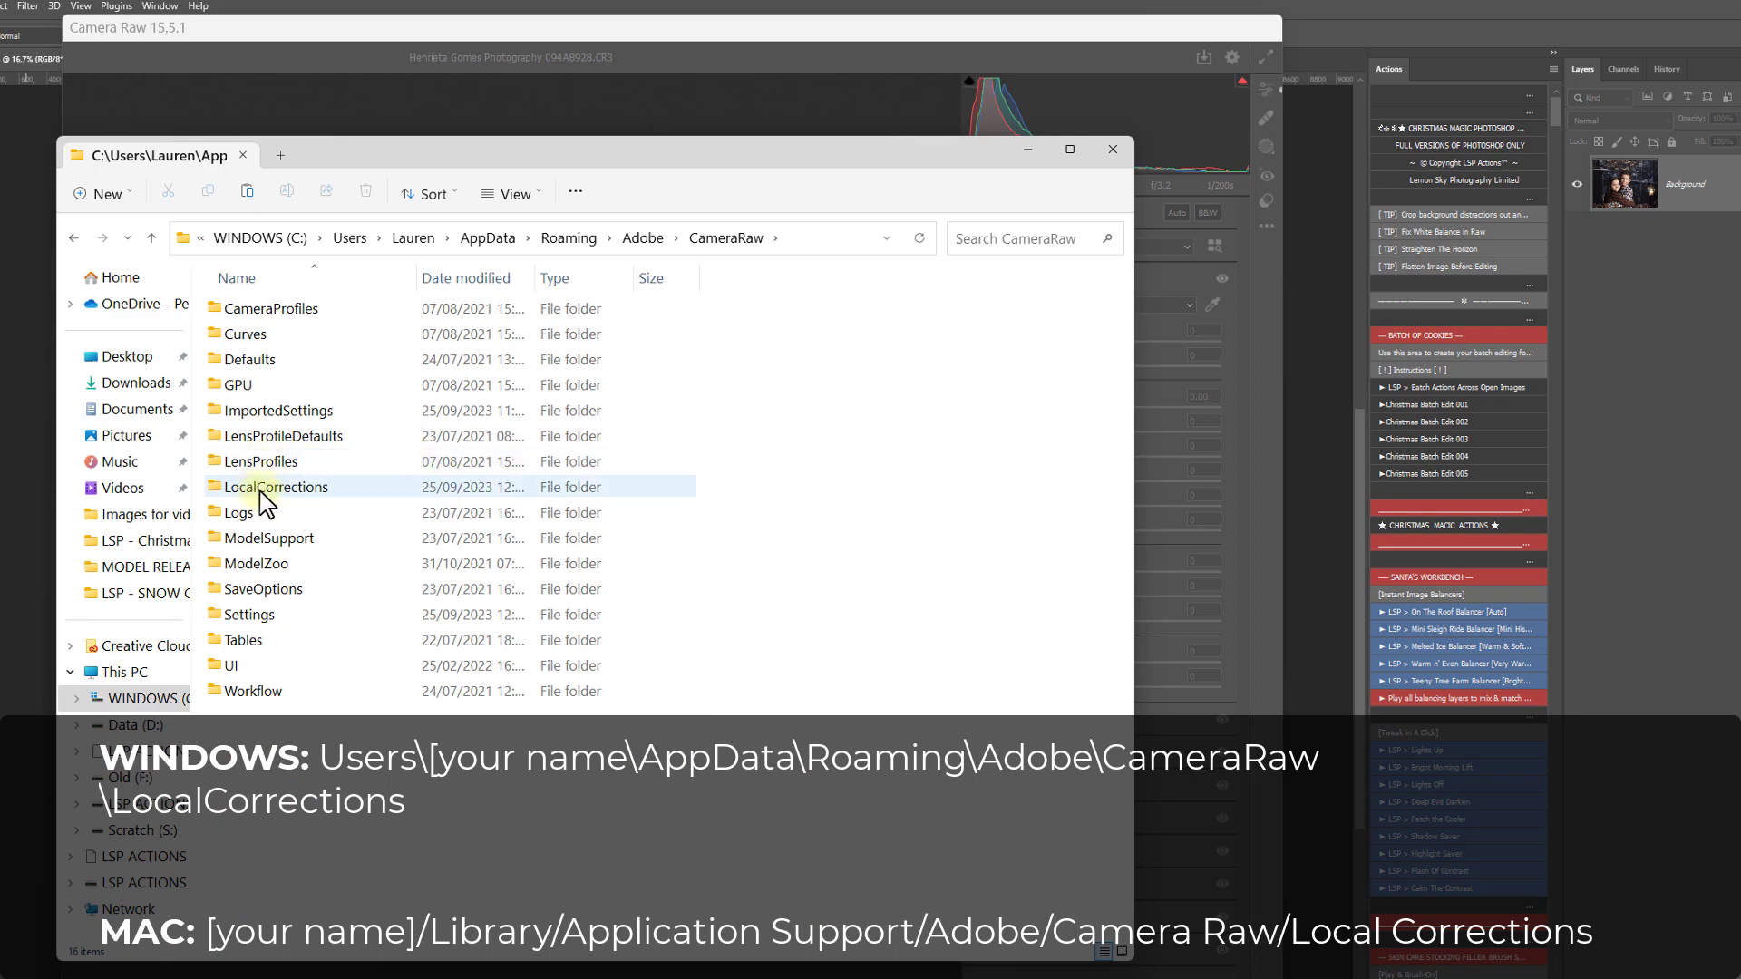
pyautogui.doubleClick(276, 486)
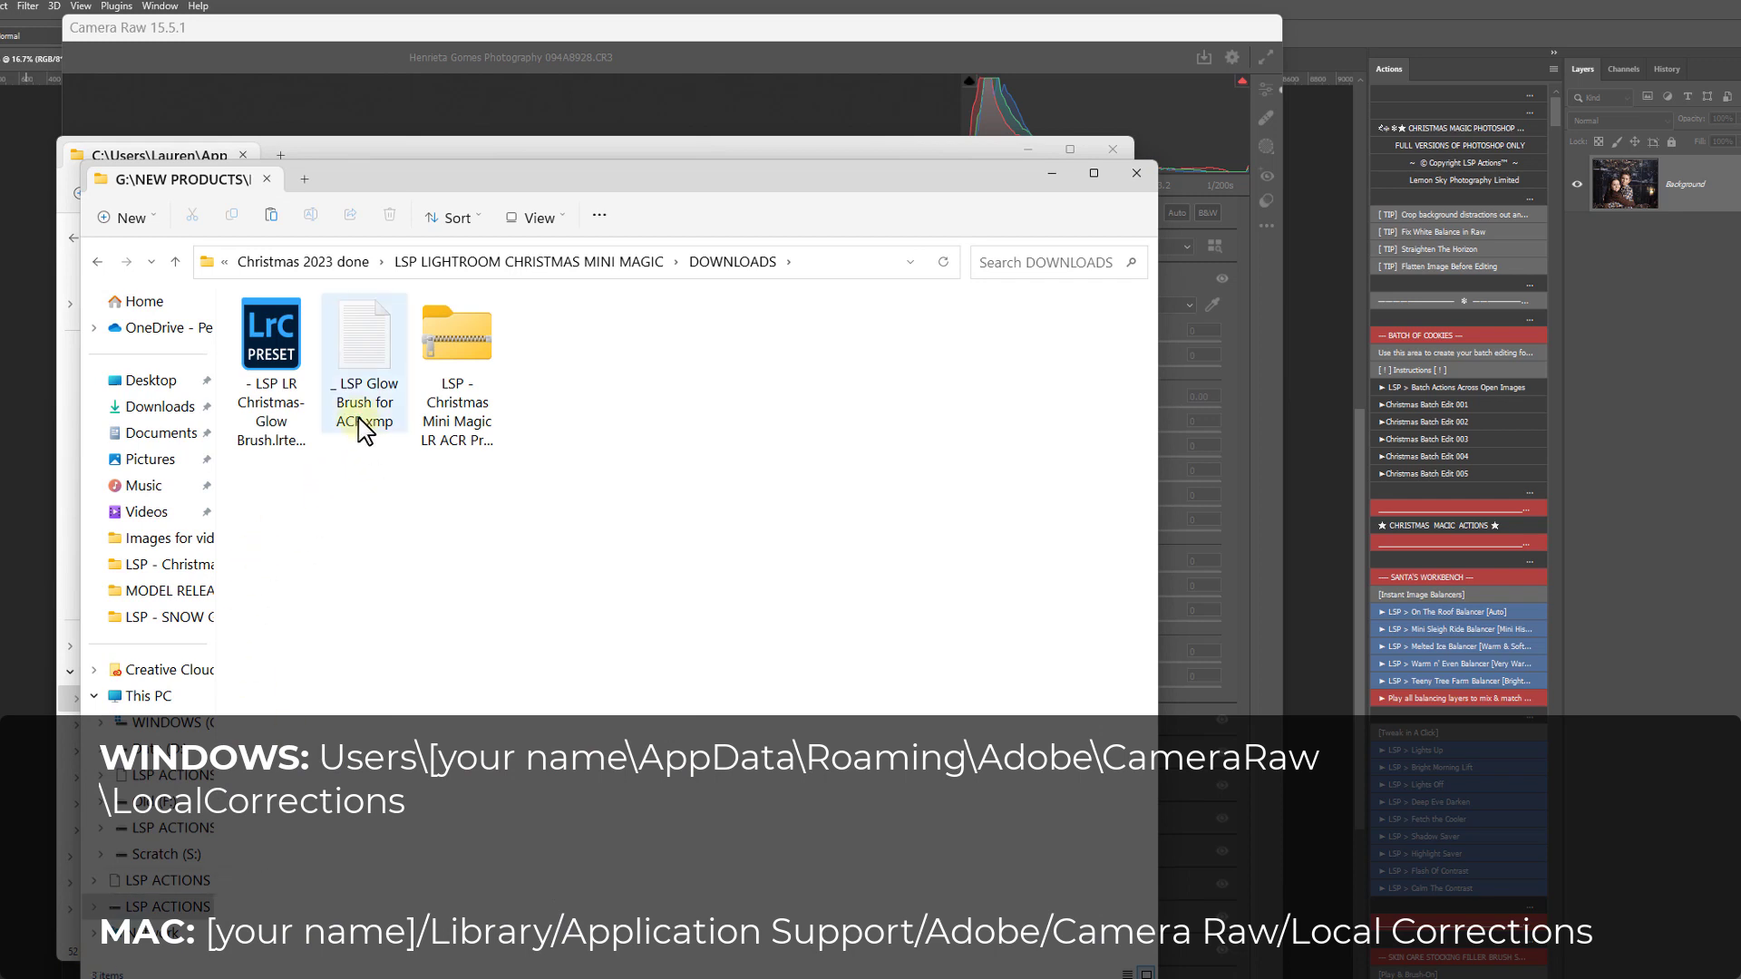
# Step: Copy in the LSP Glow Brush for ACR file, replace the old copy, and close Explorer
pyautogui.click(363, 333)
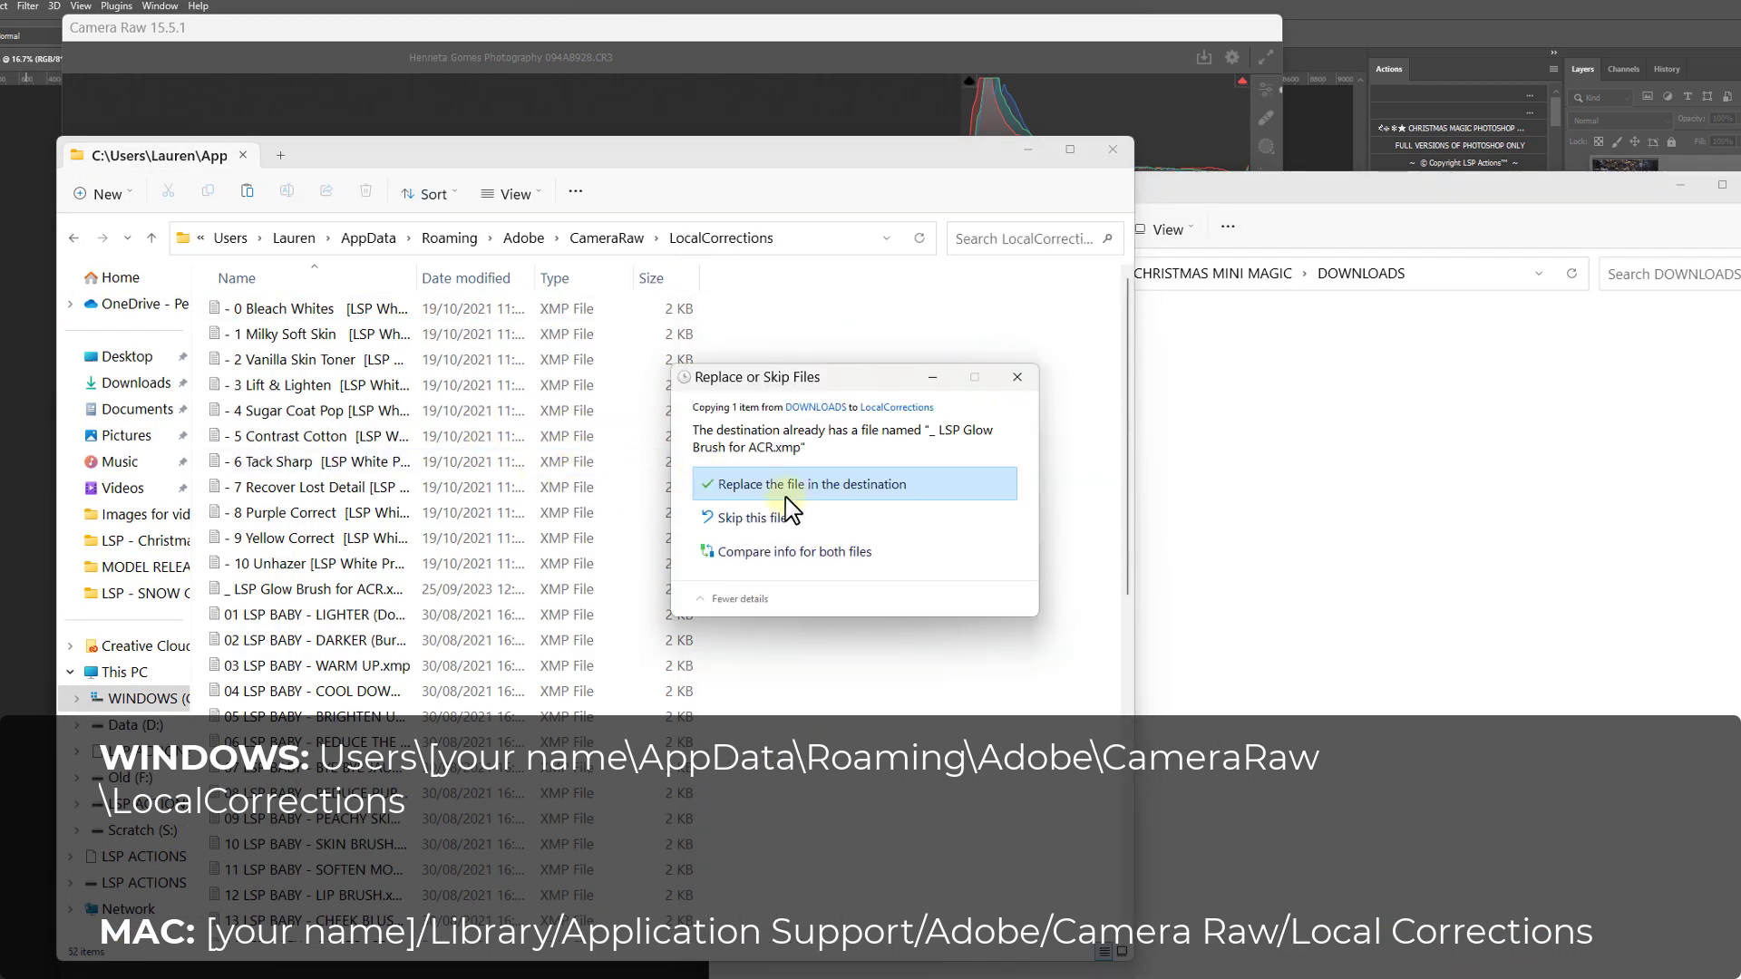
pyautogui.click(810, 485)
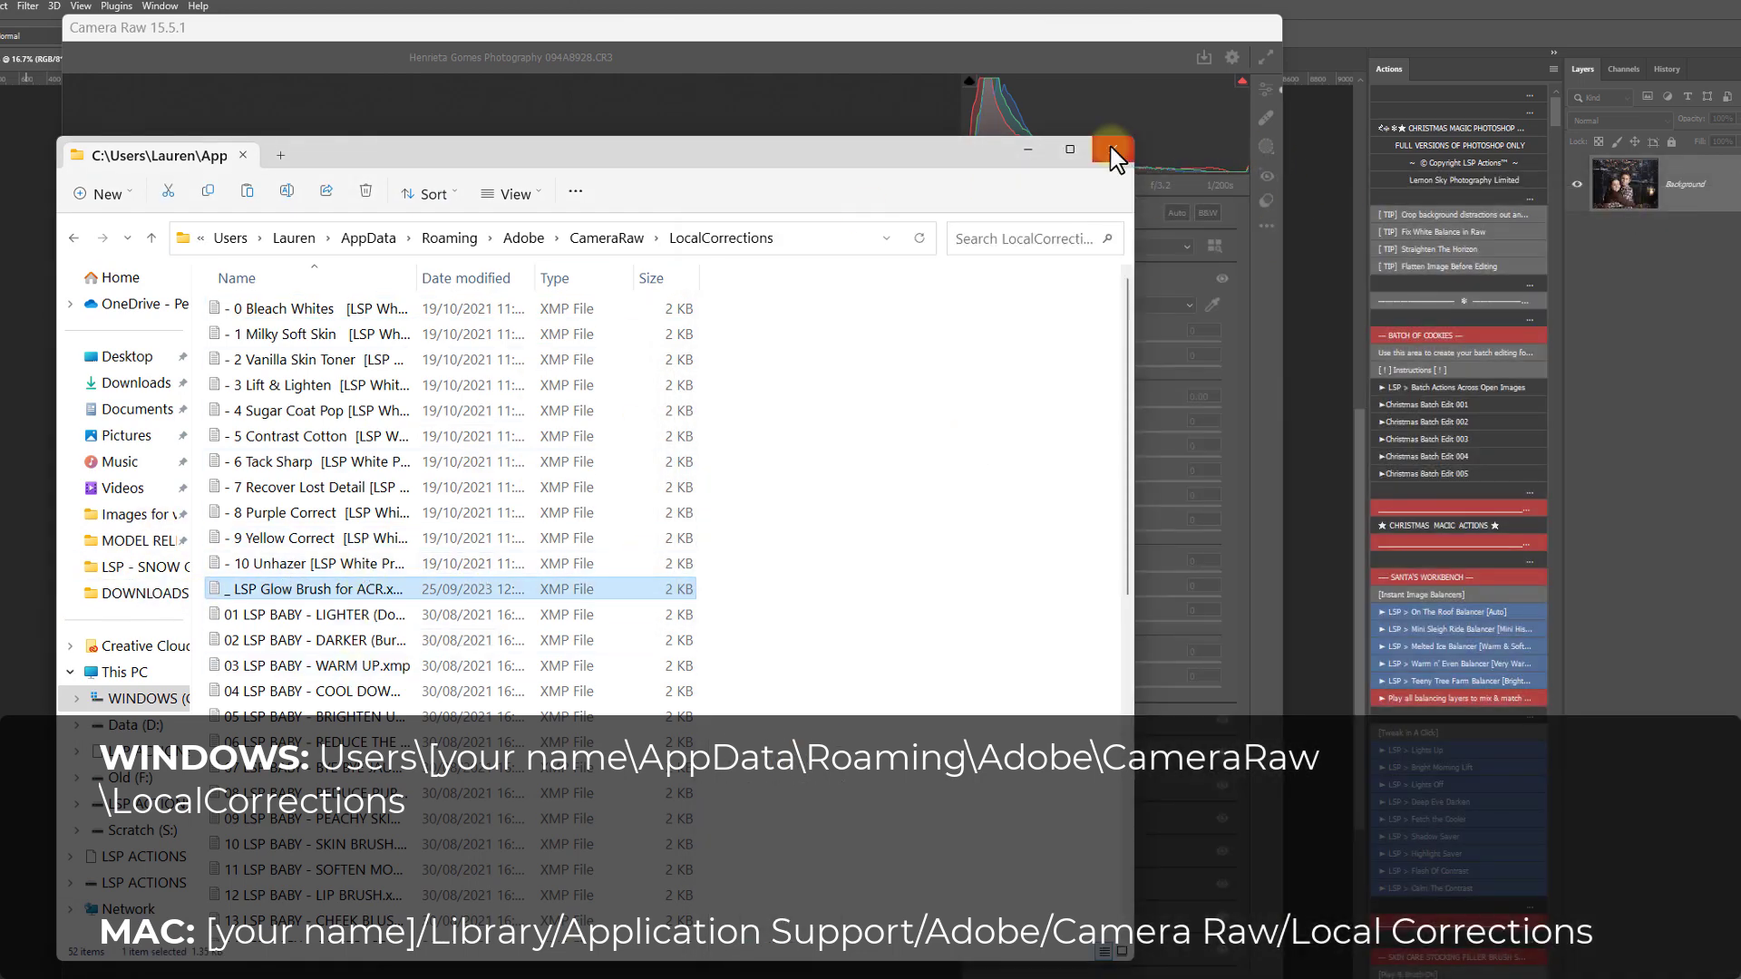
pyautogui.click(1112, 148)
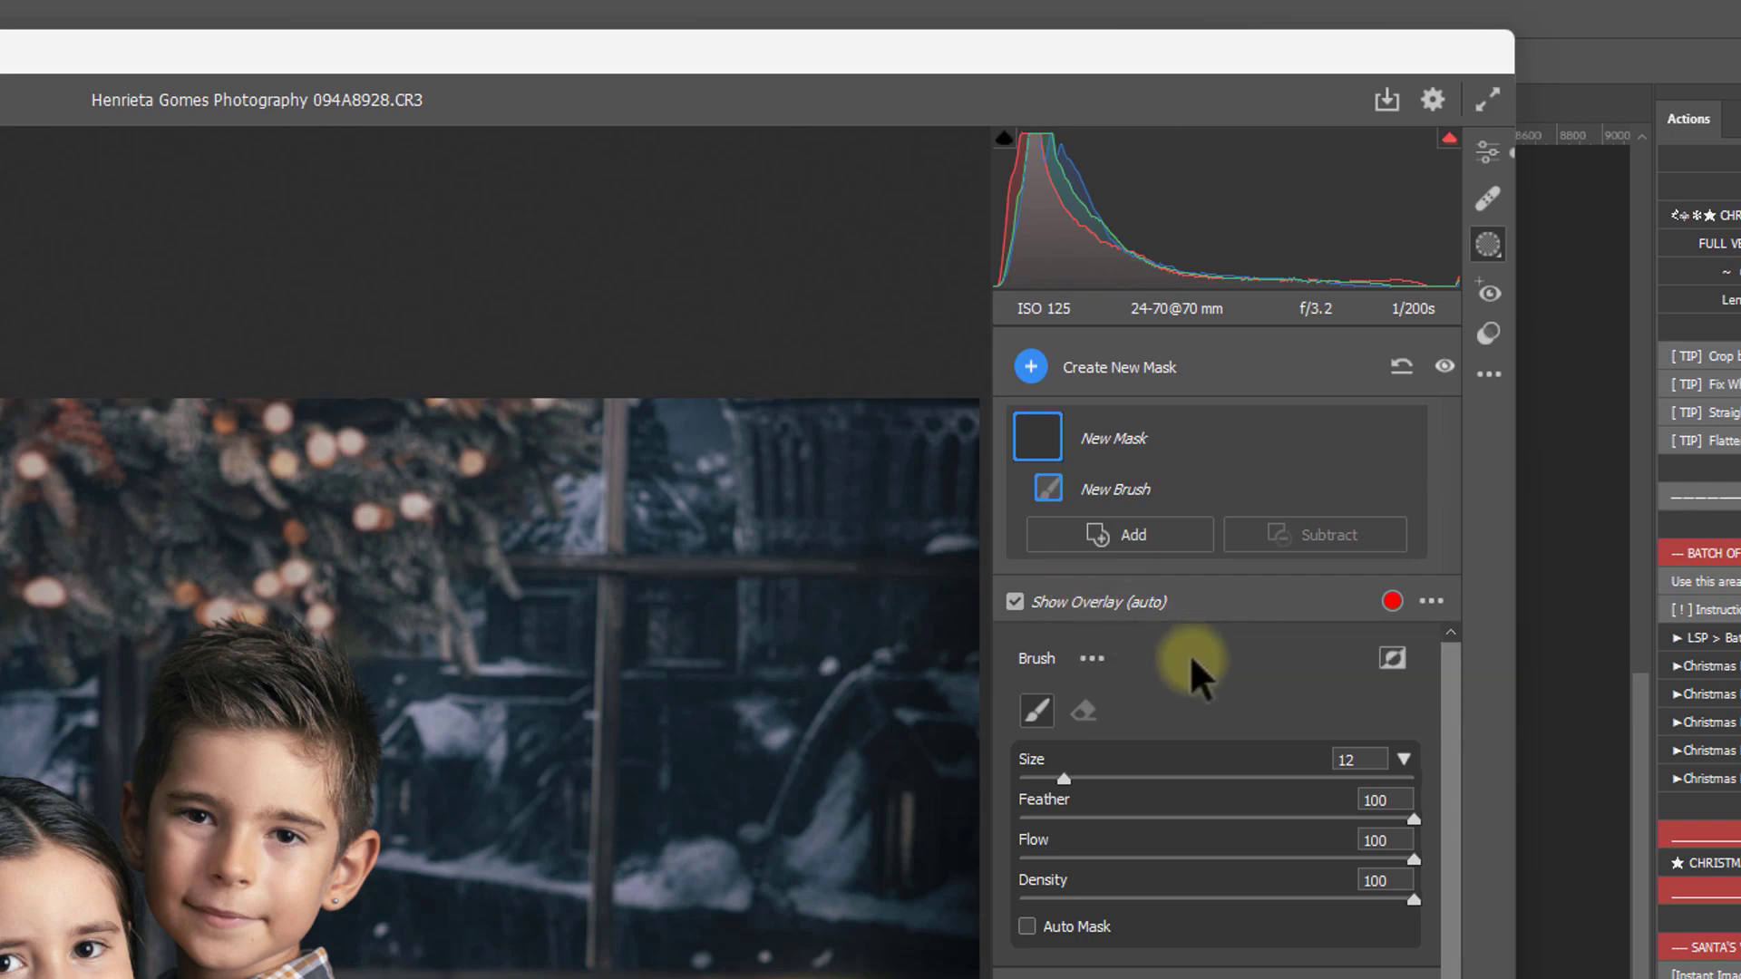
# Step: Select the *LSP Glow Brush for ACR preset, adjust density, and paint glow over the candle
pyautogui.click(773, 307)
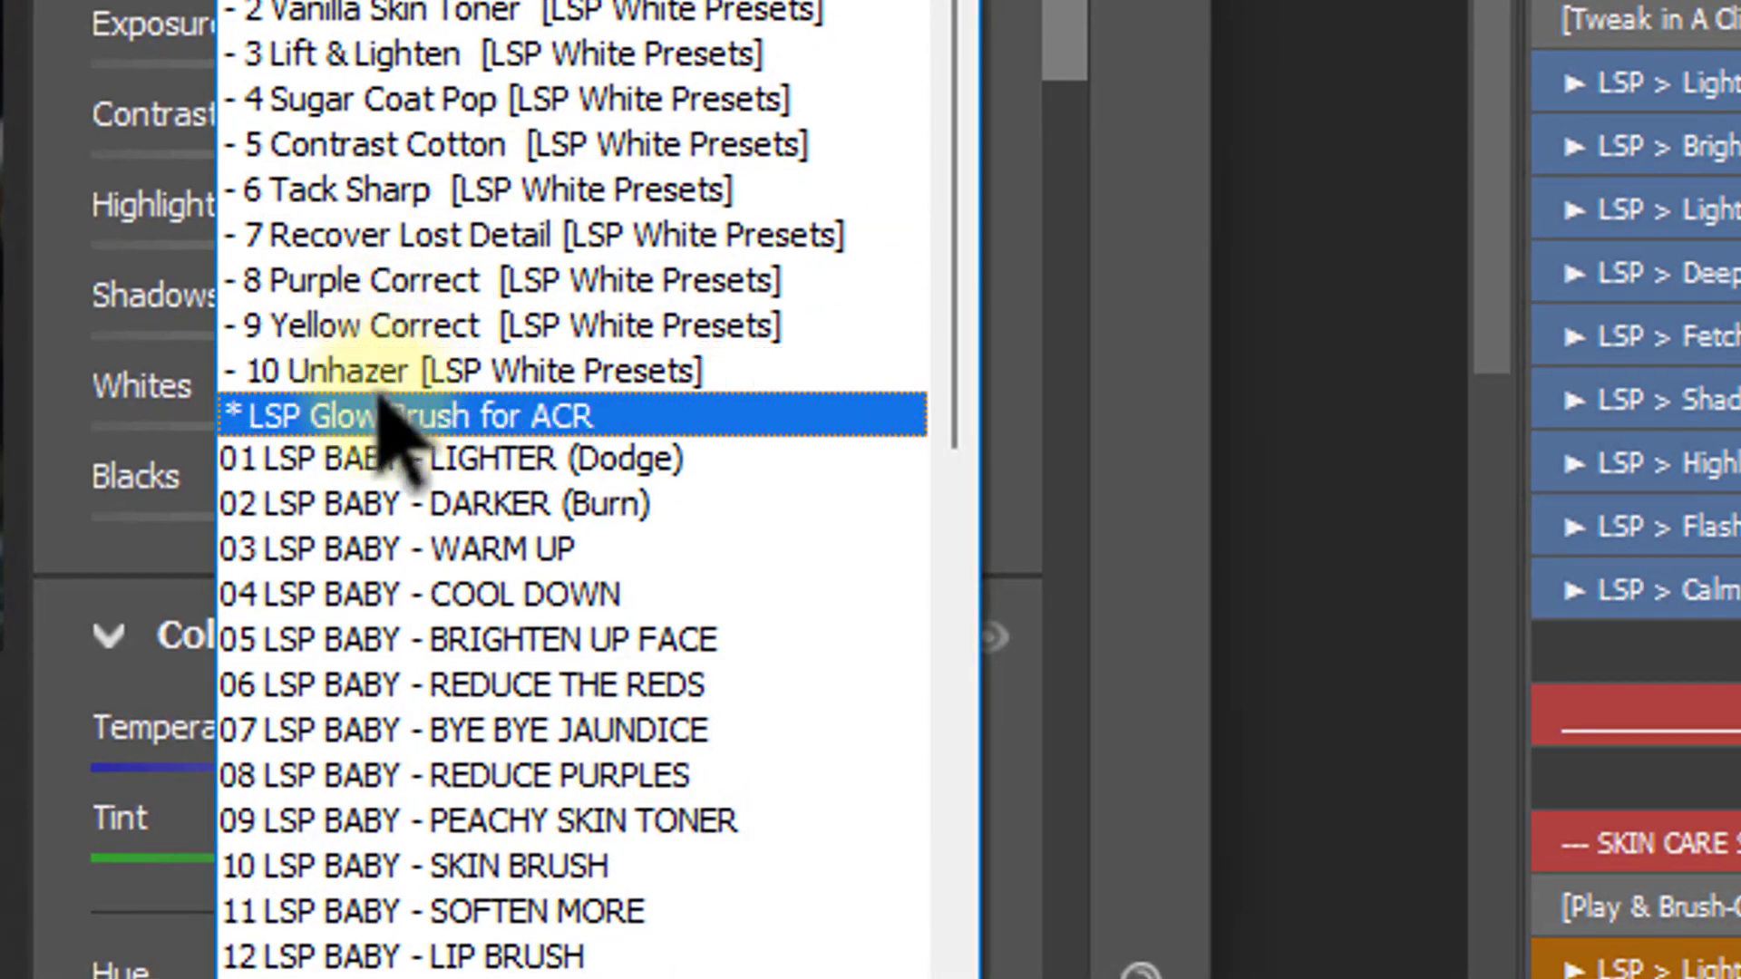
pyautogui.click(417, 415)
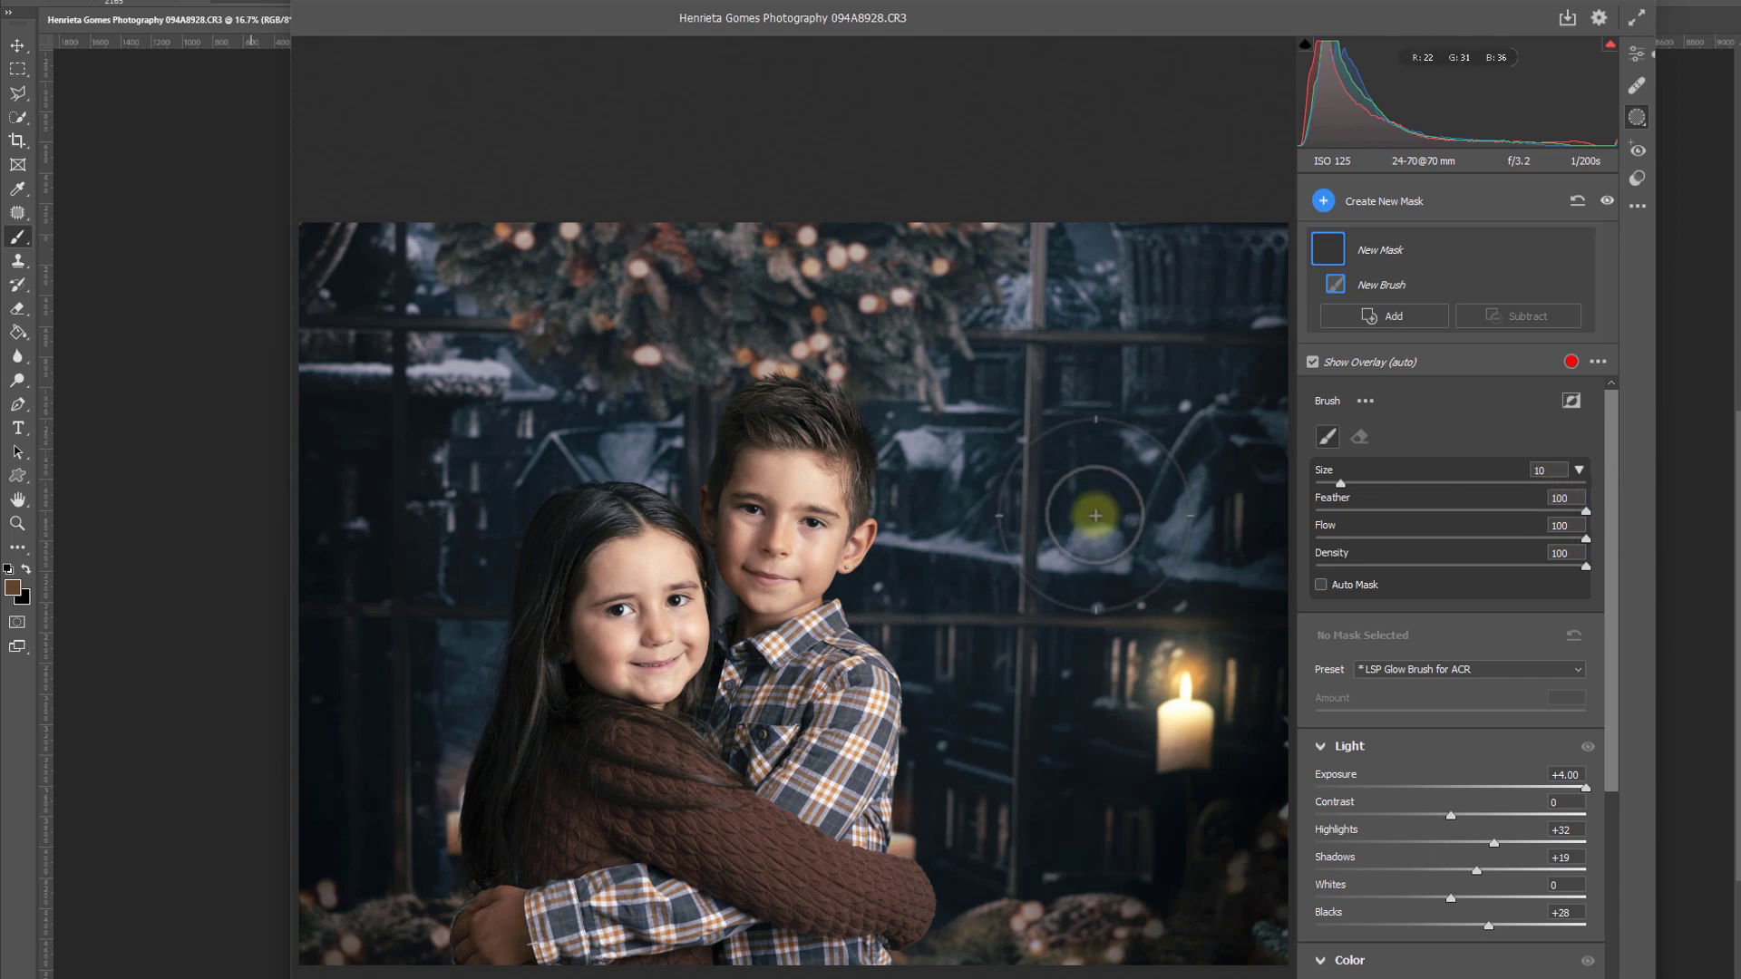
pyautogui.moveTo(1532, 549)
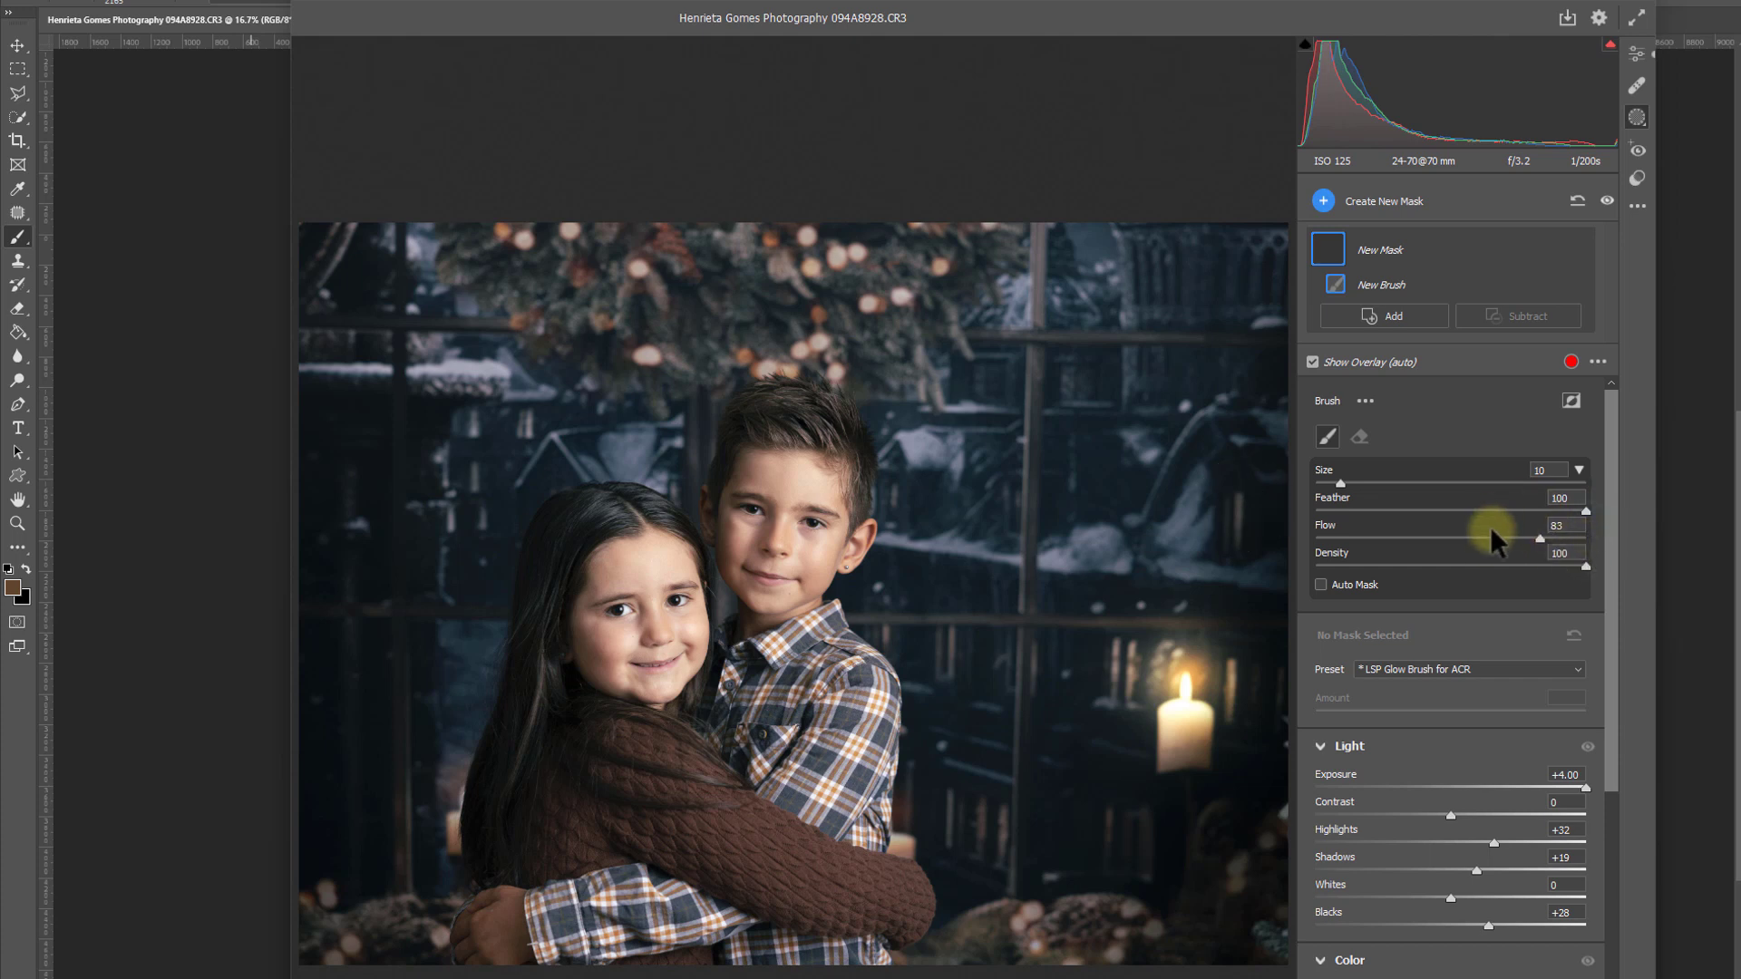
pyautogui.moveTo(1539, 565); pyautogui.dragTo(1429, 565)
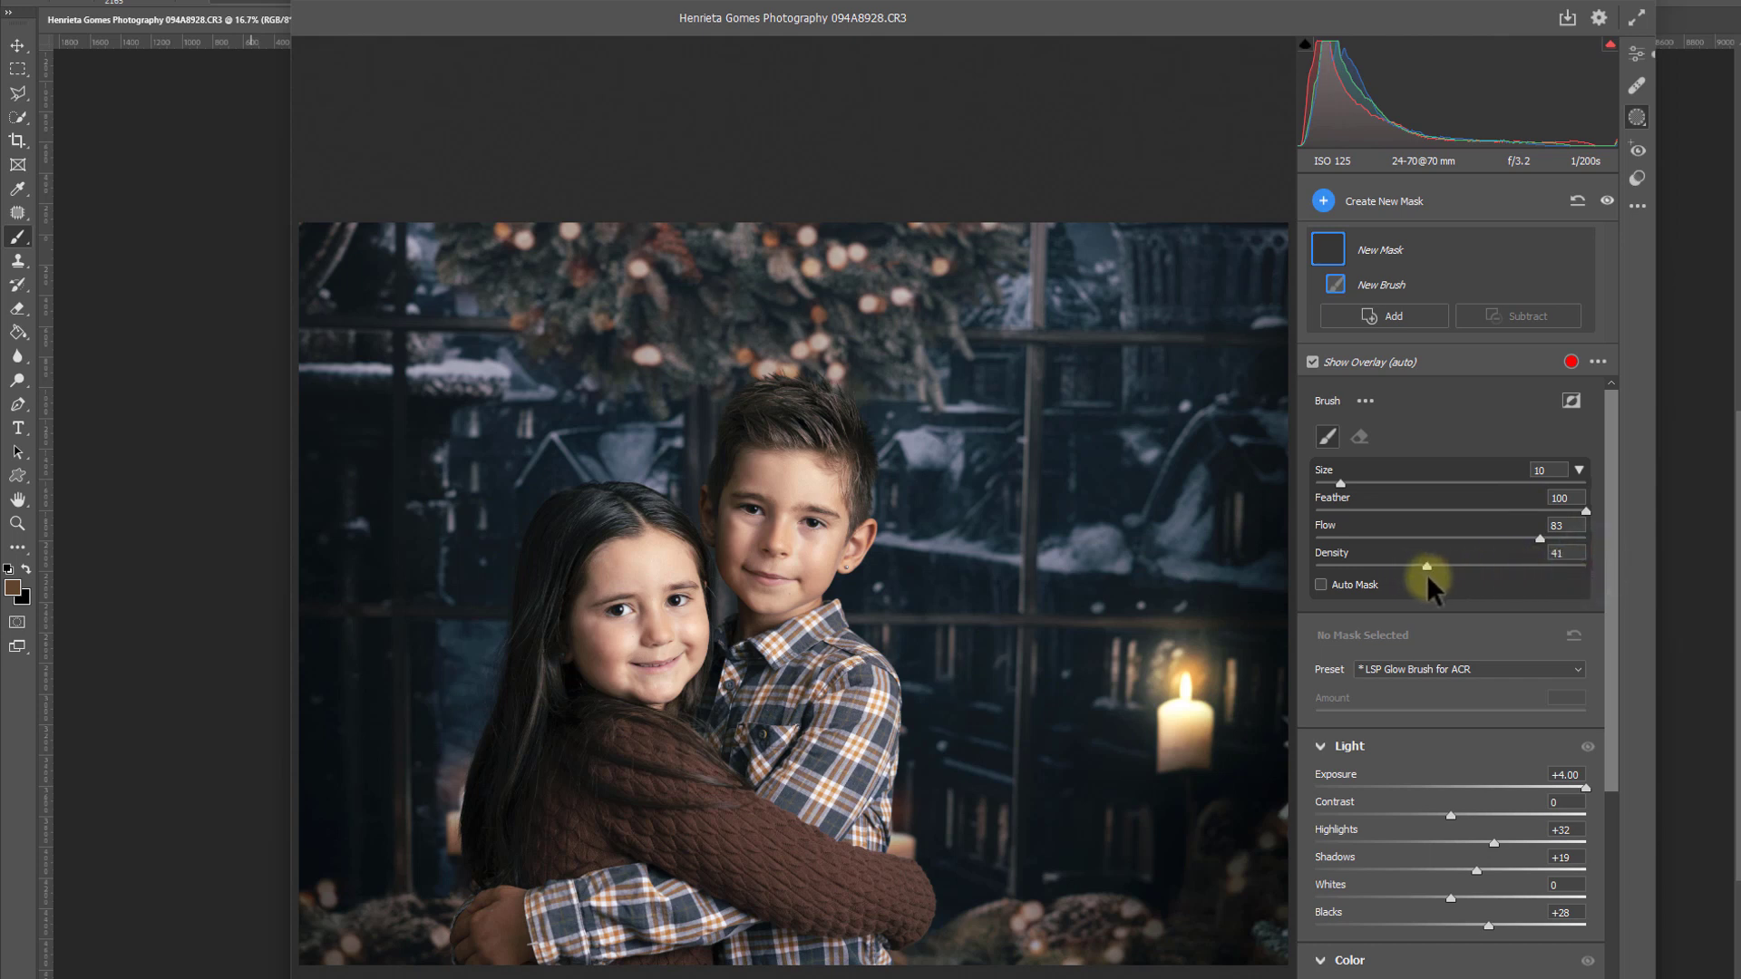
pyautogui.moveTo(1433, 568); pyautogui.dragTo(1588, 568)
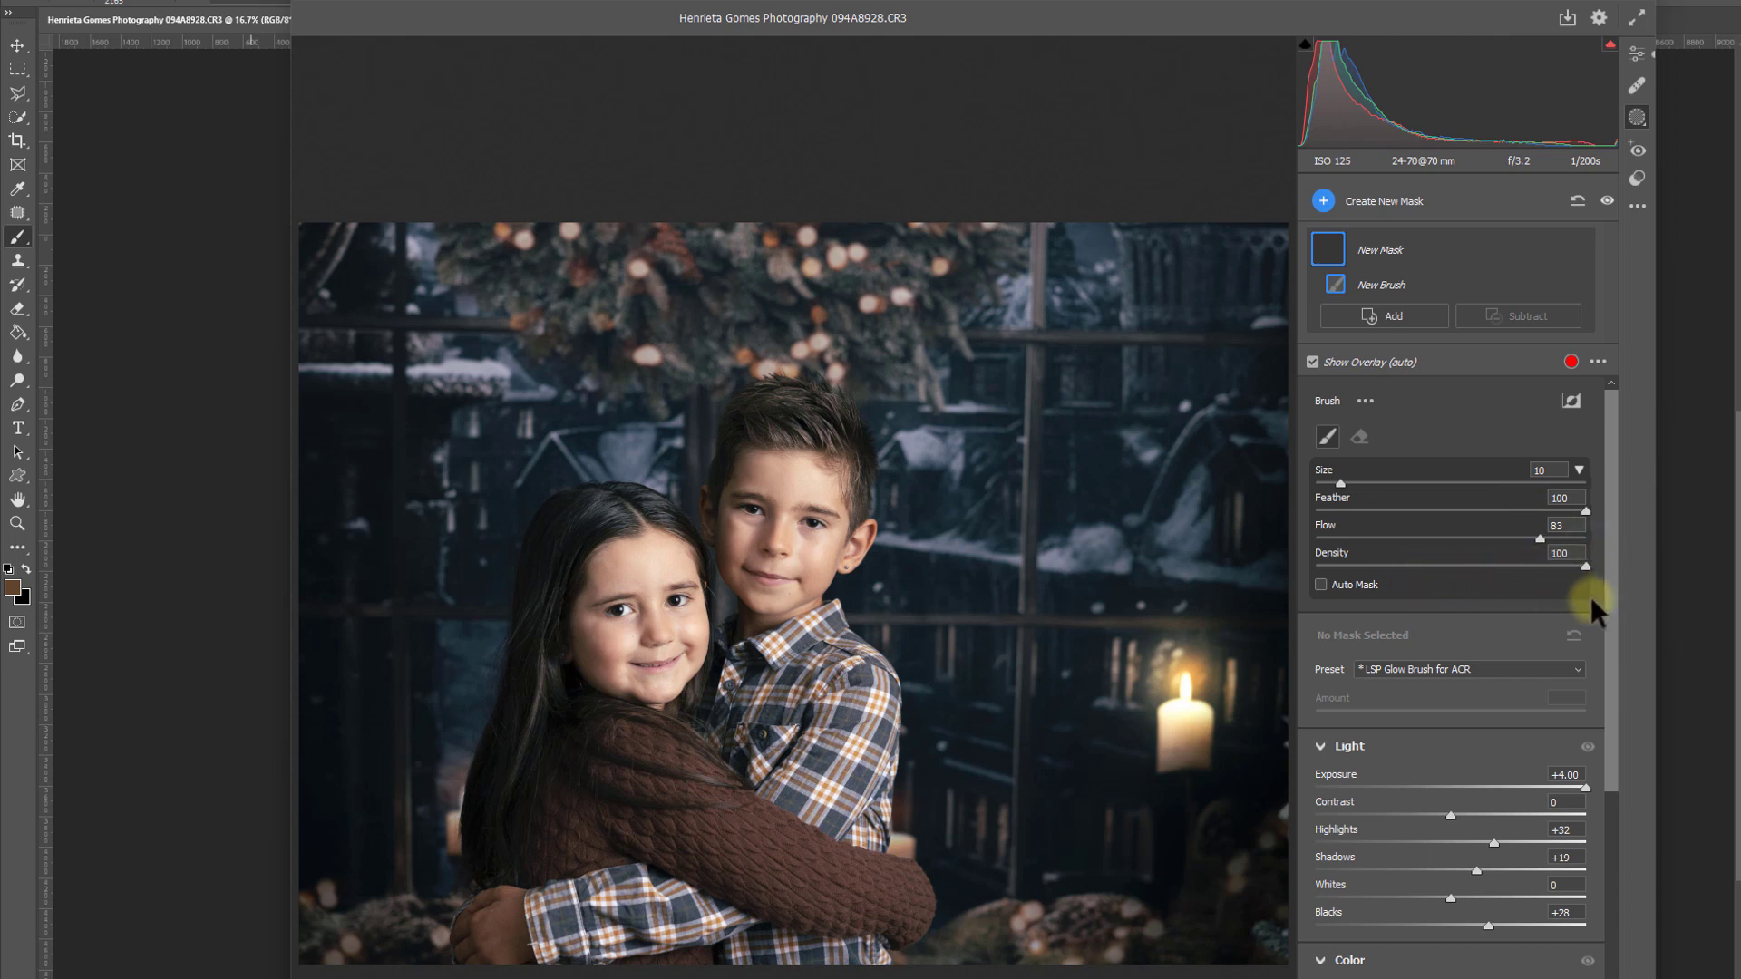
pyautogui.moveTo(1583, 565); pyautogui.dragTo(1538, 566)
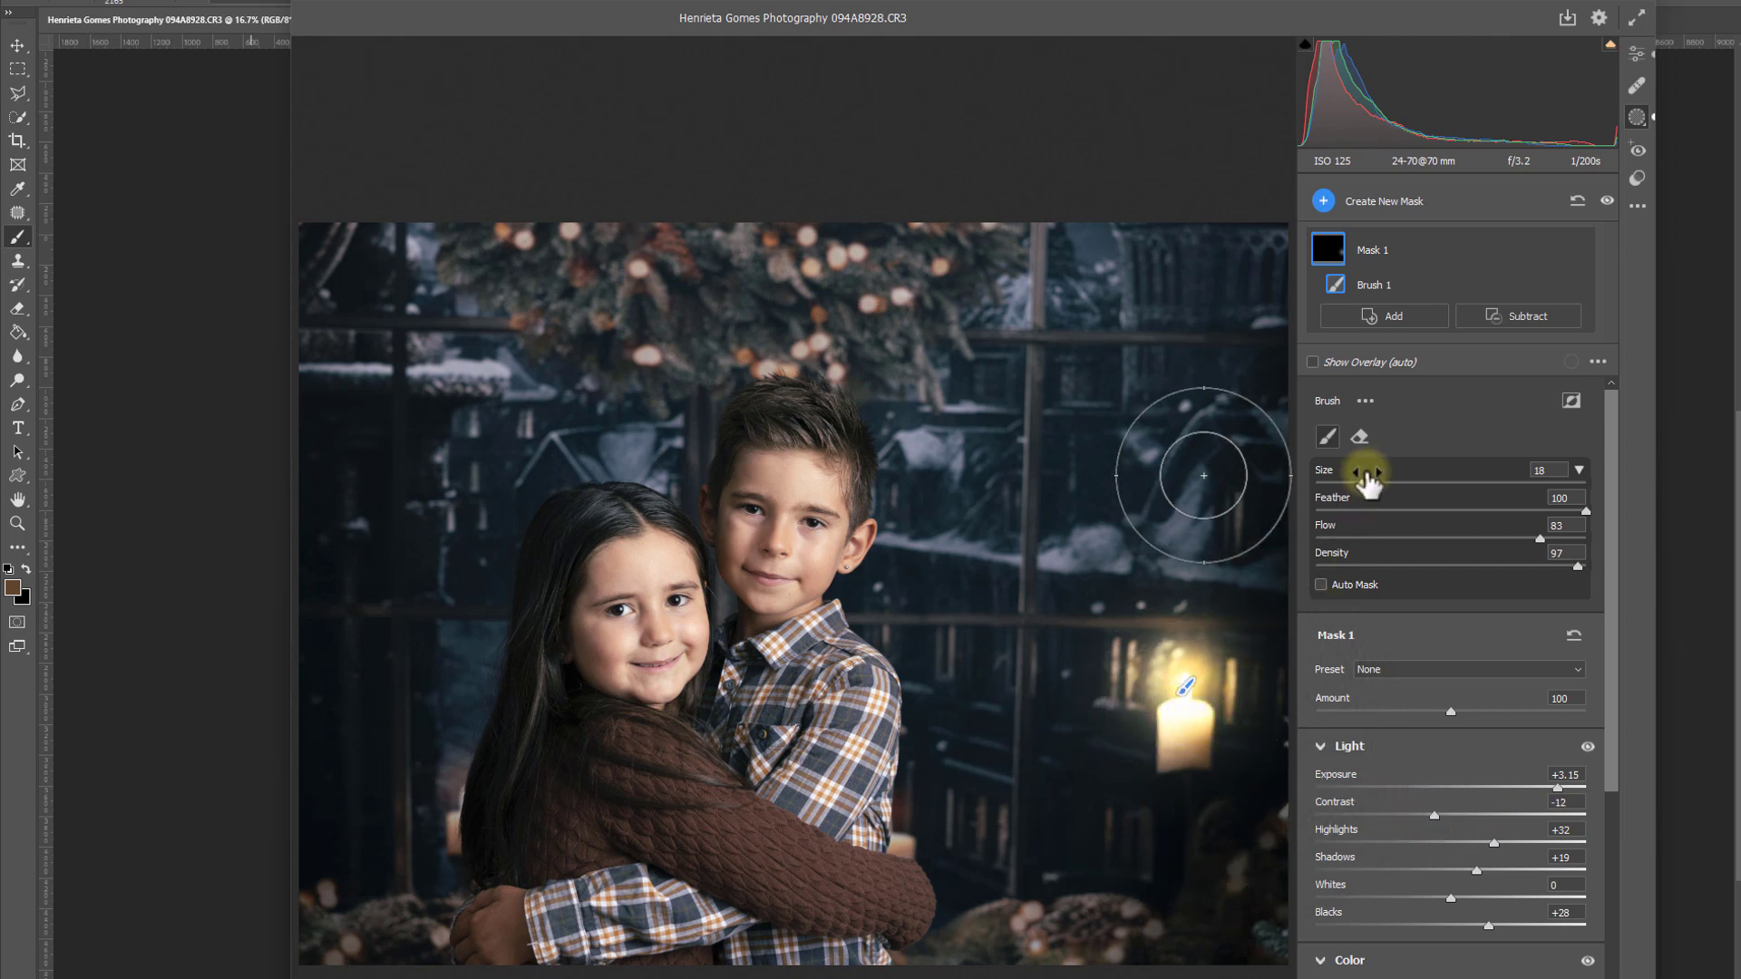
# Step: Set the brush to size 95, flow 22 and density 18
pyautogui.moveTo(1539, 539); pyautogui.dragTo(1444, 539)
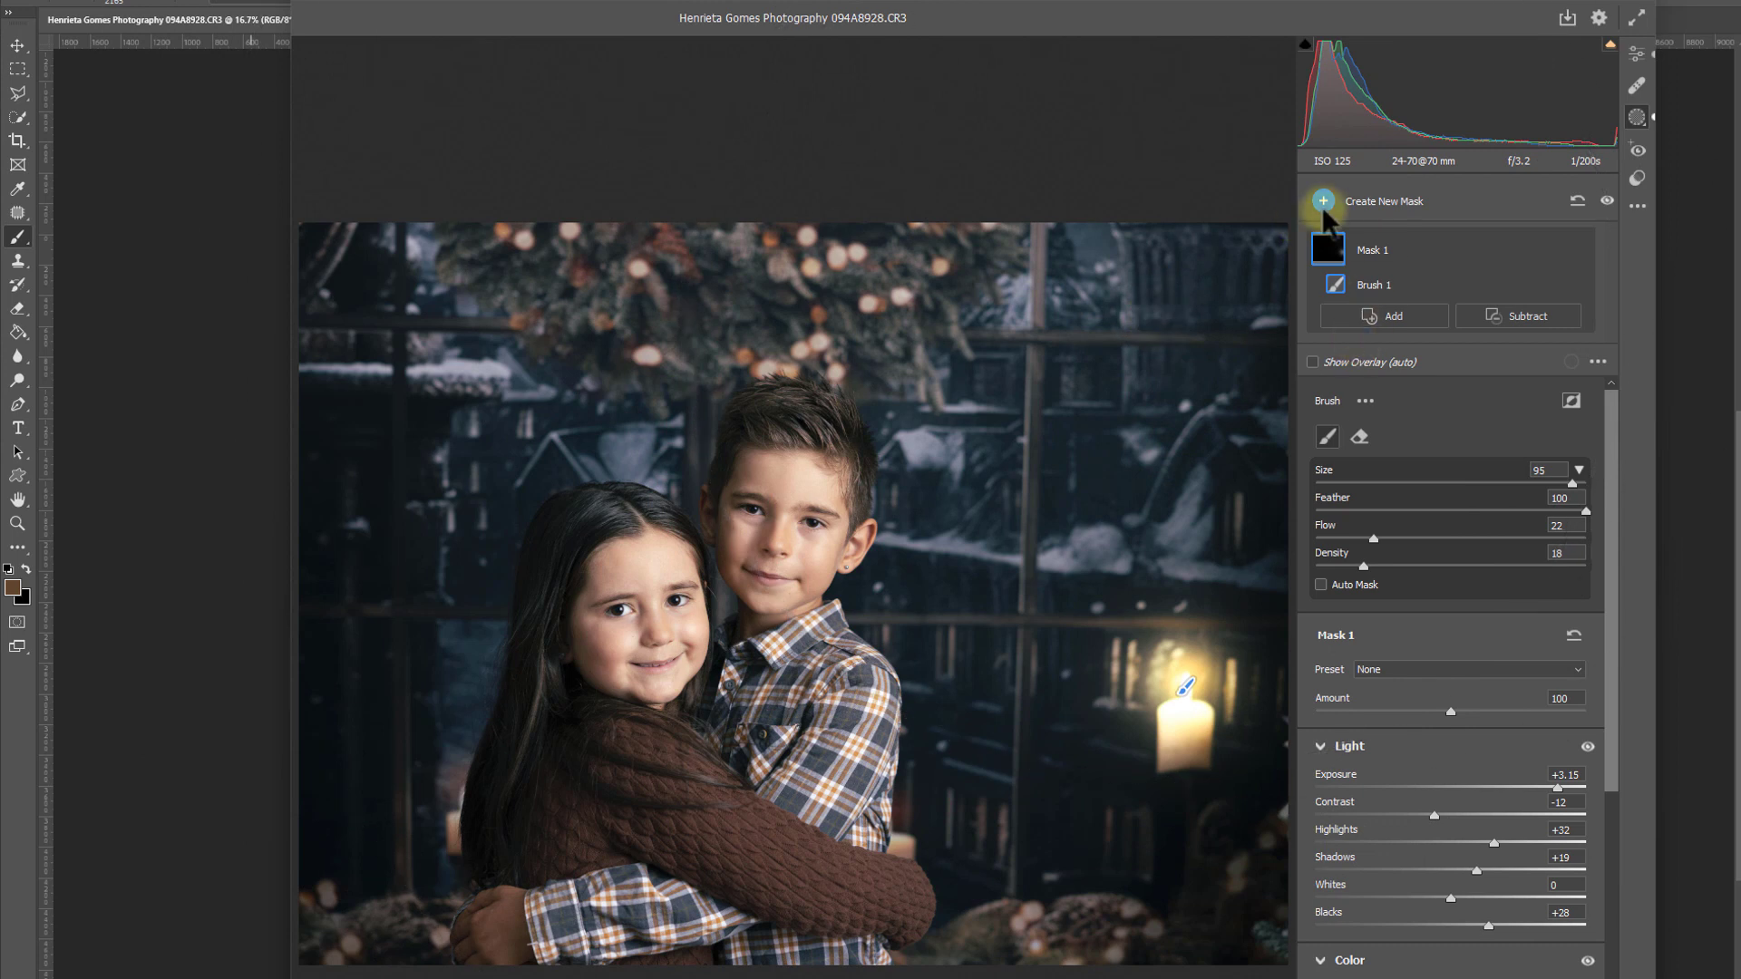
# Step: Create a new brush mask using the *LSP Glow Brush for ACR preset
pyautogui.click(1322, 201)
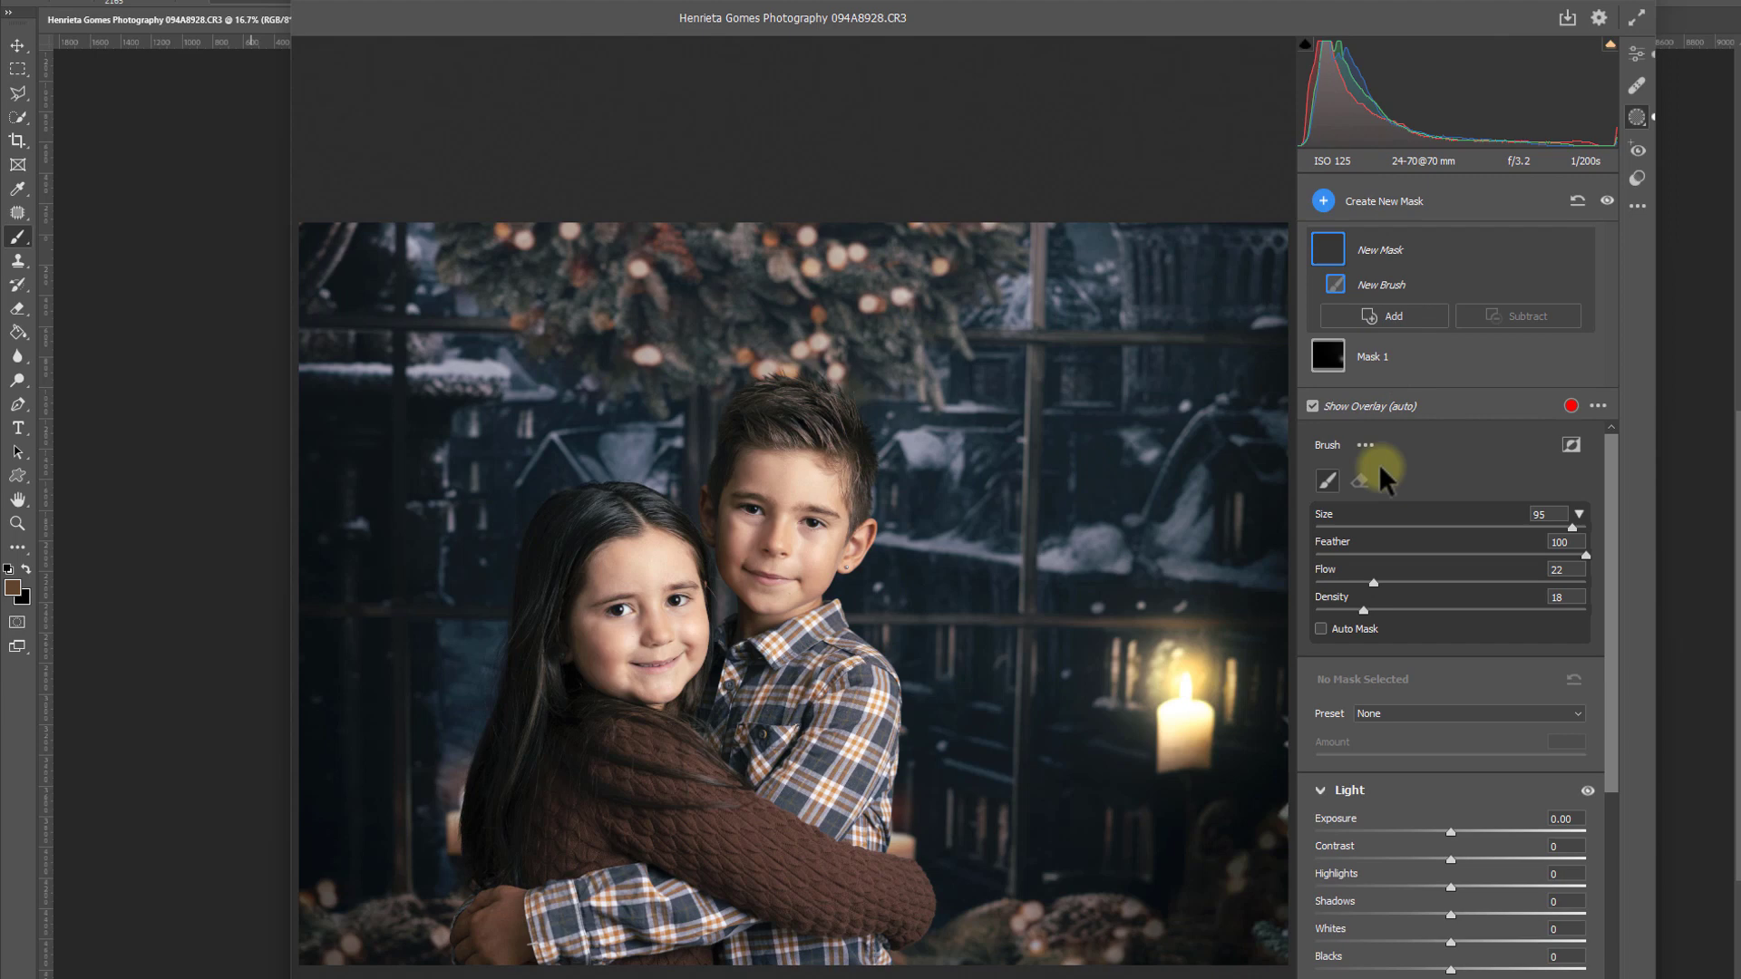
pyautogui.click(1466, 712)
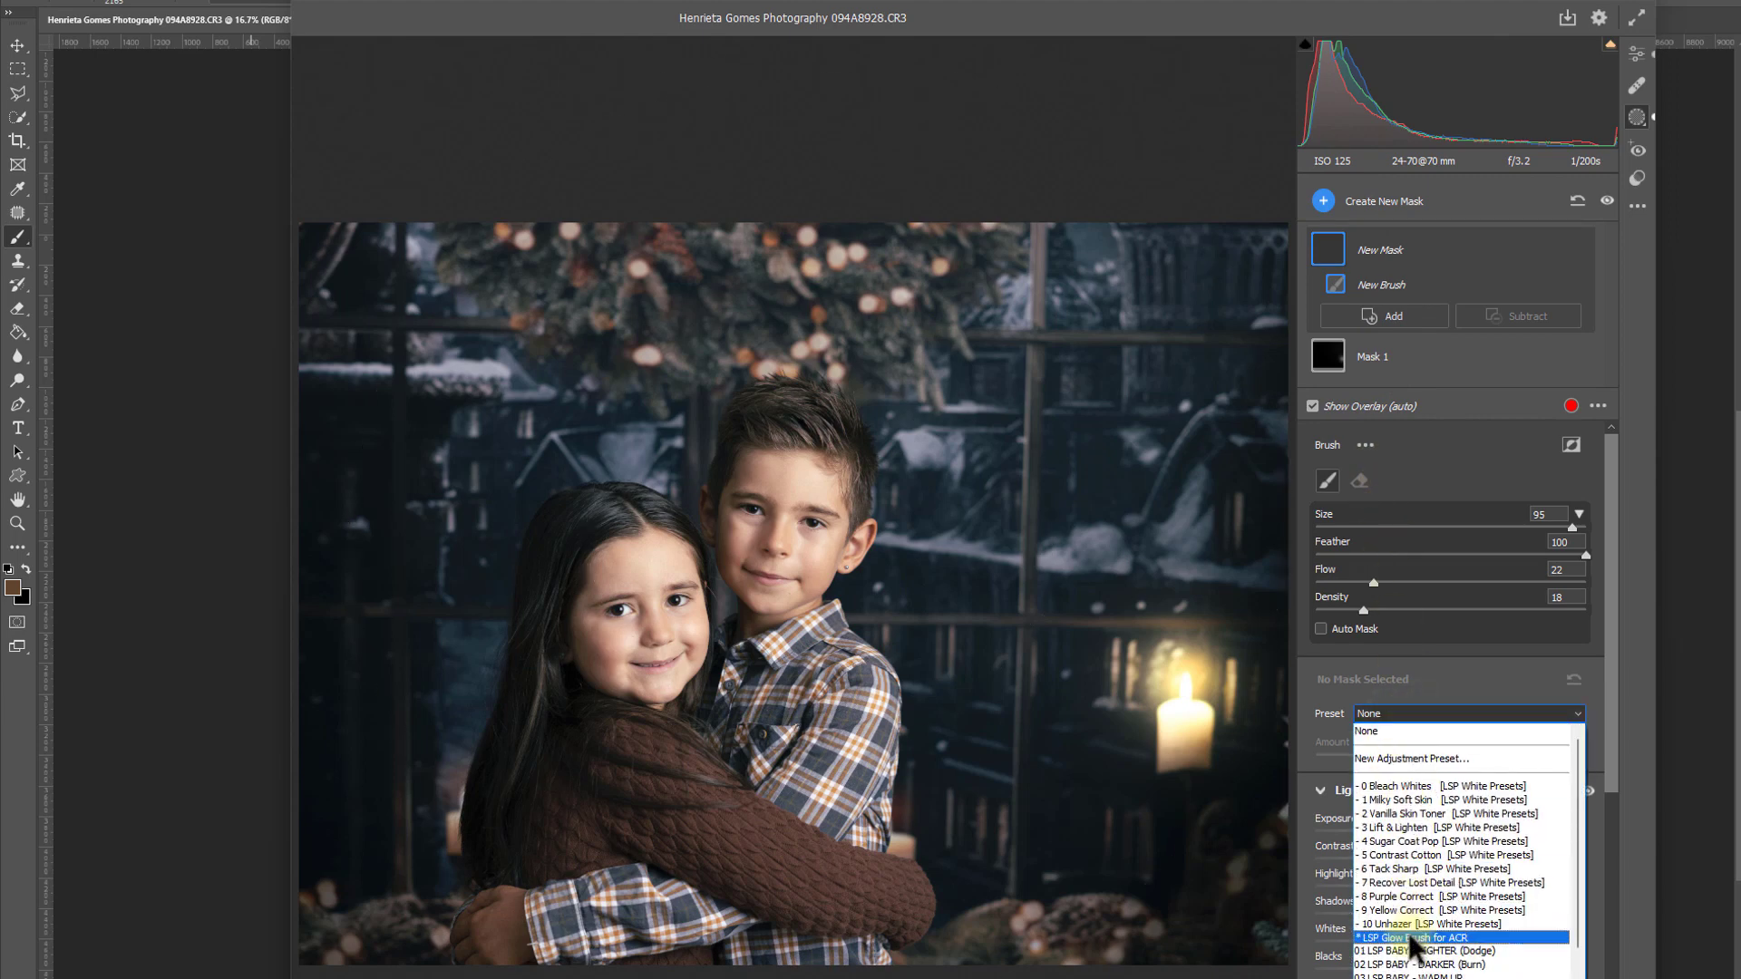
pyautogui.click(1410, 937)
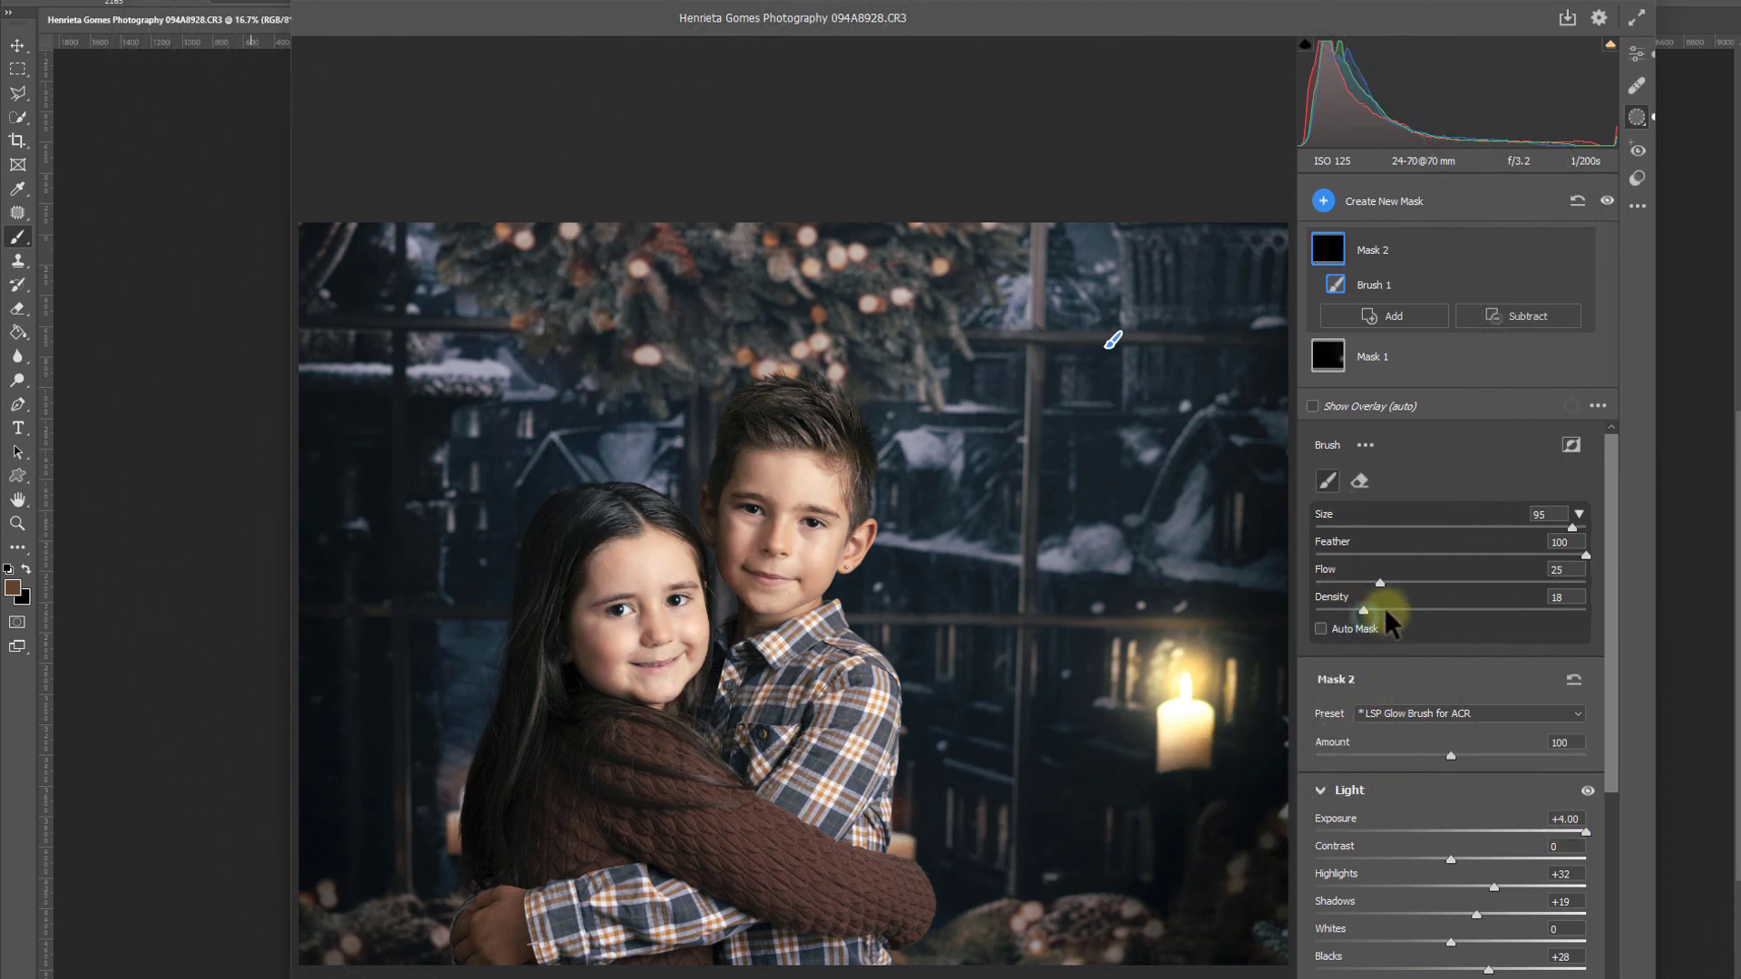
# Step: Paint soft glow over the children and background, erasing it from the boy's face
pyautogui.moveTo(1364, 610); pyautogui.dragTo(1388, 610)
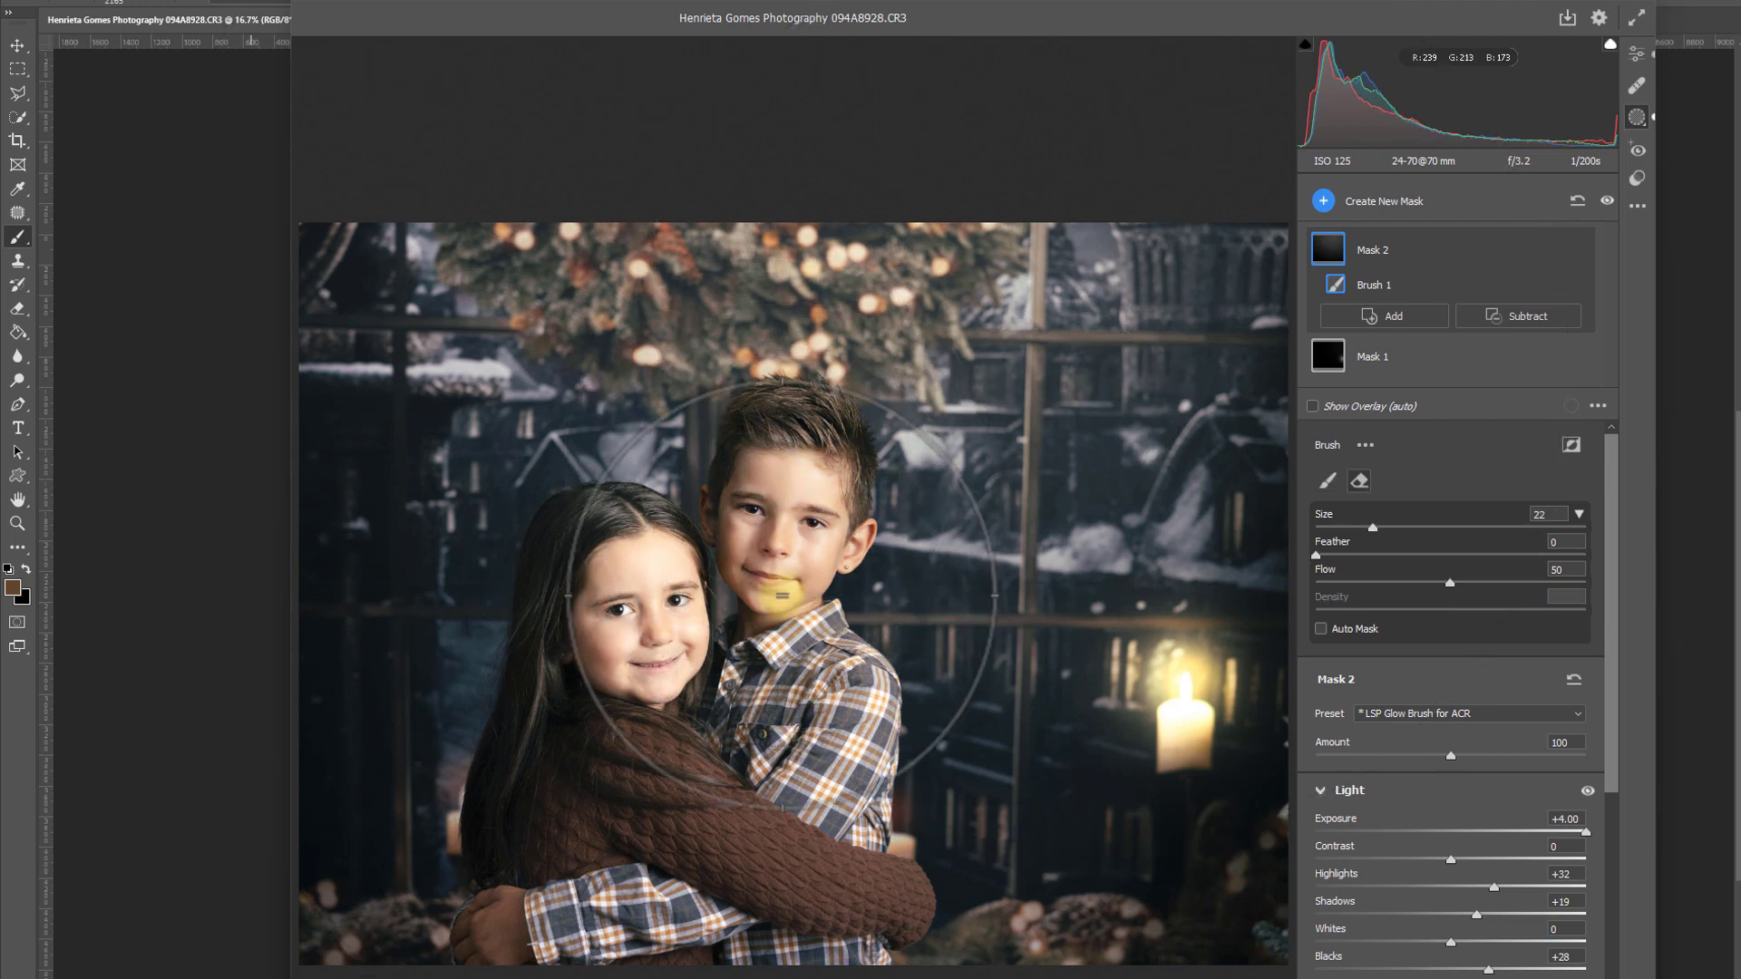
pyautogui.moveTo(778, 594); pyautogui.dragTo(877, 766)
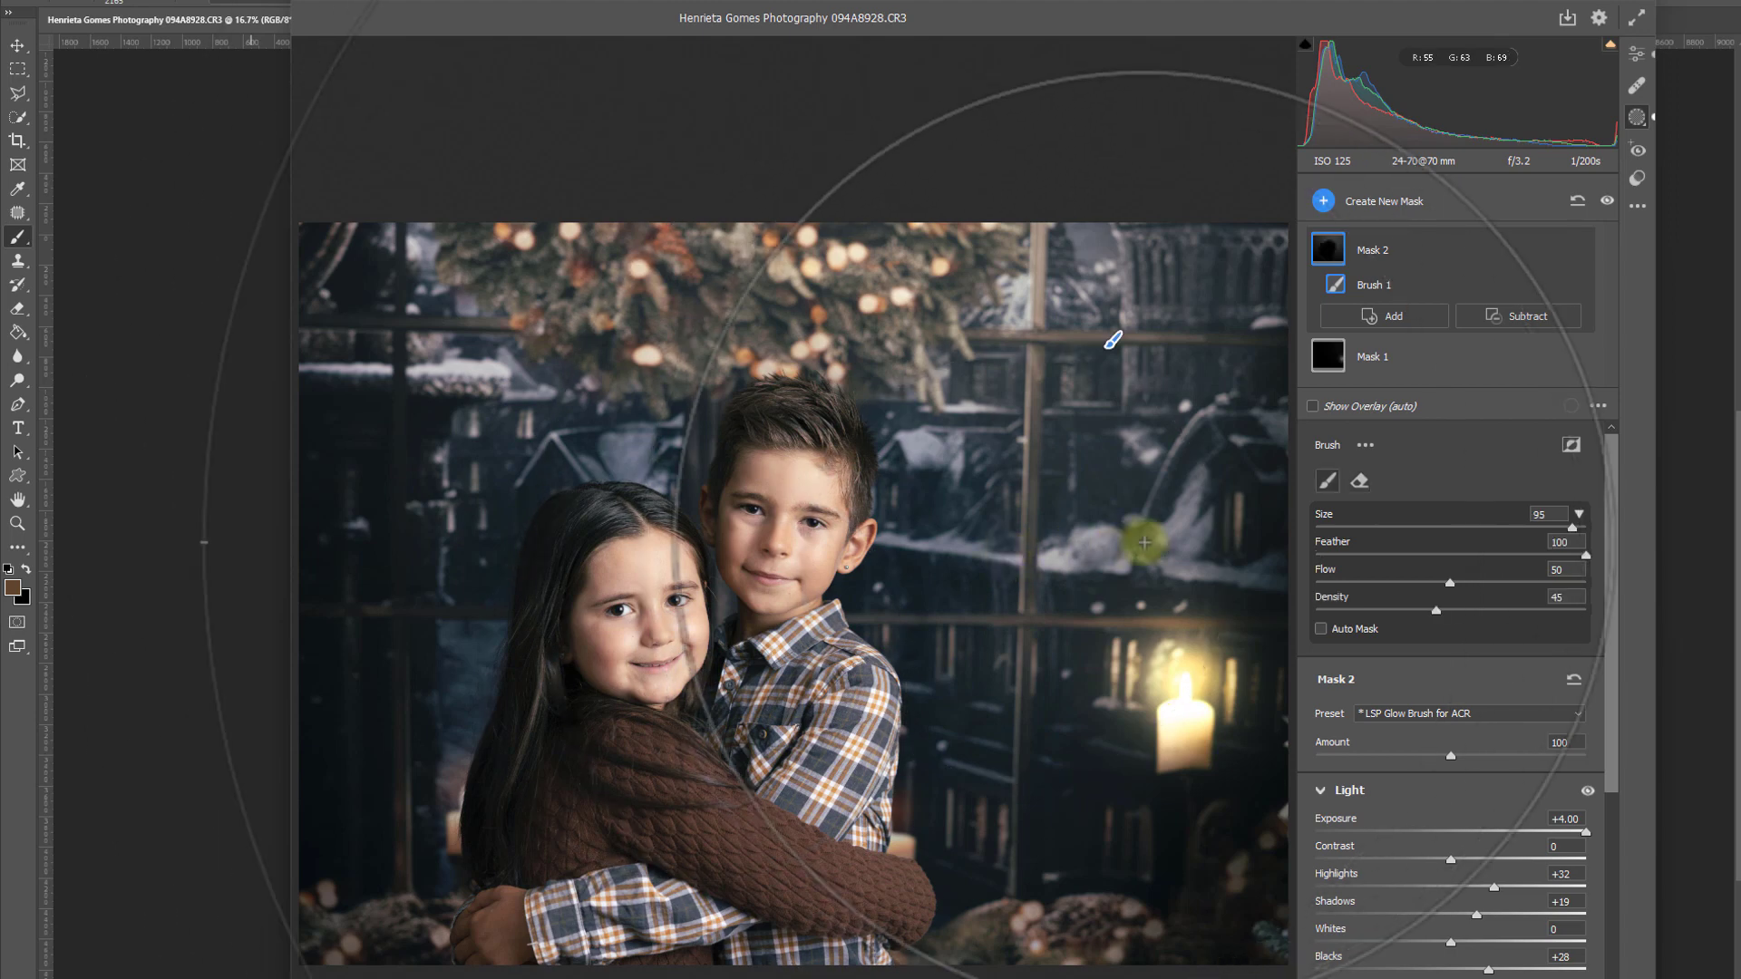
pyautogui.moveTo(1562, 528); pyautogui.dragTo(1329, 528)
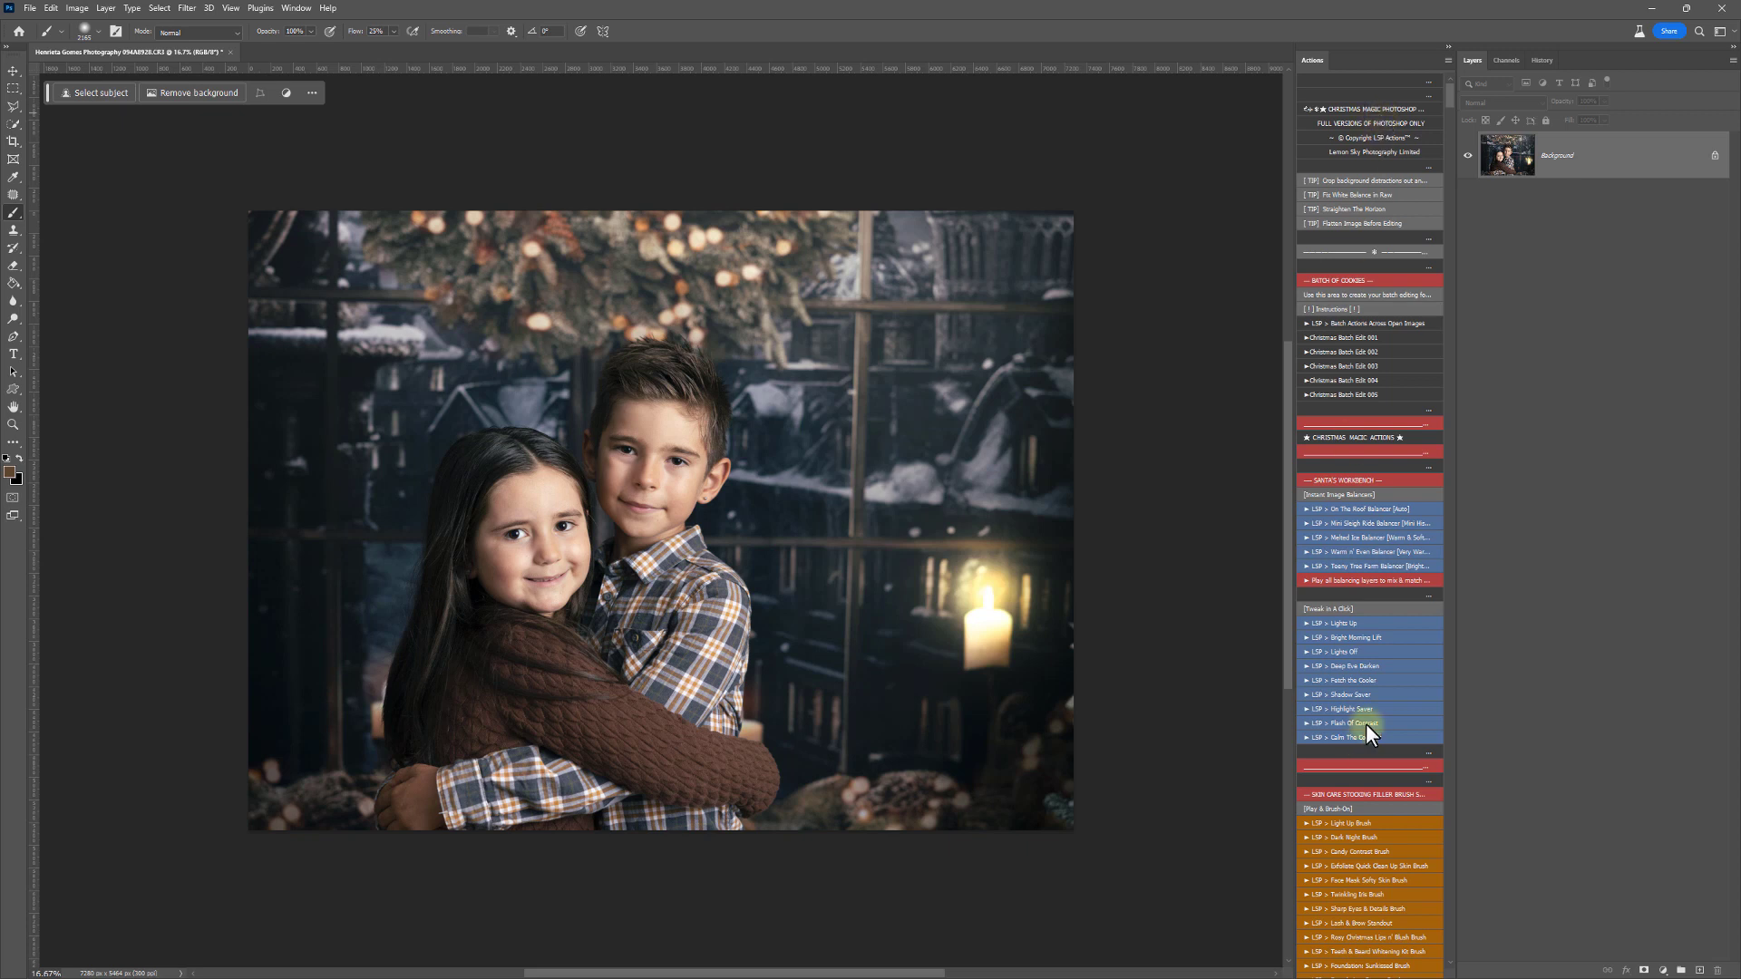
# Step: Play the Paint On A Glow action from the Actions panel's Sprinkle of Magic section
pyautogui.scroll(-3)
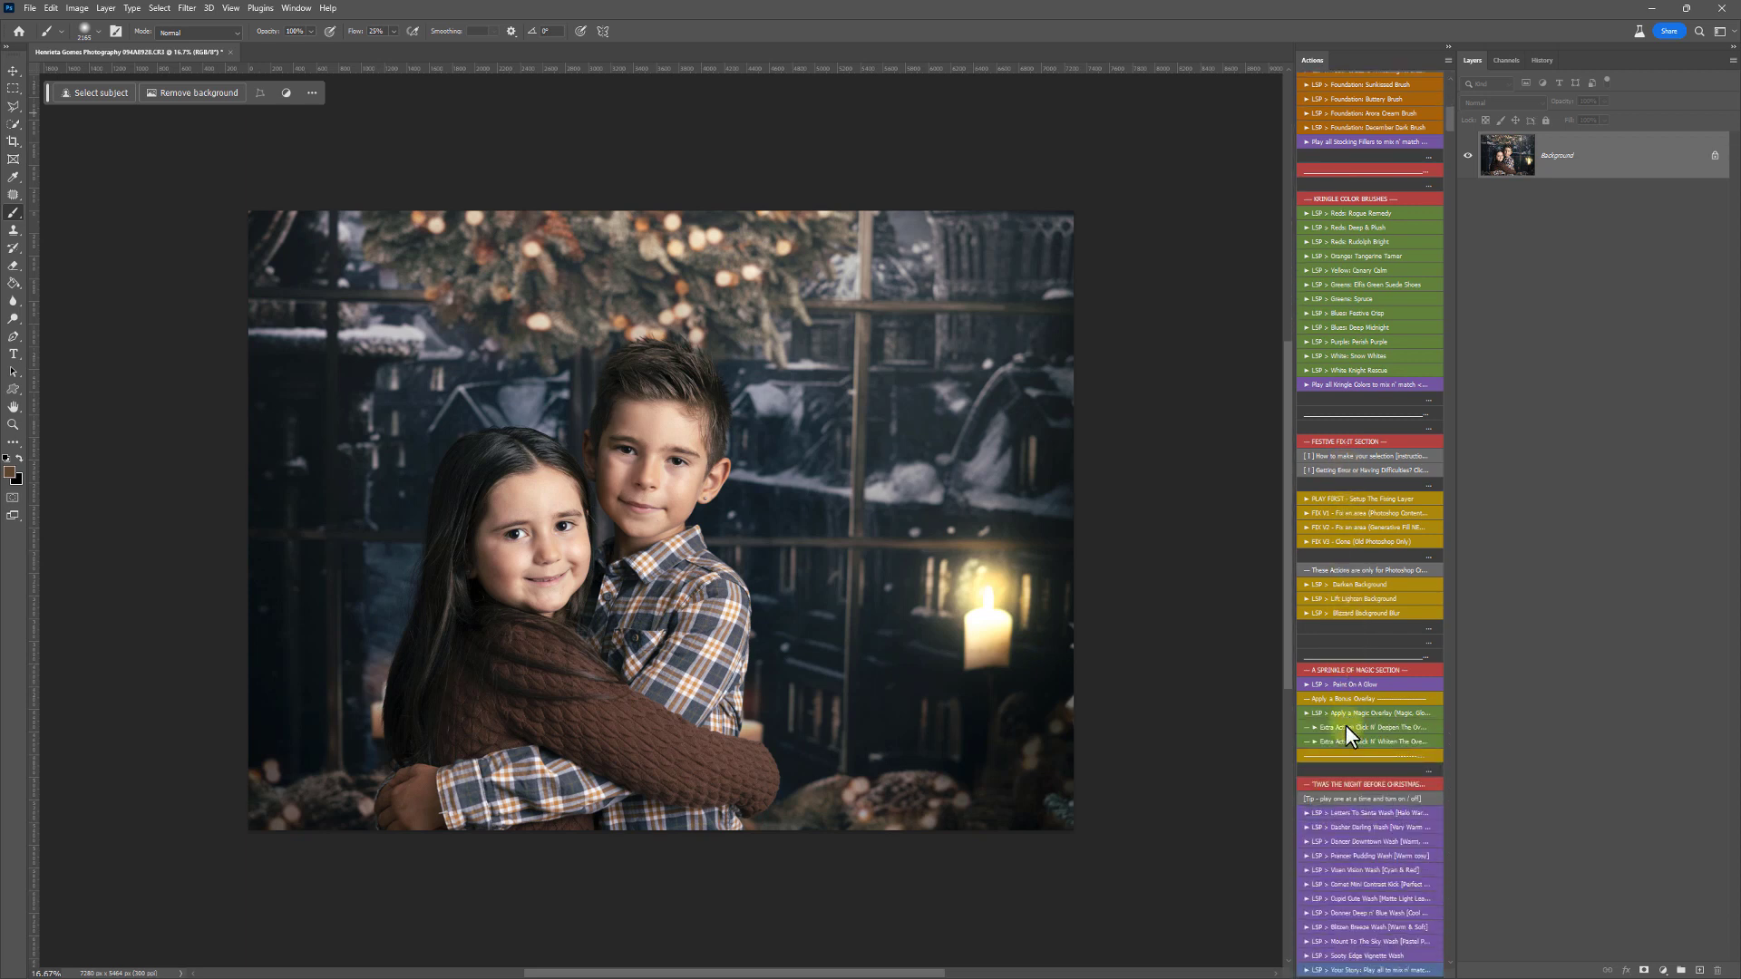
pyautogui.click(1312, 713)
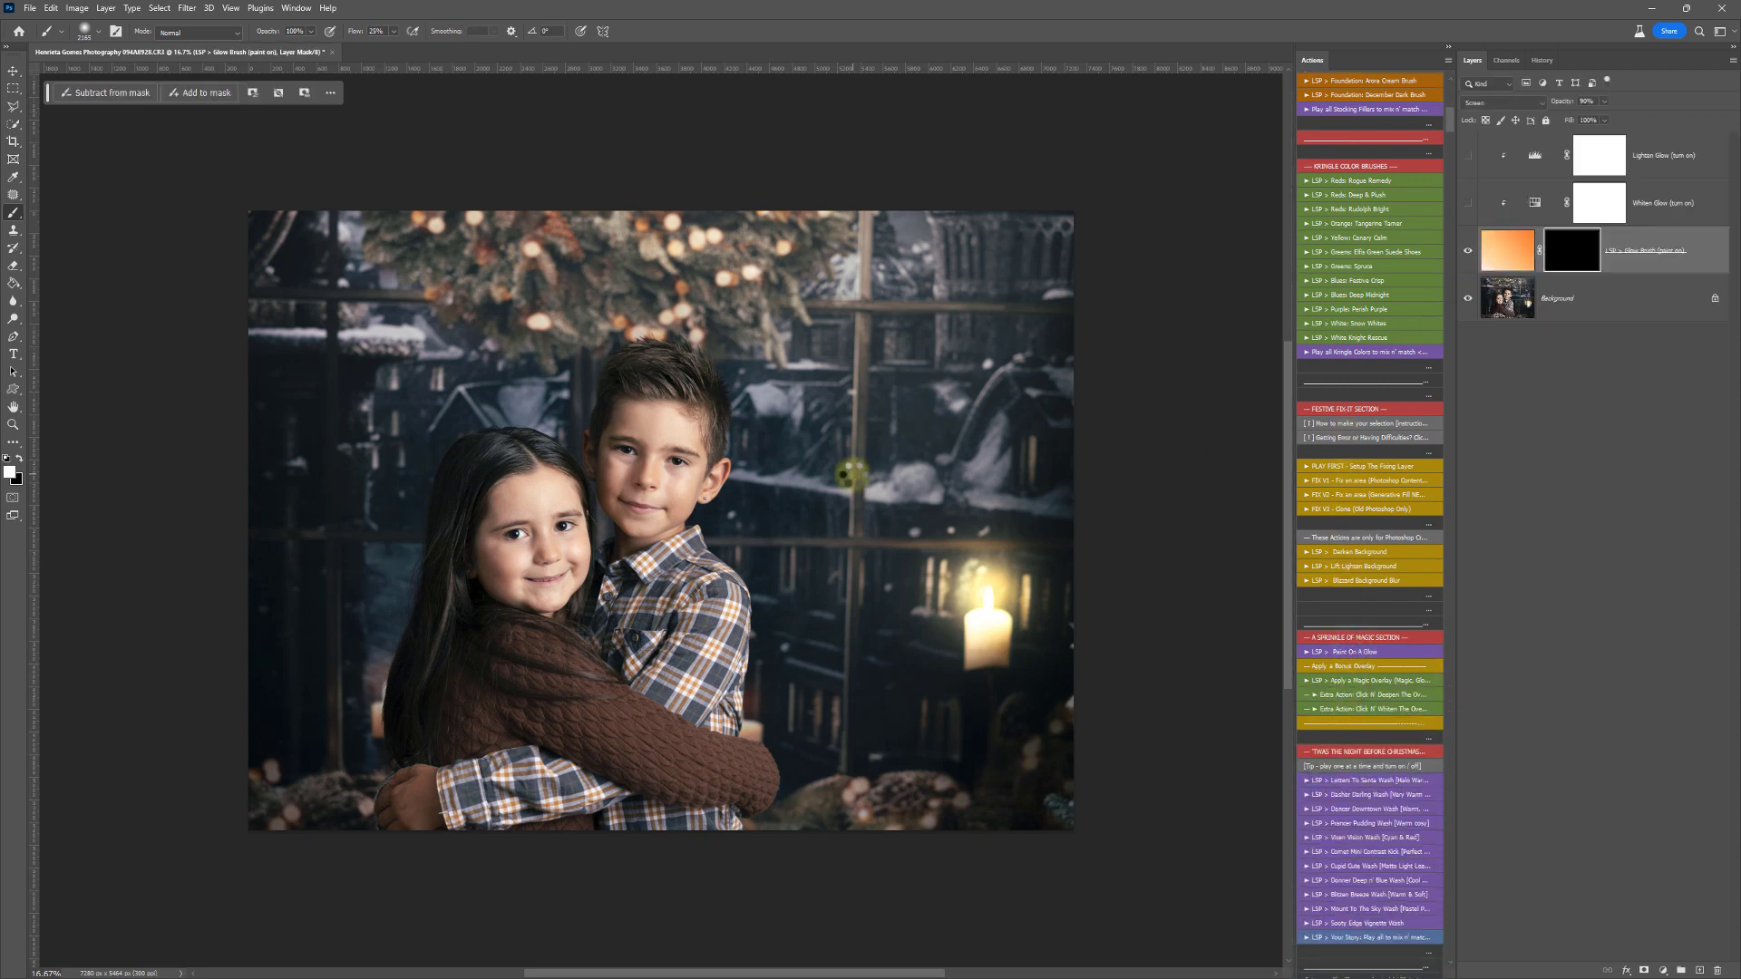